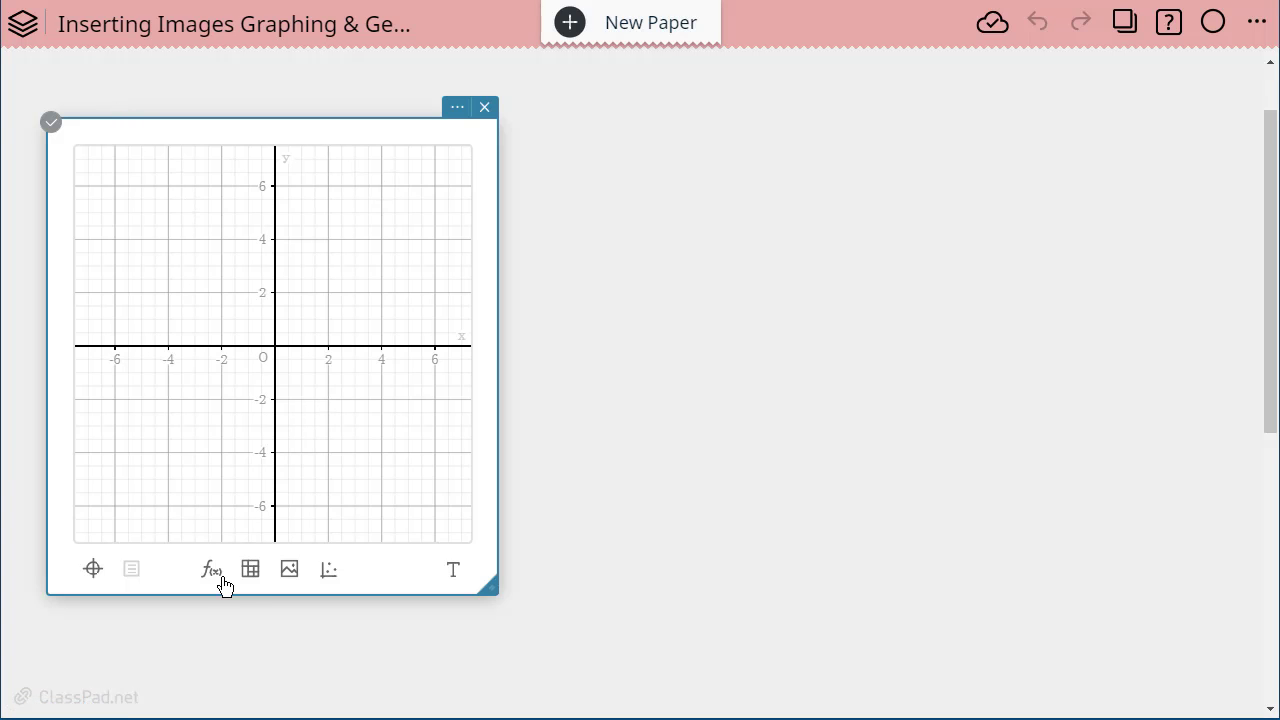
mouse_move(250, 569)
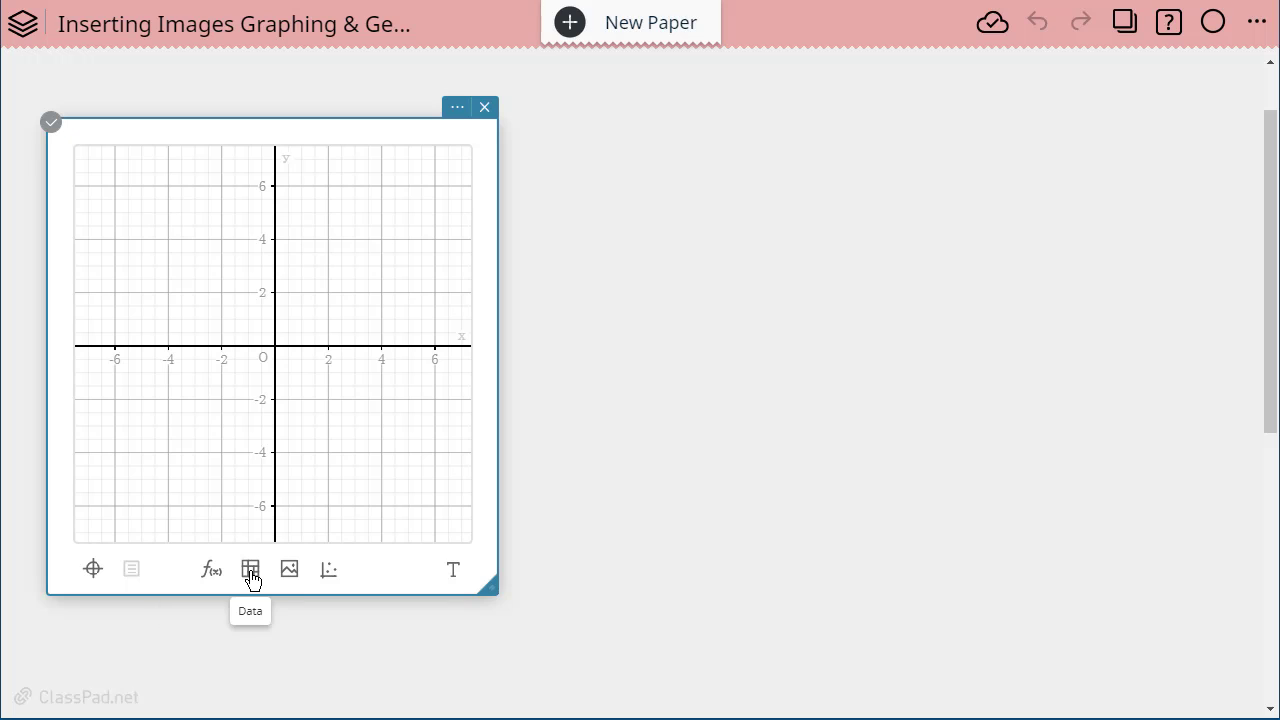
mouse_move(289, 570)
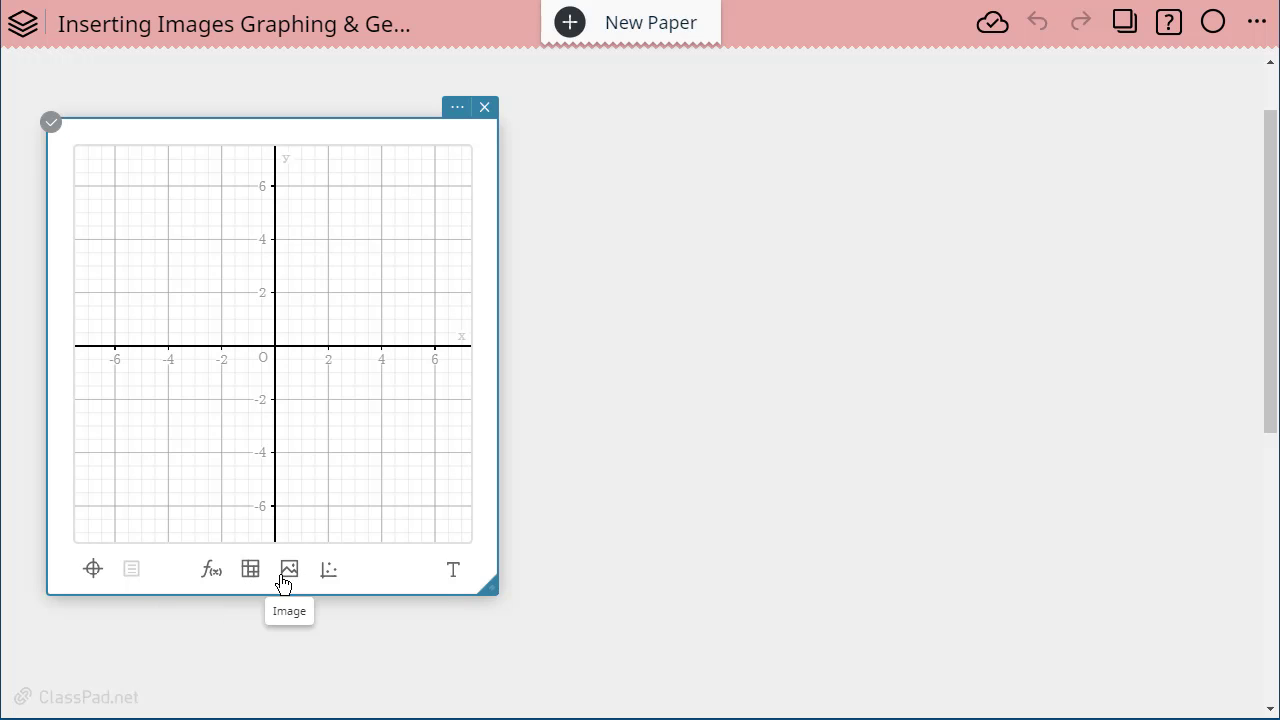
Add an empty image sticky linked to the graph sticky
left_click(289, 568)
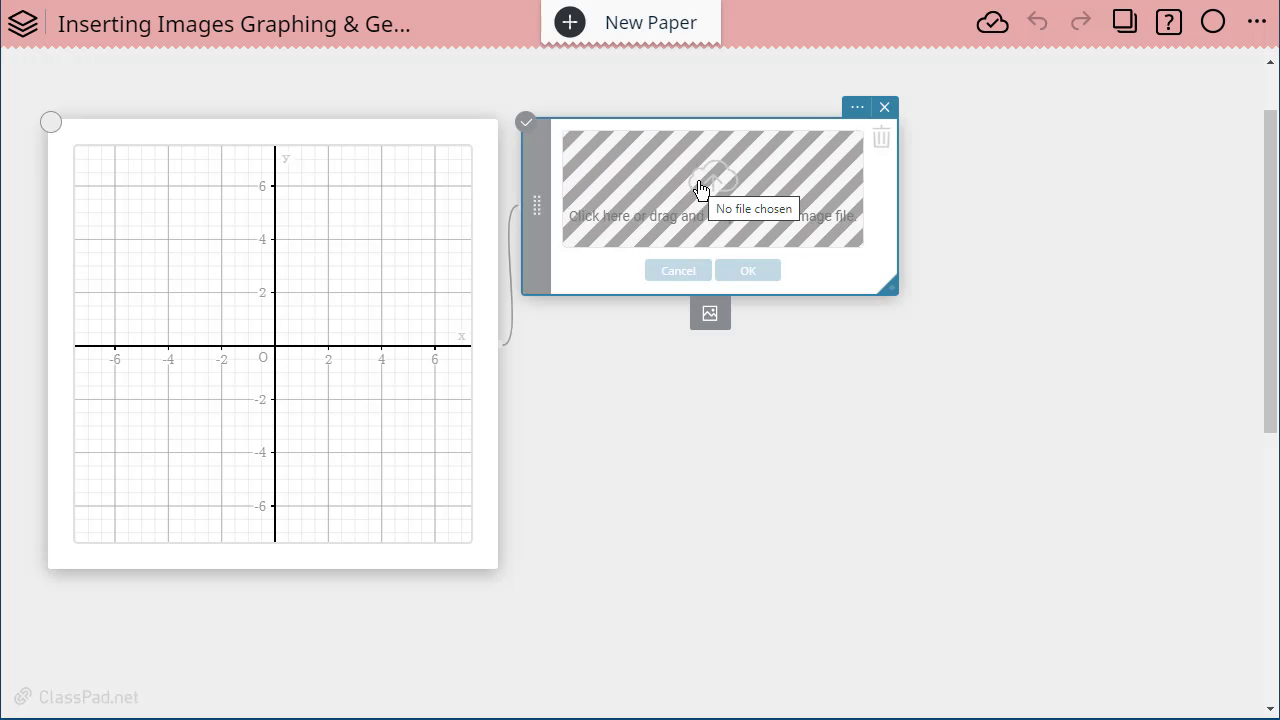
Browse to the Desktop and select Bridge.jpg for upload
left_click(712, 190)
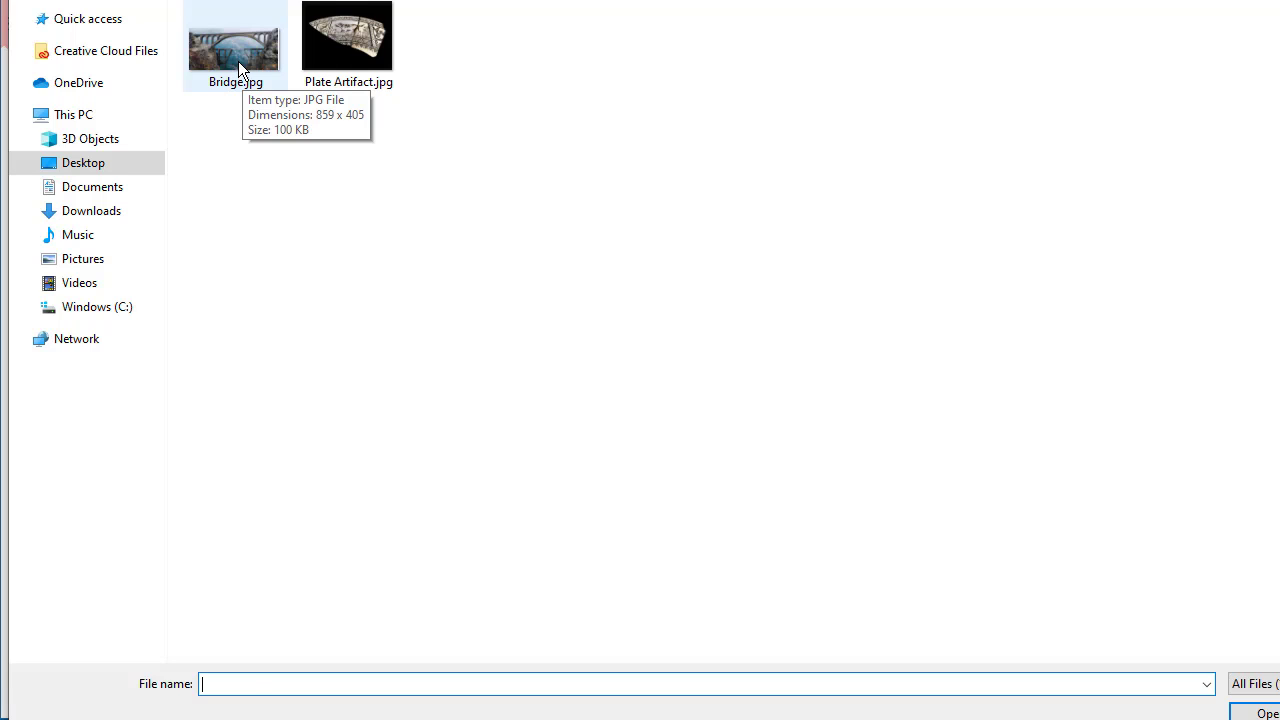
left_click(237, 40)
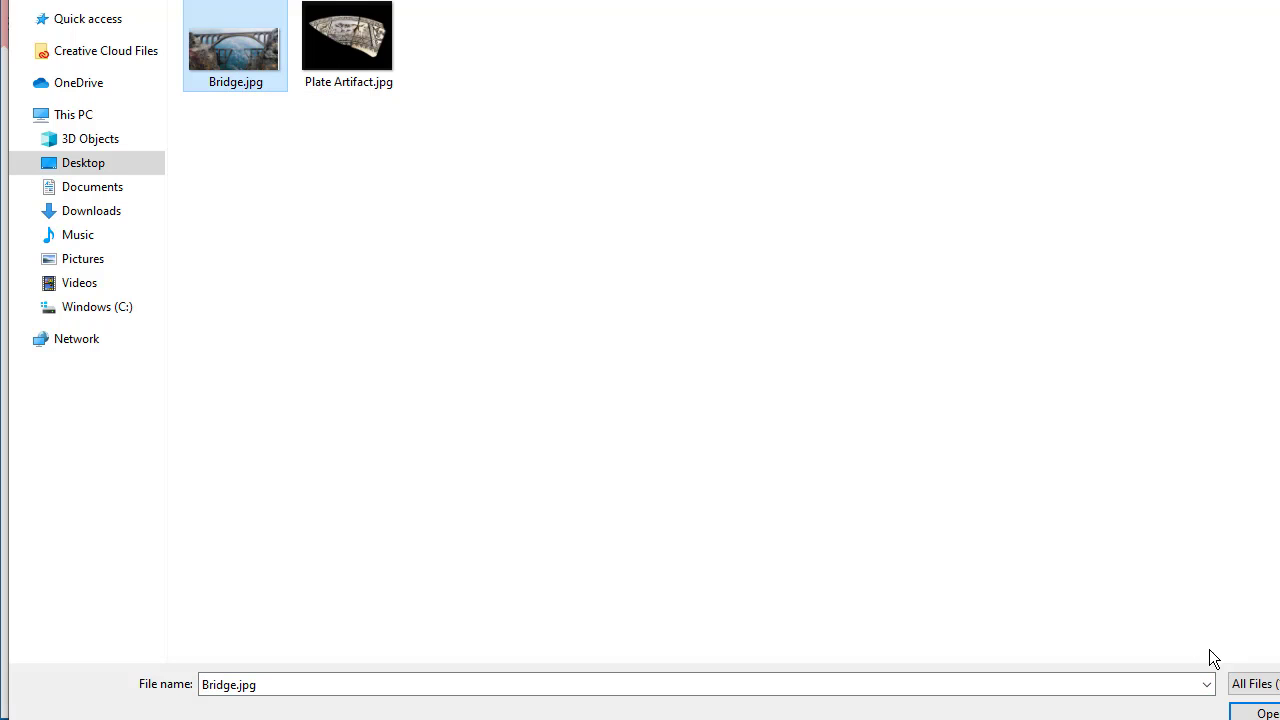
Load Bridge.jpg and place it on the graph at the origin, width 10
left_click(1265, 719)
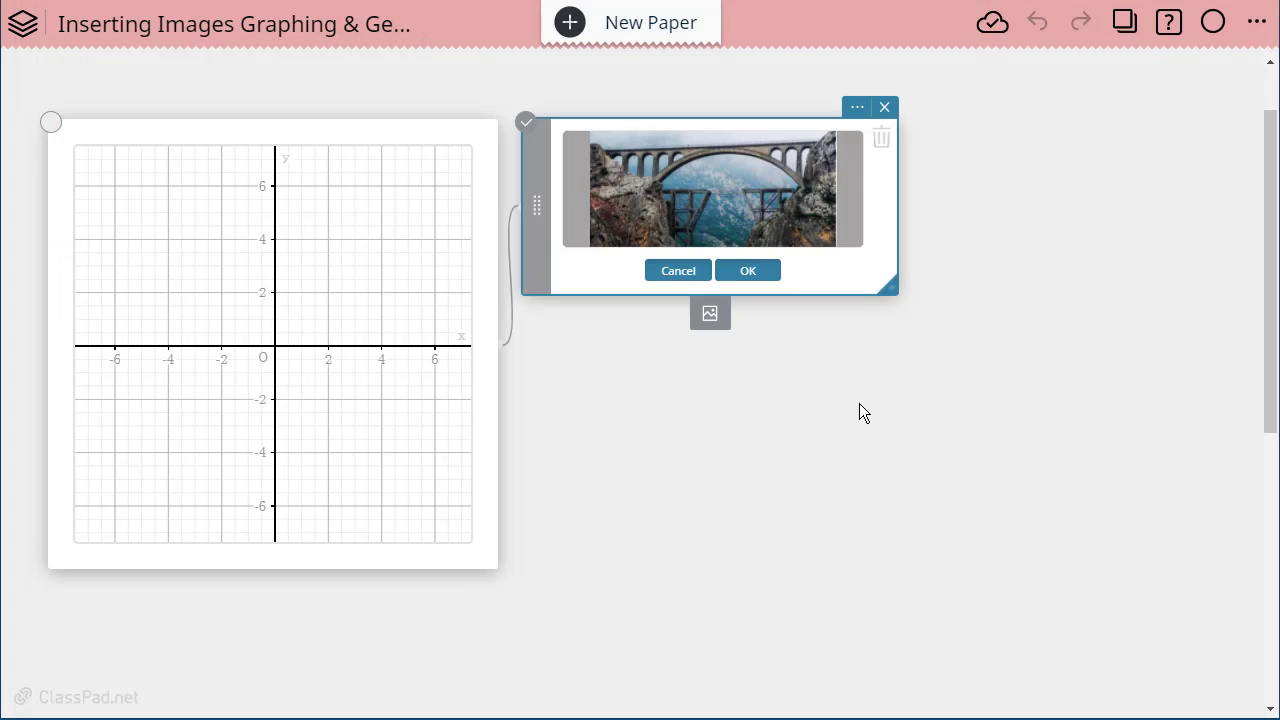
mouse_move(821, 451)
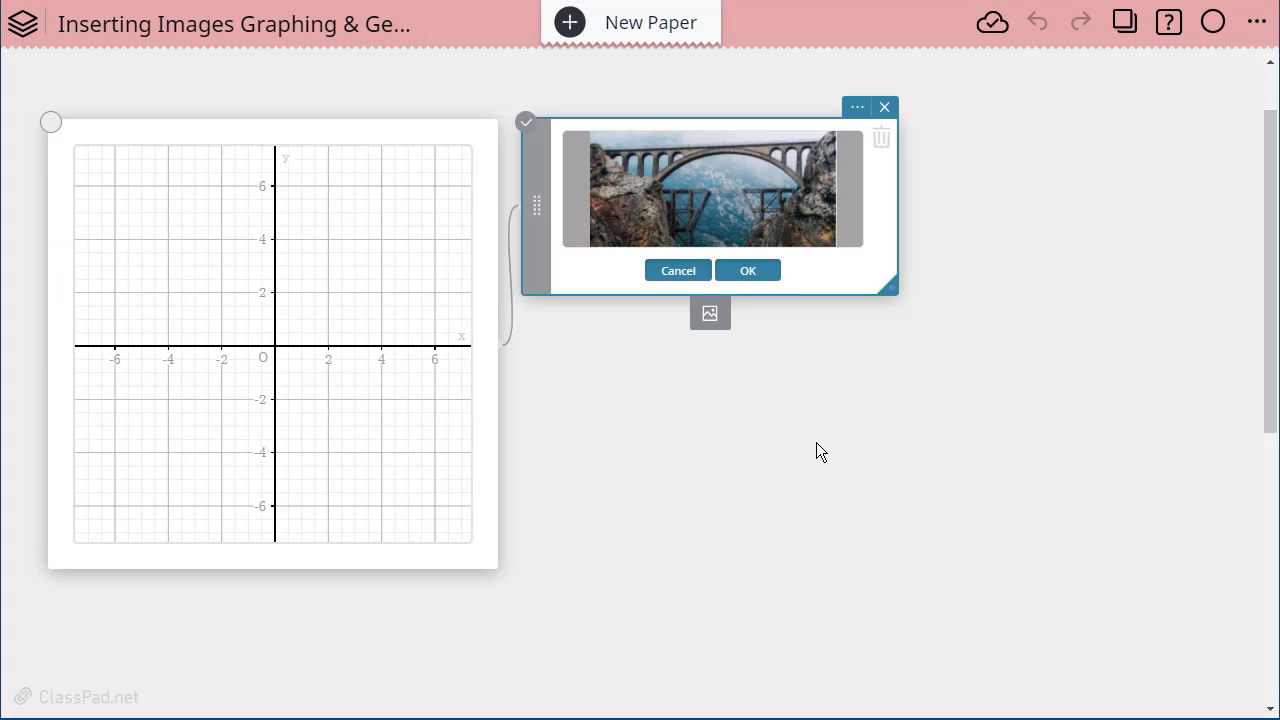
left_click(747, 270)
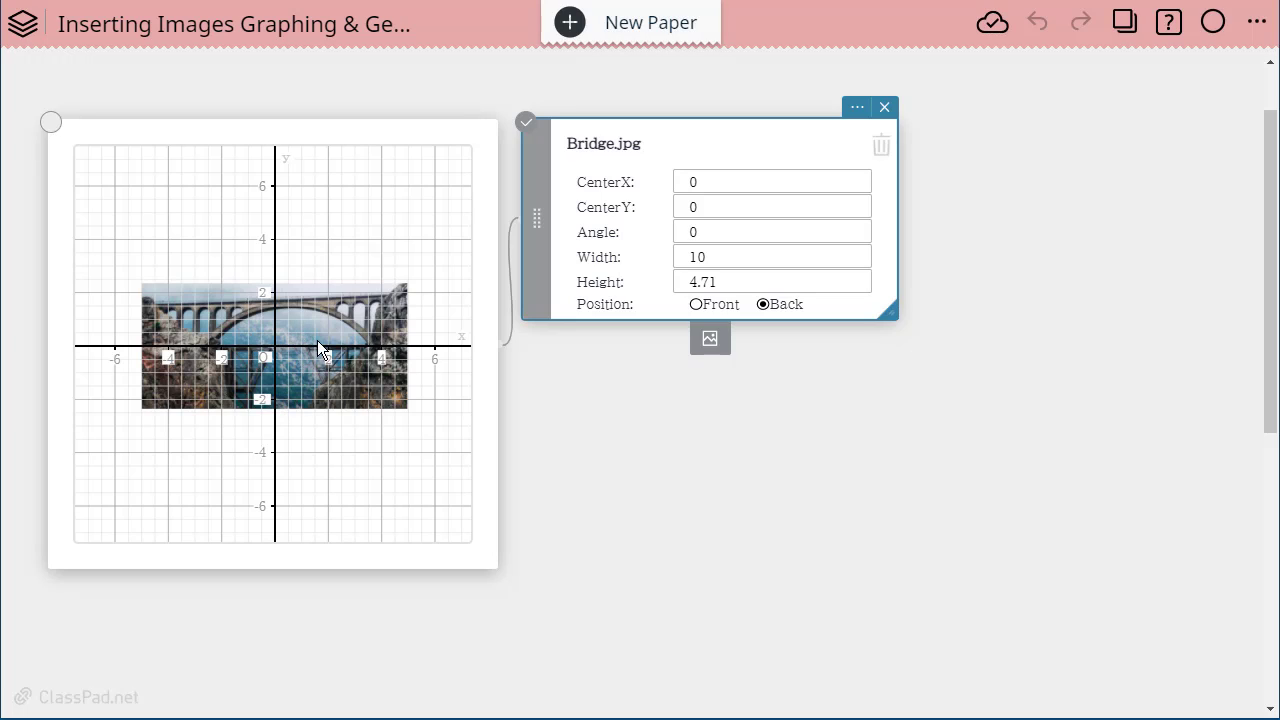
mouse_move(290, 355)
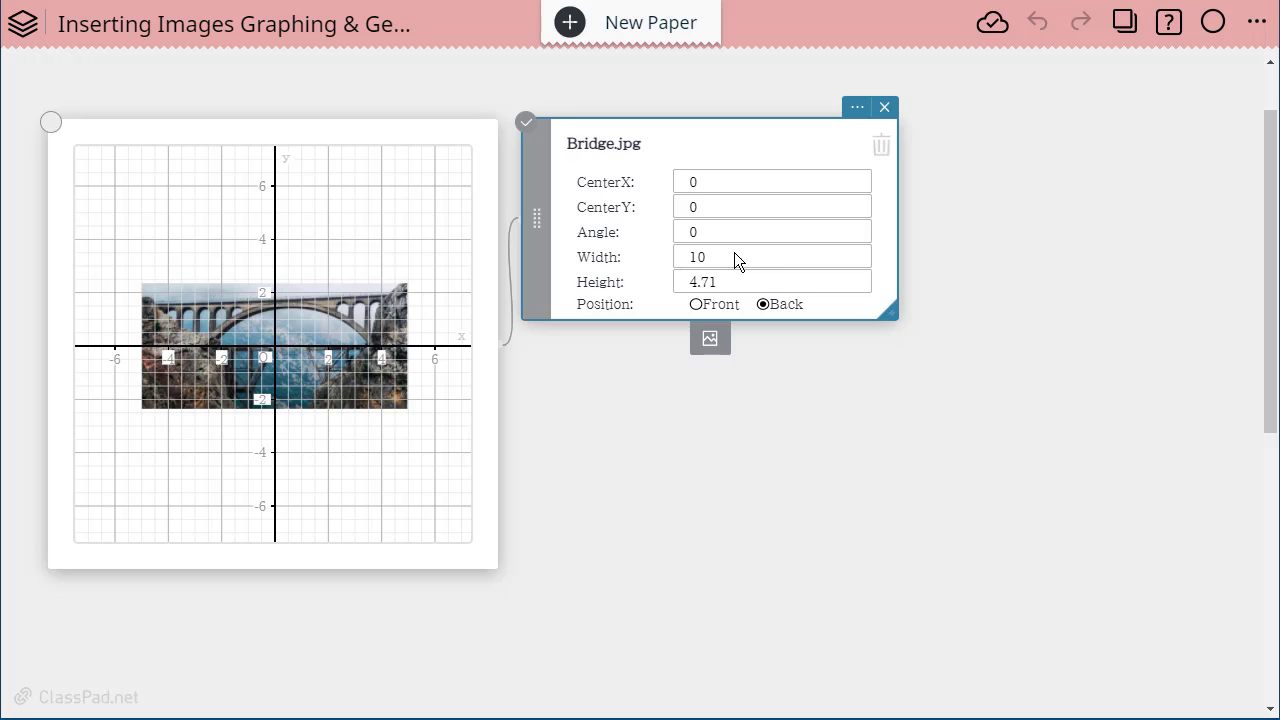
mouse_move(689, 207)
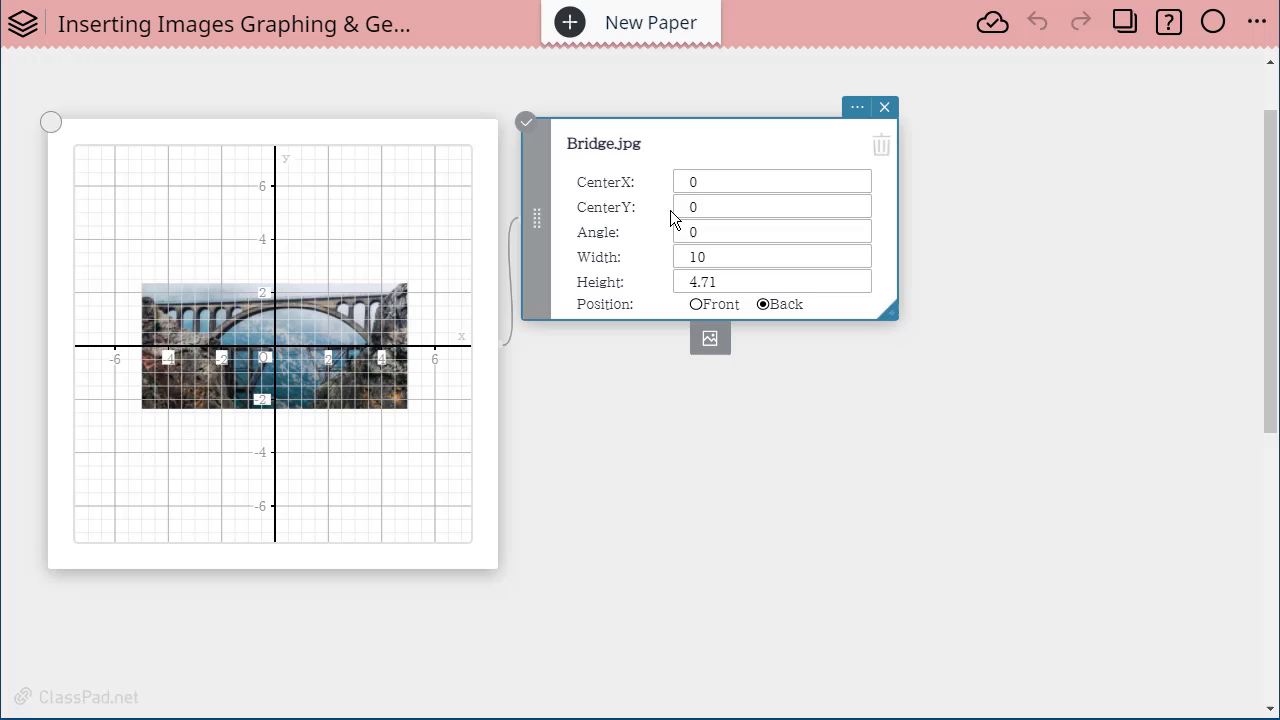
mouse_move(517, 290)
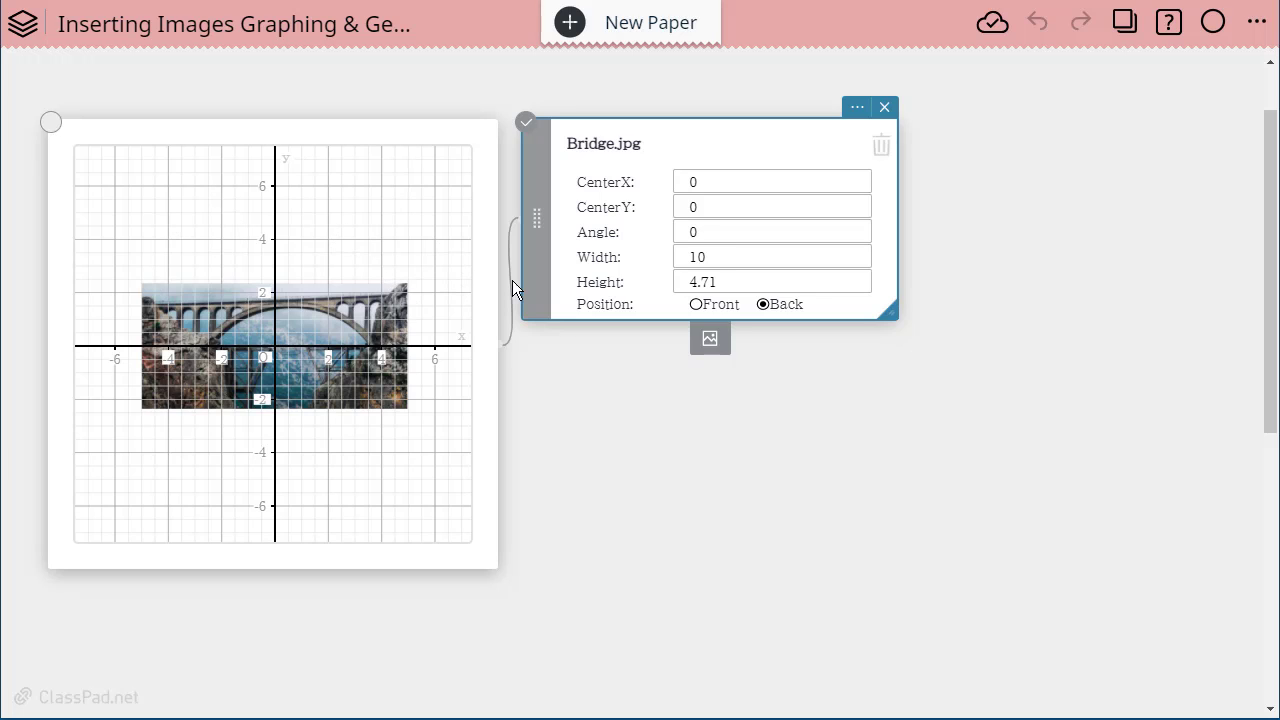
Set the bridge photo's width to 20, giving a height of 9.4
left_click(771, 257)
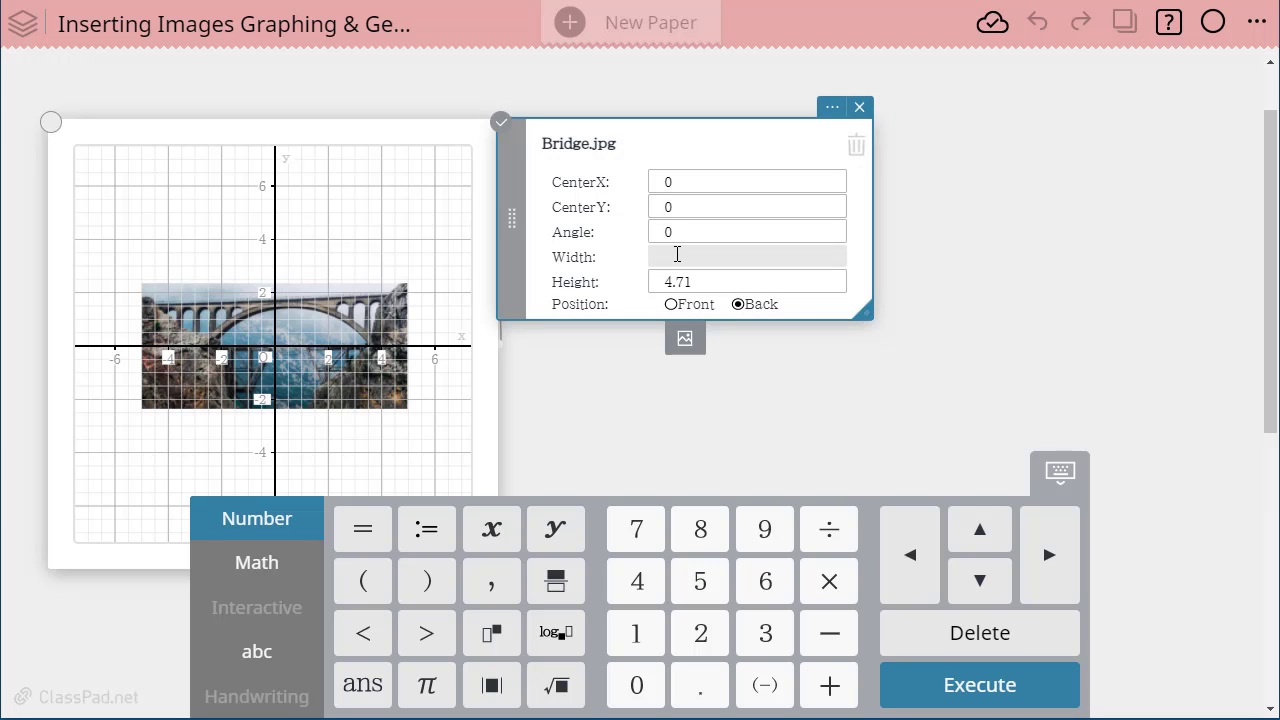
type("20")
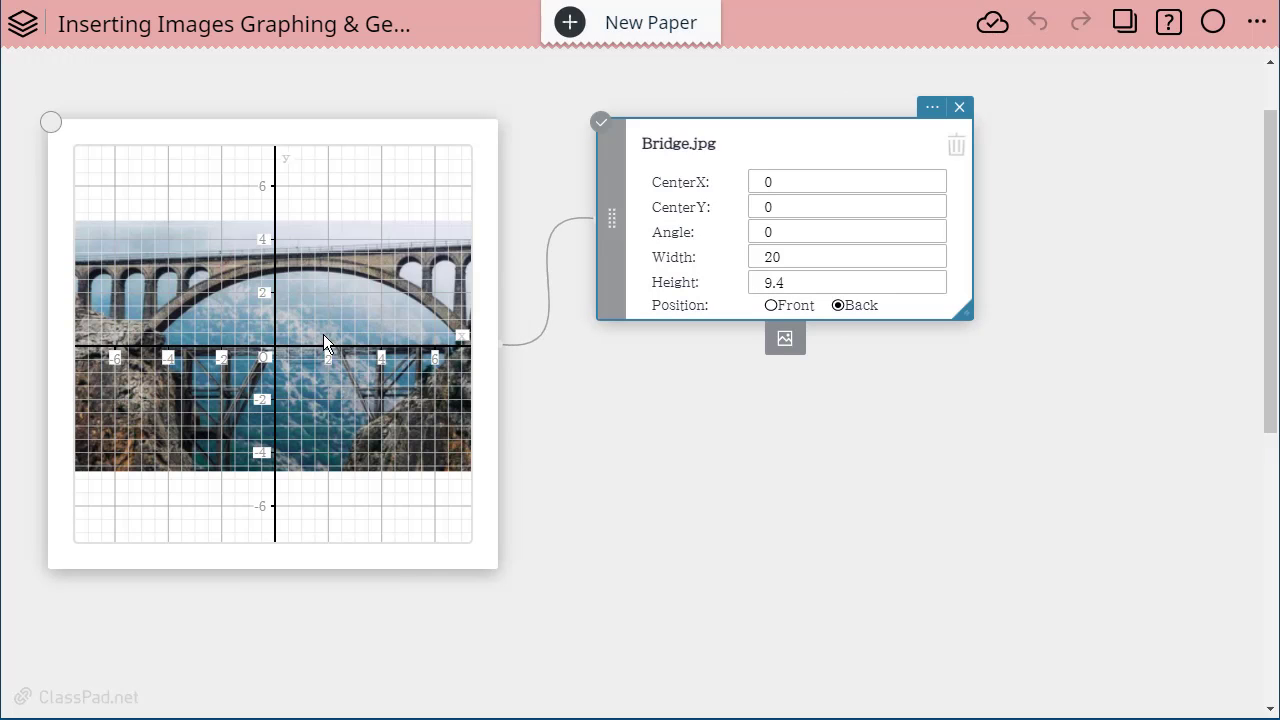
mouse_move(443, 517)
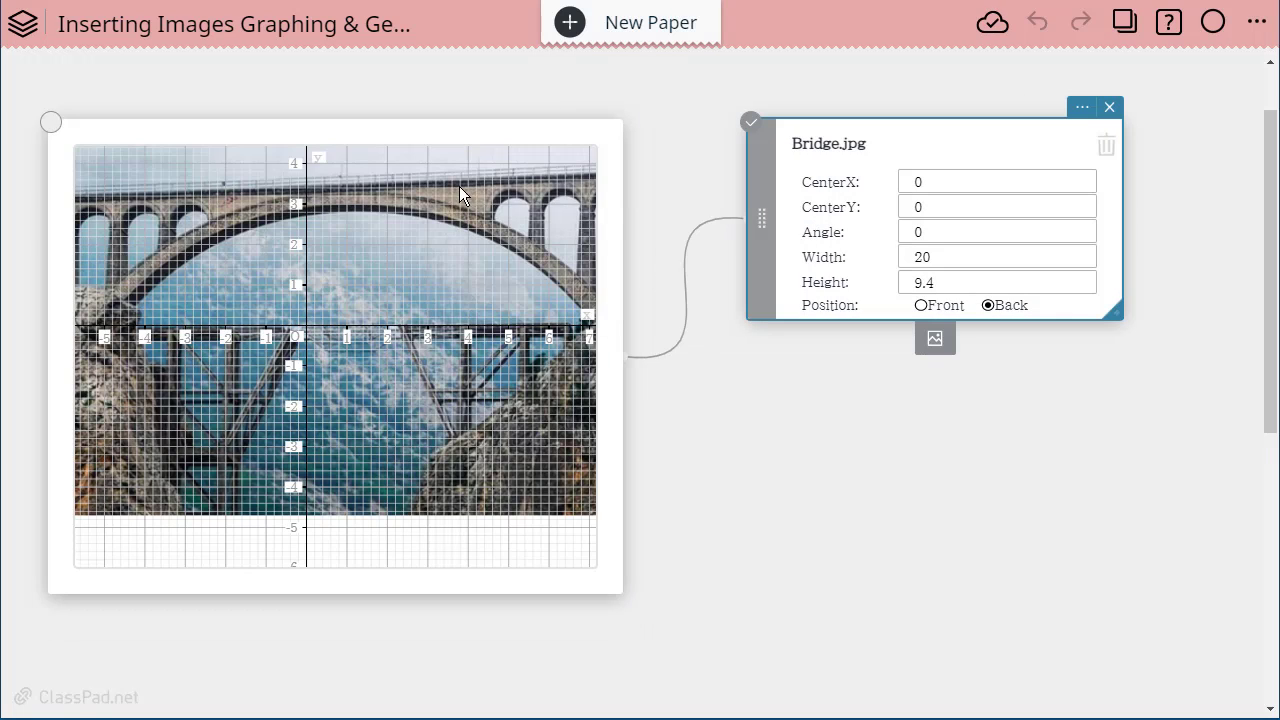
mouse_move(597, 360)
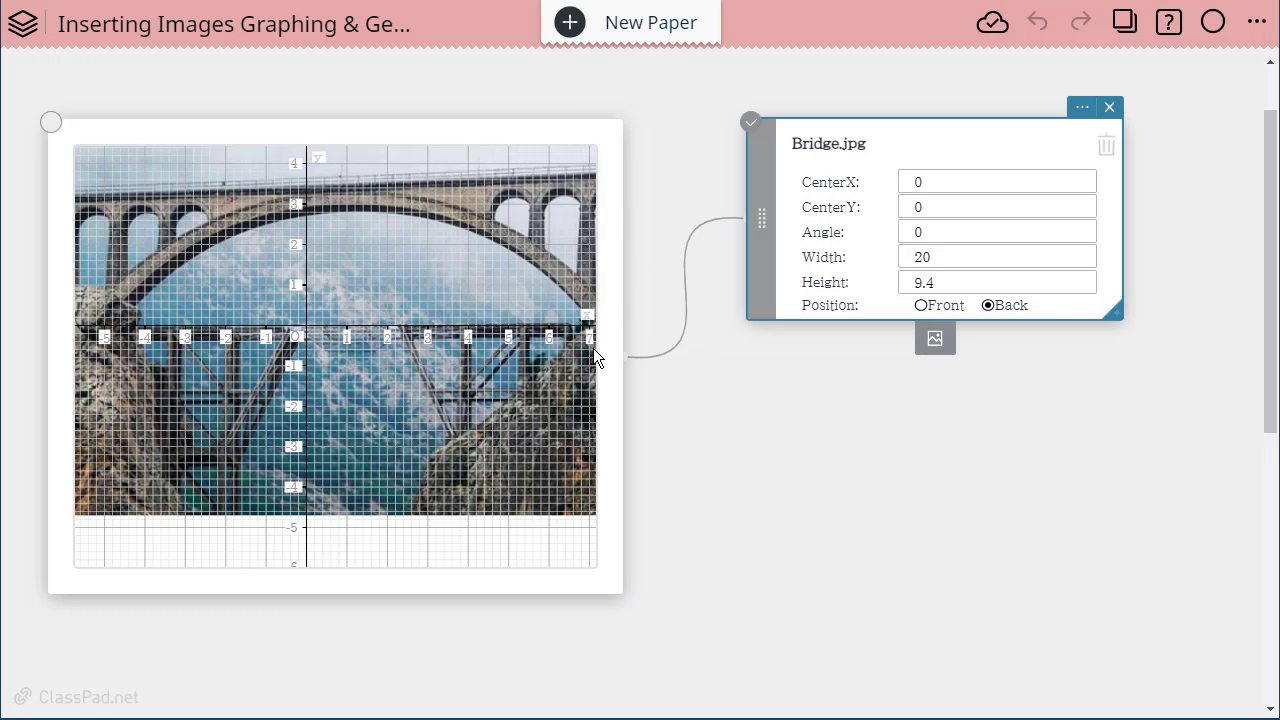
mouse_move(350, 350)
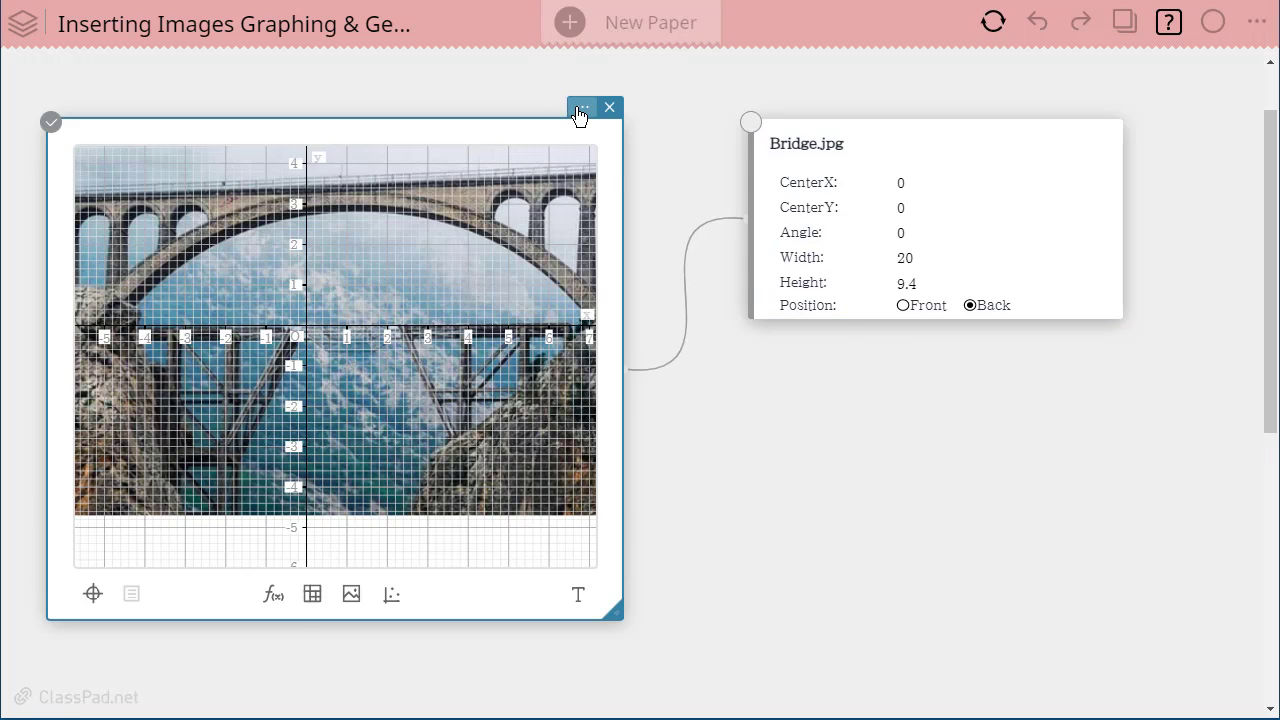
Uncheck Grid in the graph's display settings, leaving only the axes
left_click(581, 106)
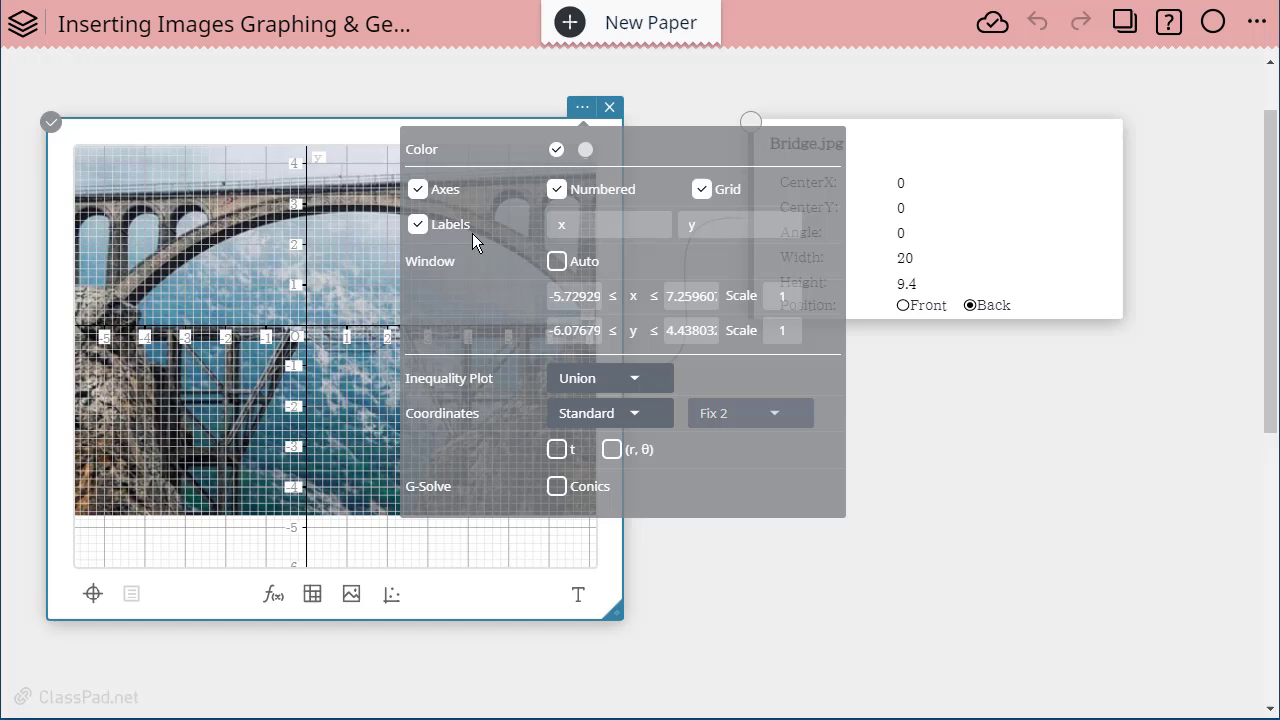
left_click(702, 189)
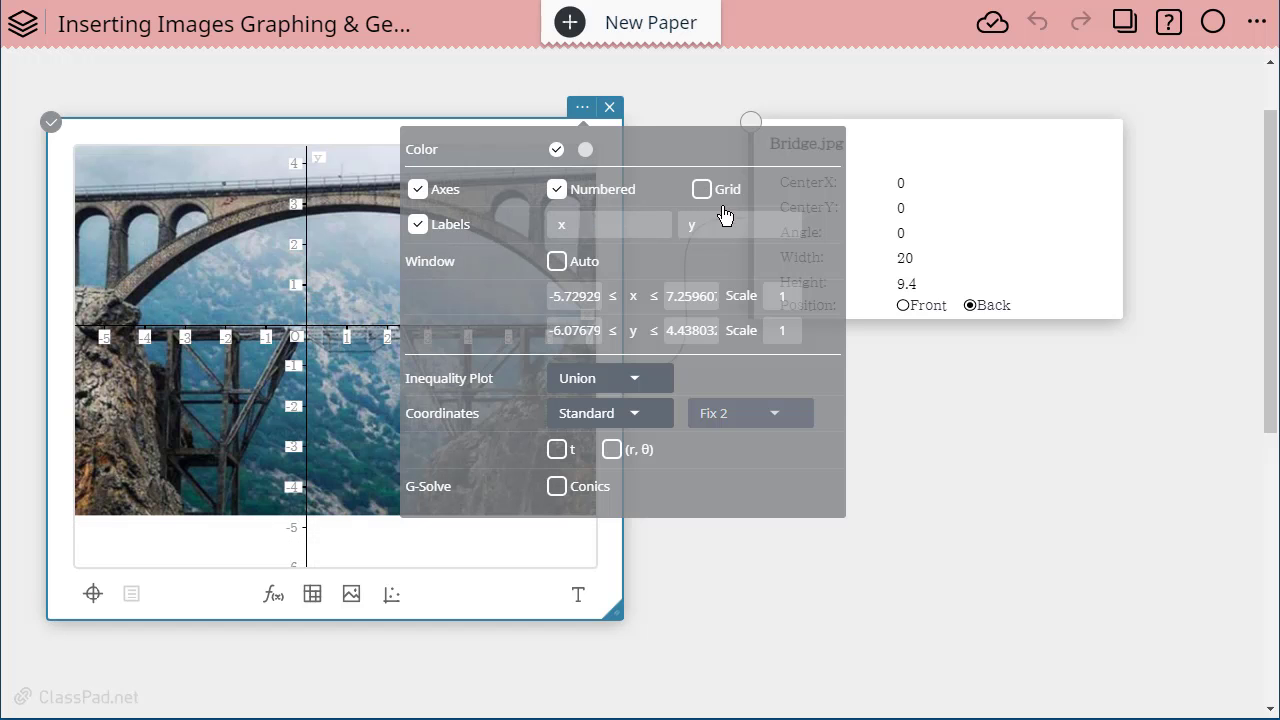
left_click(609, 107)
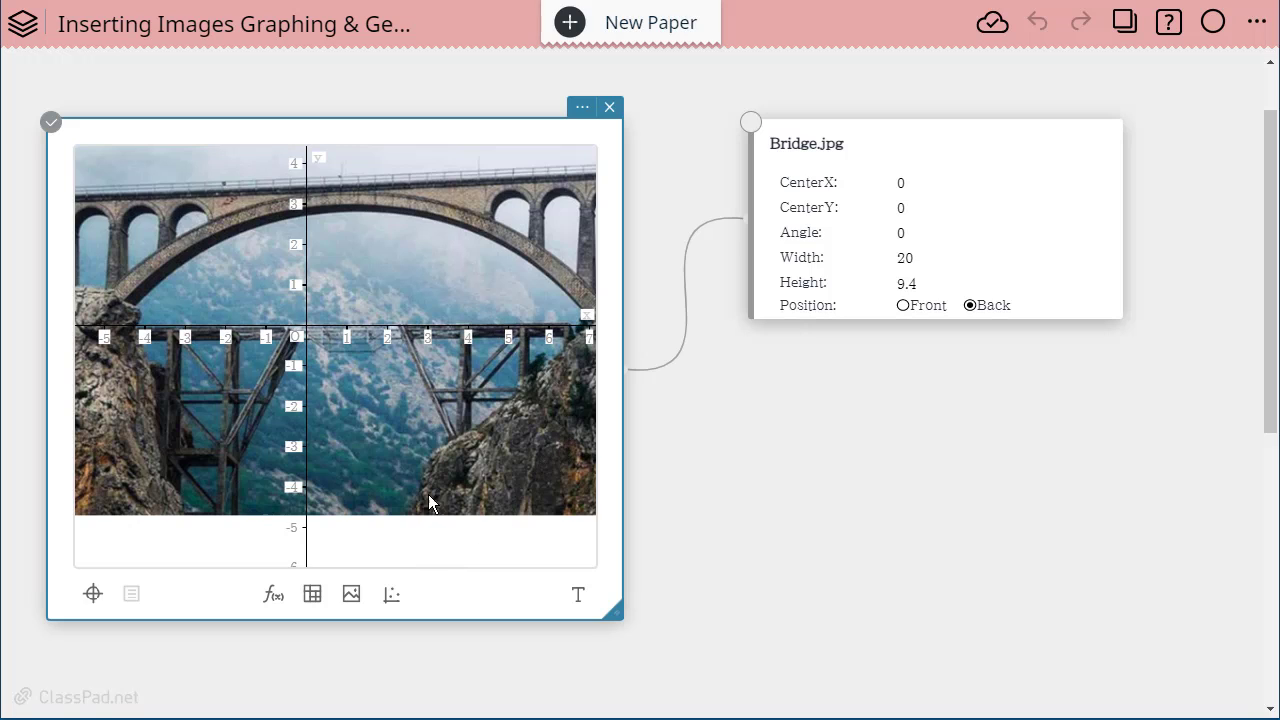
mouse_move(313, 594)
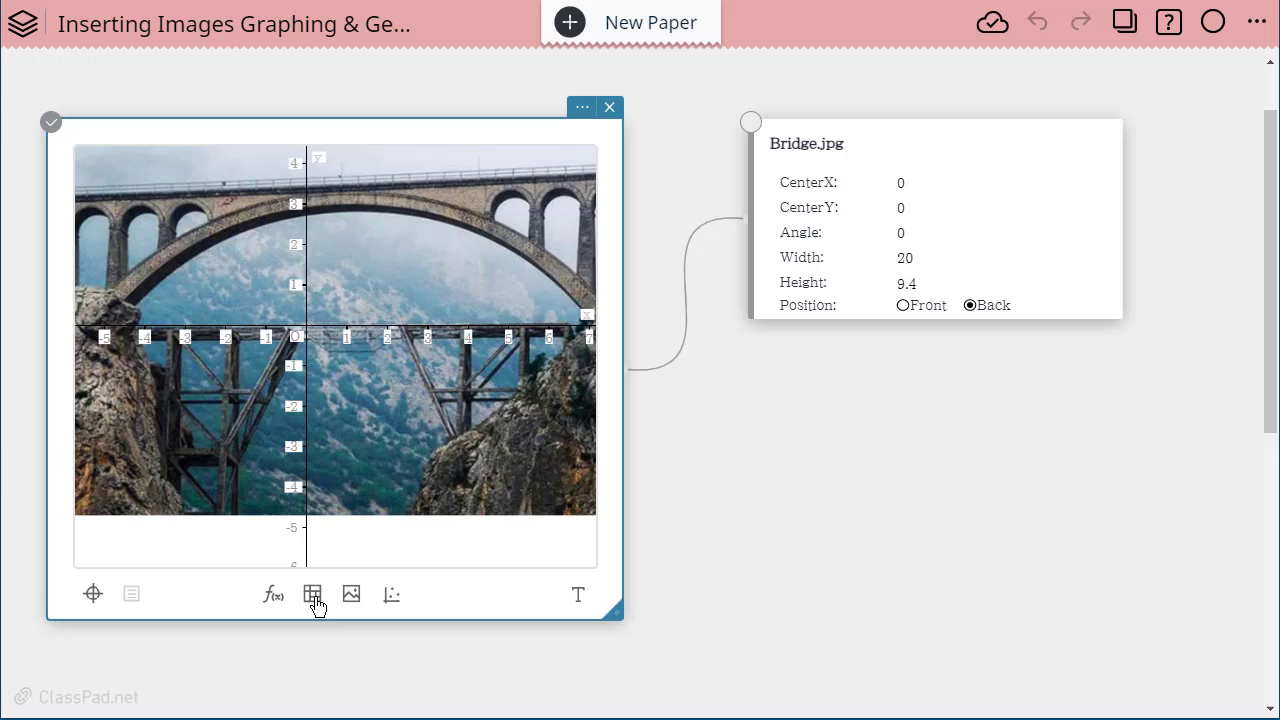
Add a data table linked to the graph and enter x values 1, 2, 3
left_click(312, 594)
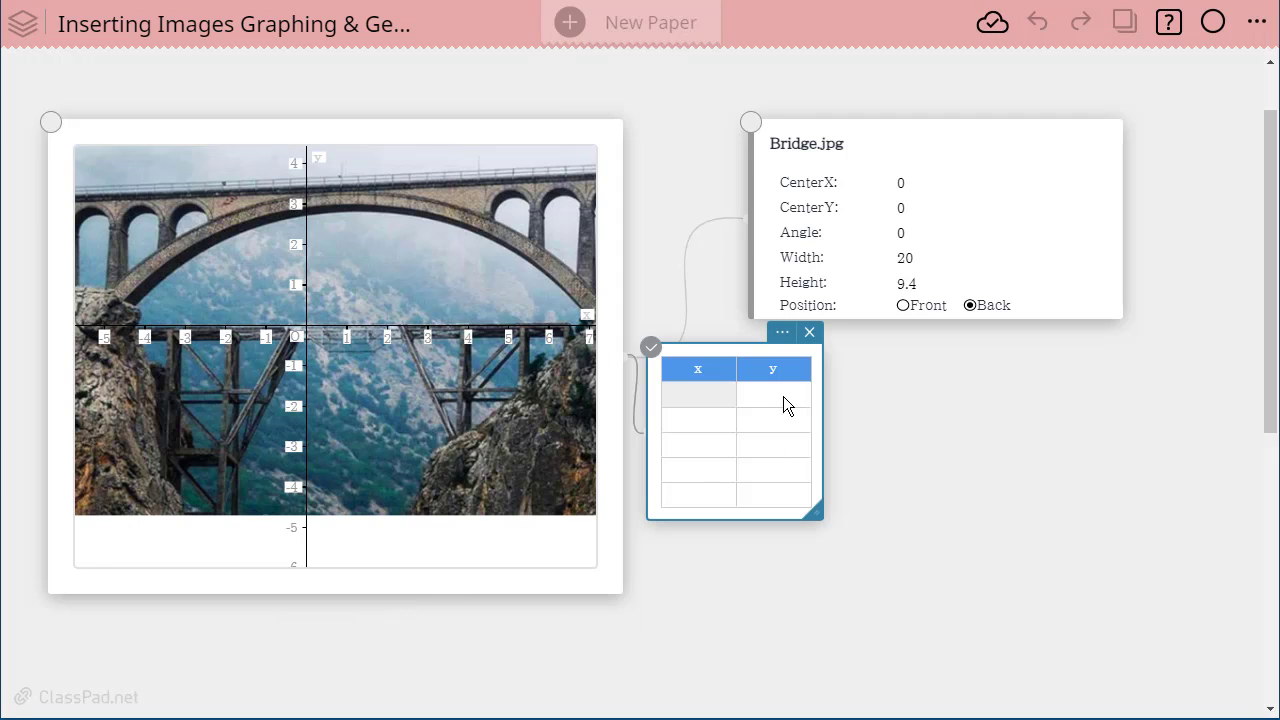
mouse_move(794, 354)
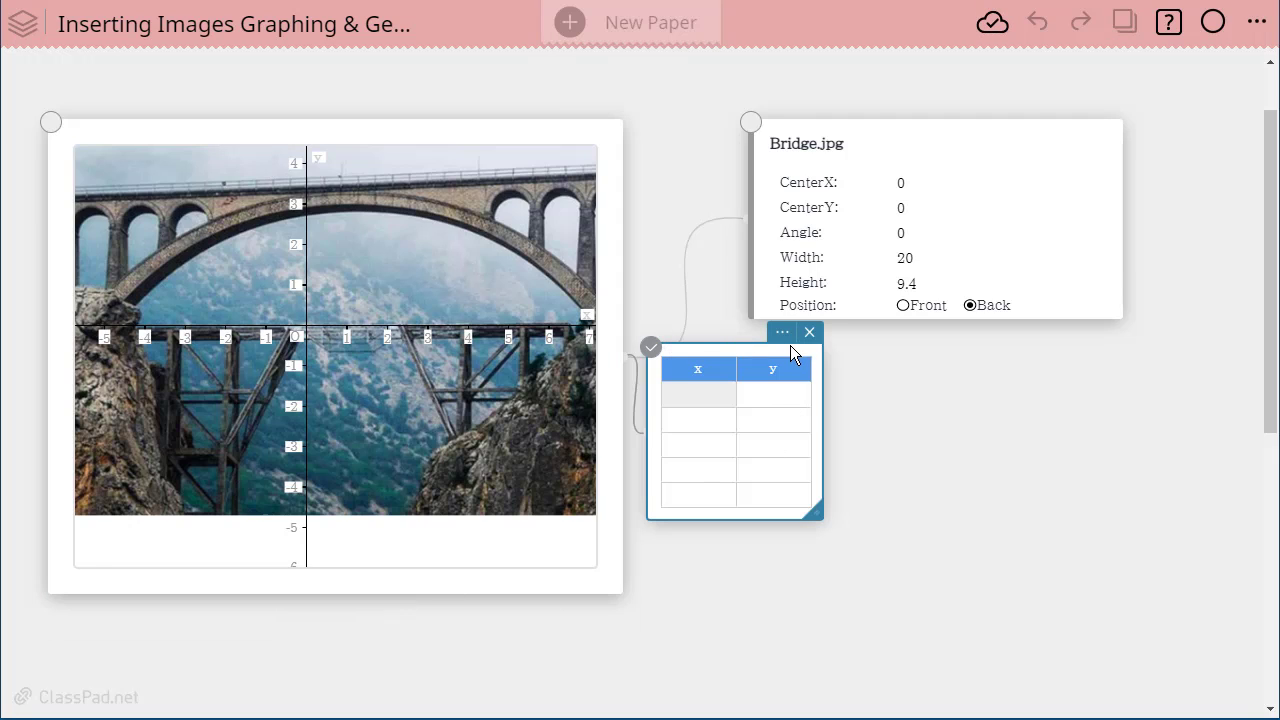
left_click(697, 394)
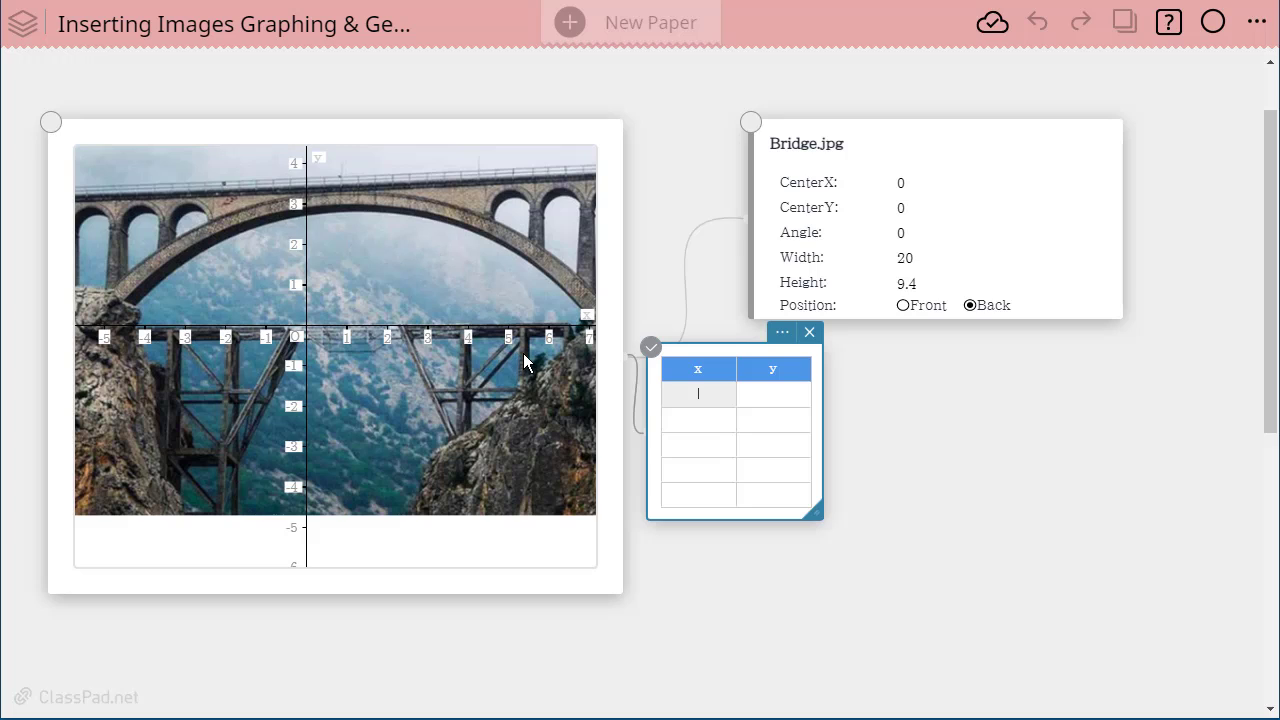
mouse_move(598, 186)
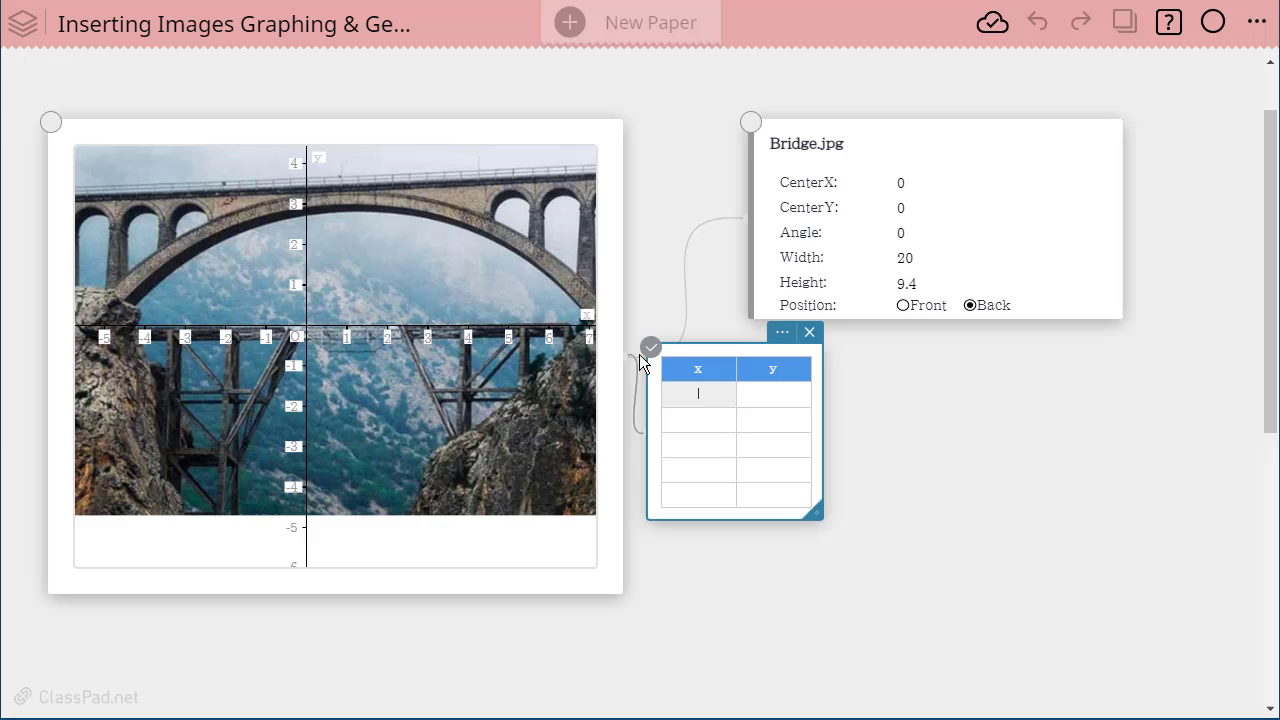
left_click(782, 331)
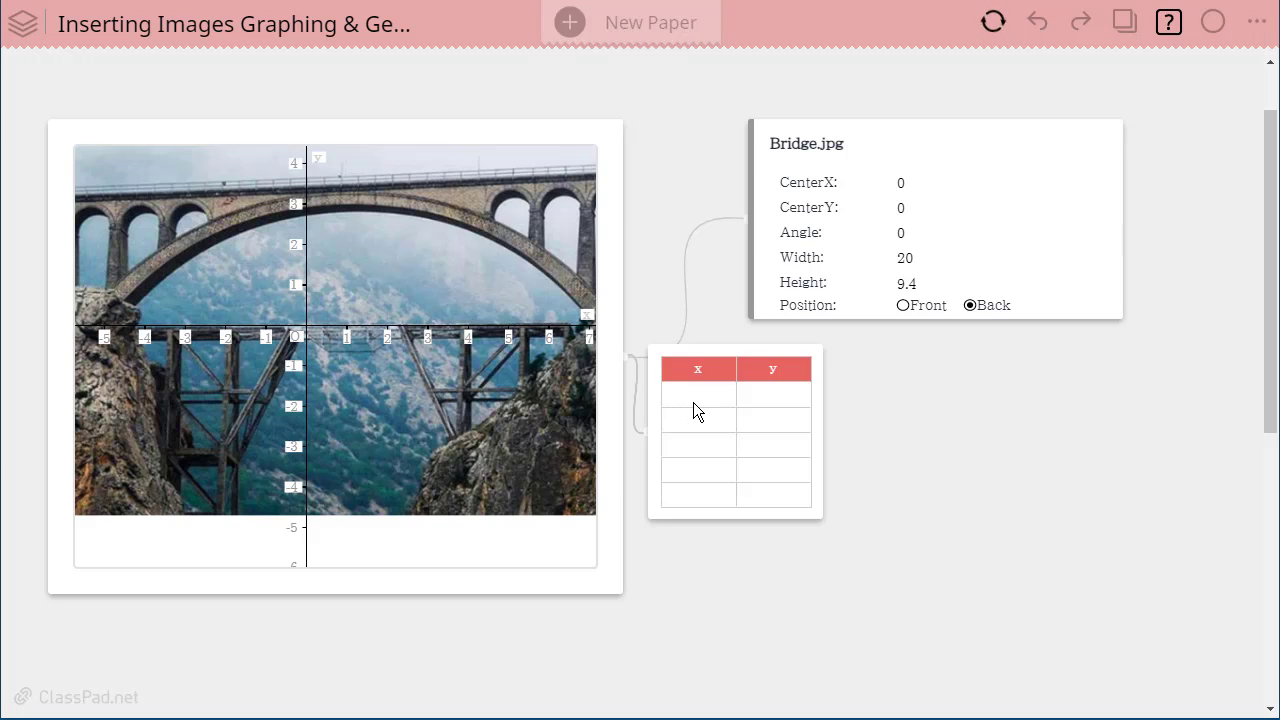
left_click(698, 409)
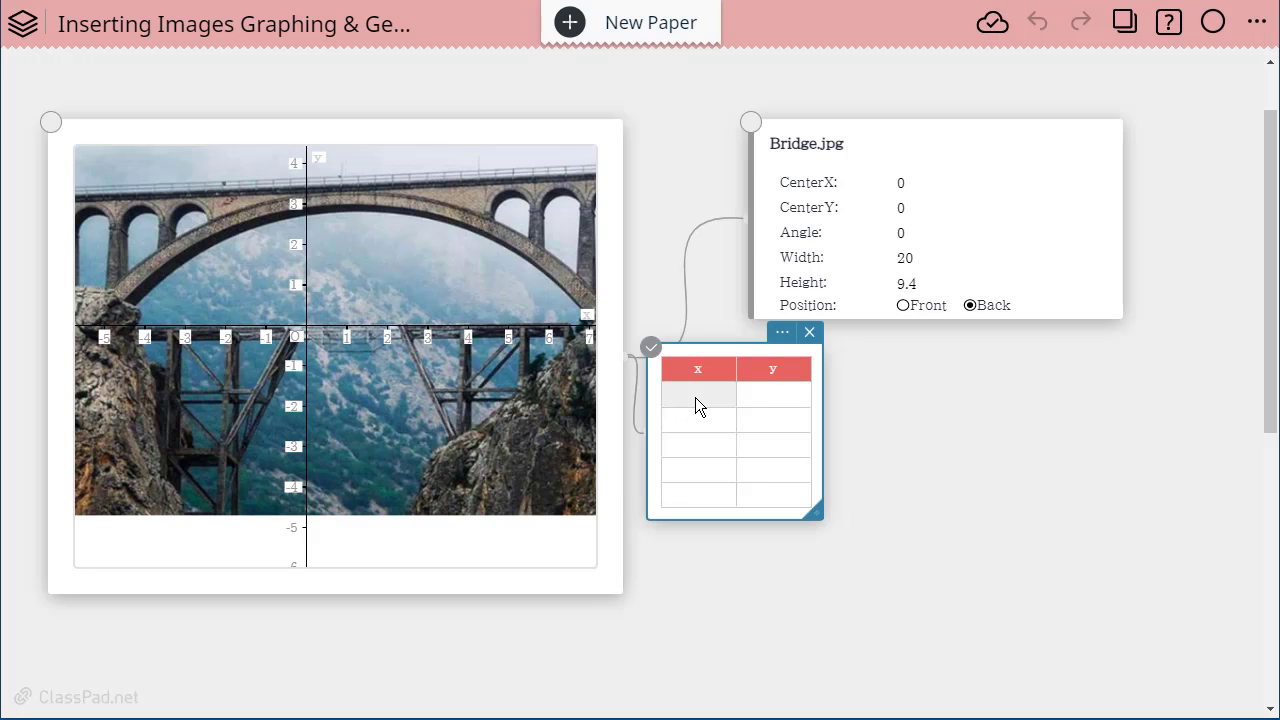
type("1")
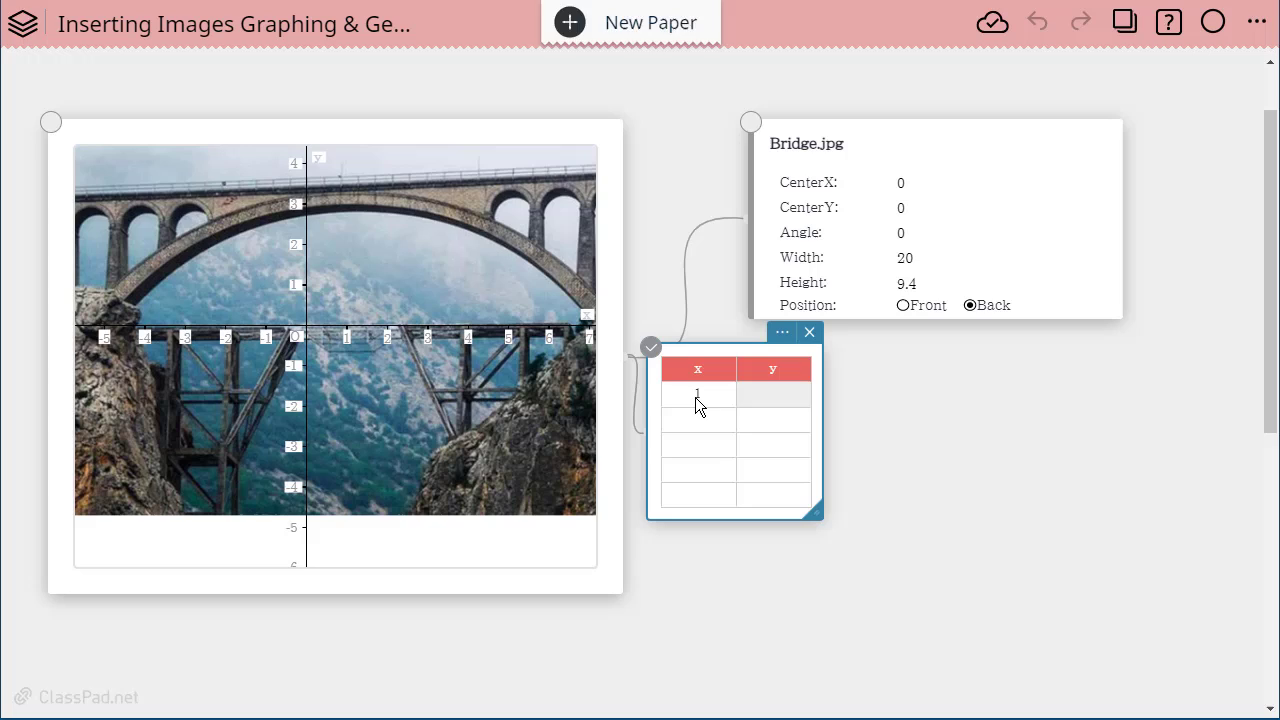
type("2")
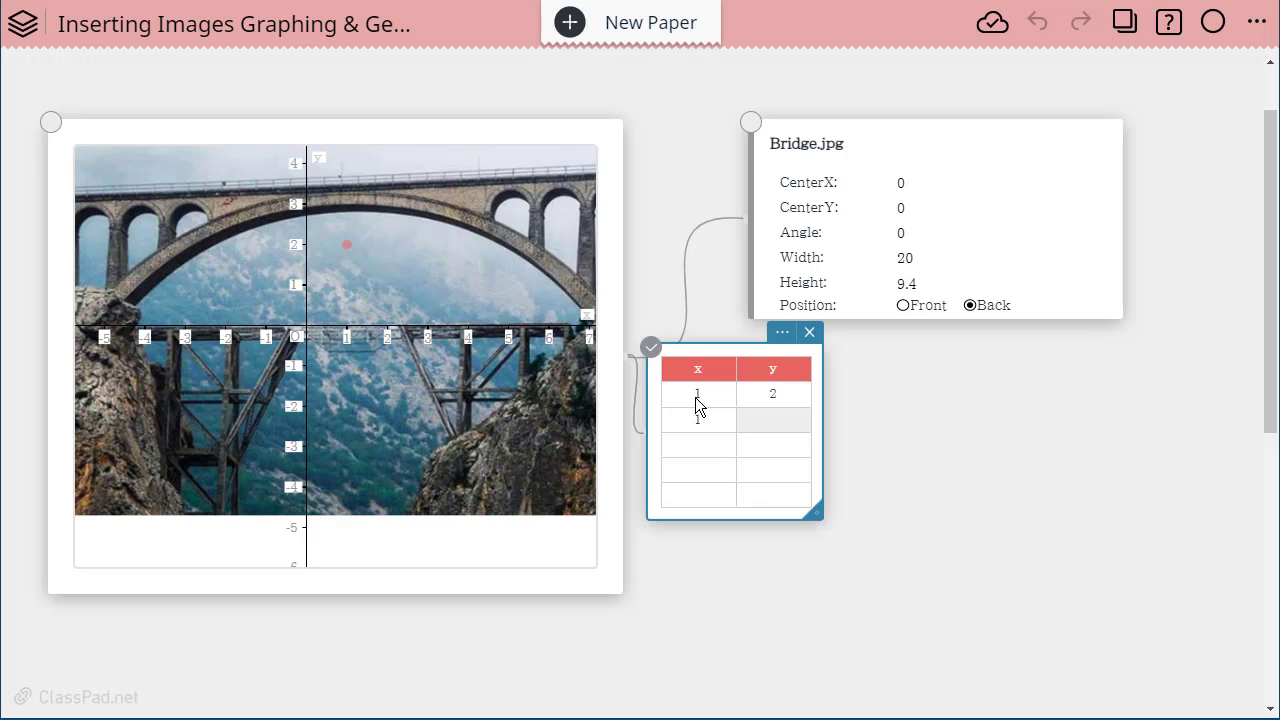
type("3")
left_click(773, 444)
type("4")
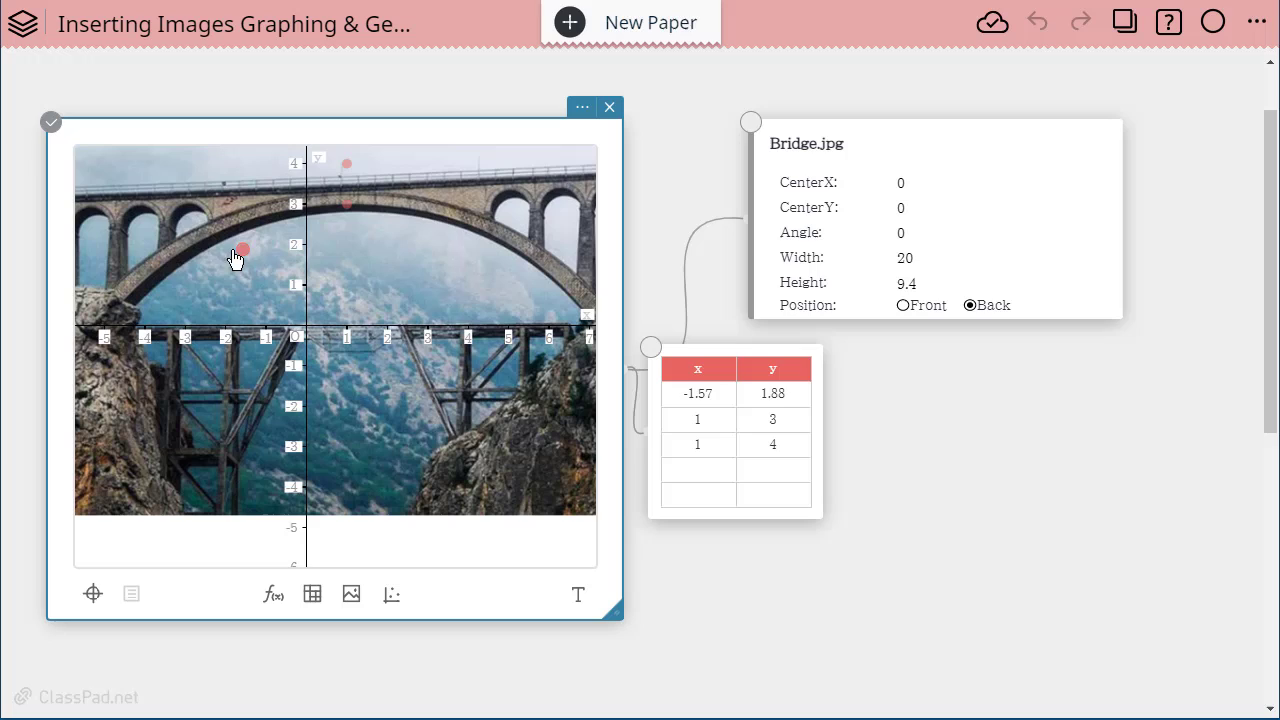
Drag the points onto the arch at (-3.7, 1.17), (-1.45, 2.43), (1.79, 2.77)
left_click_drag(240, 249, 157, 278)
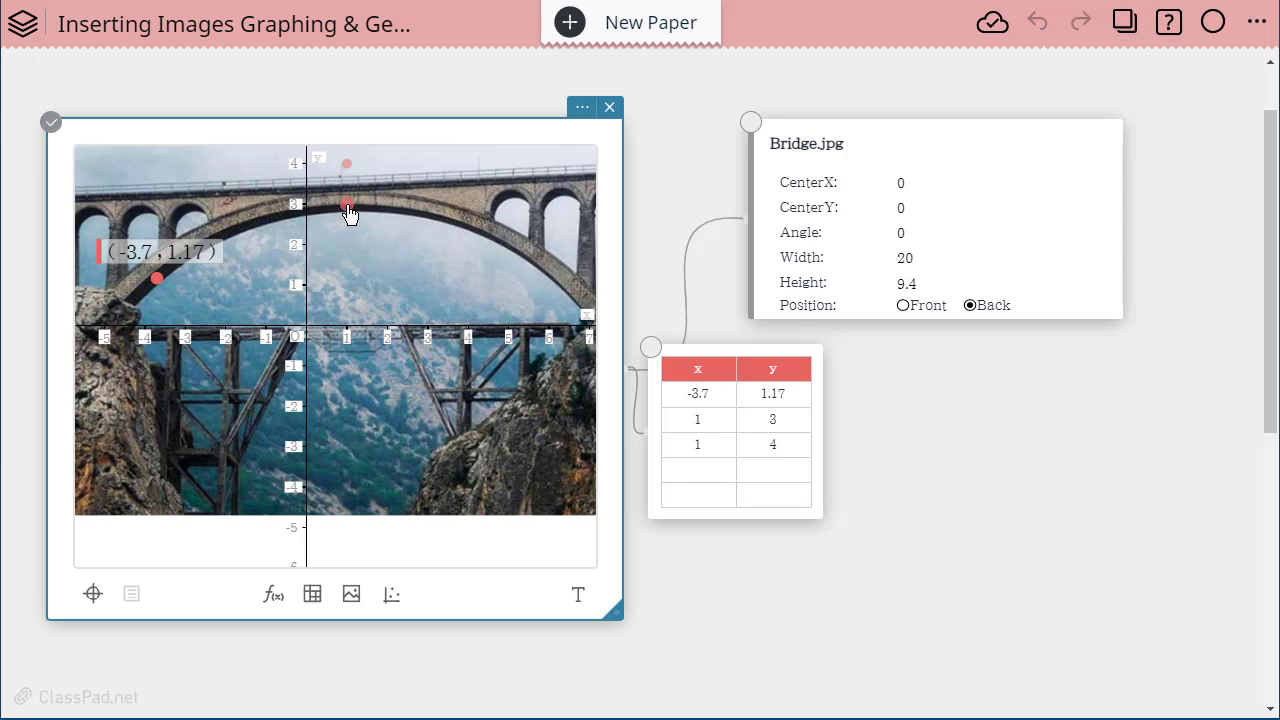
left_click_drag(347, 205, 248, 232)
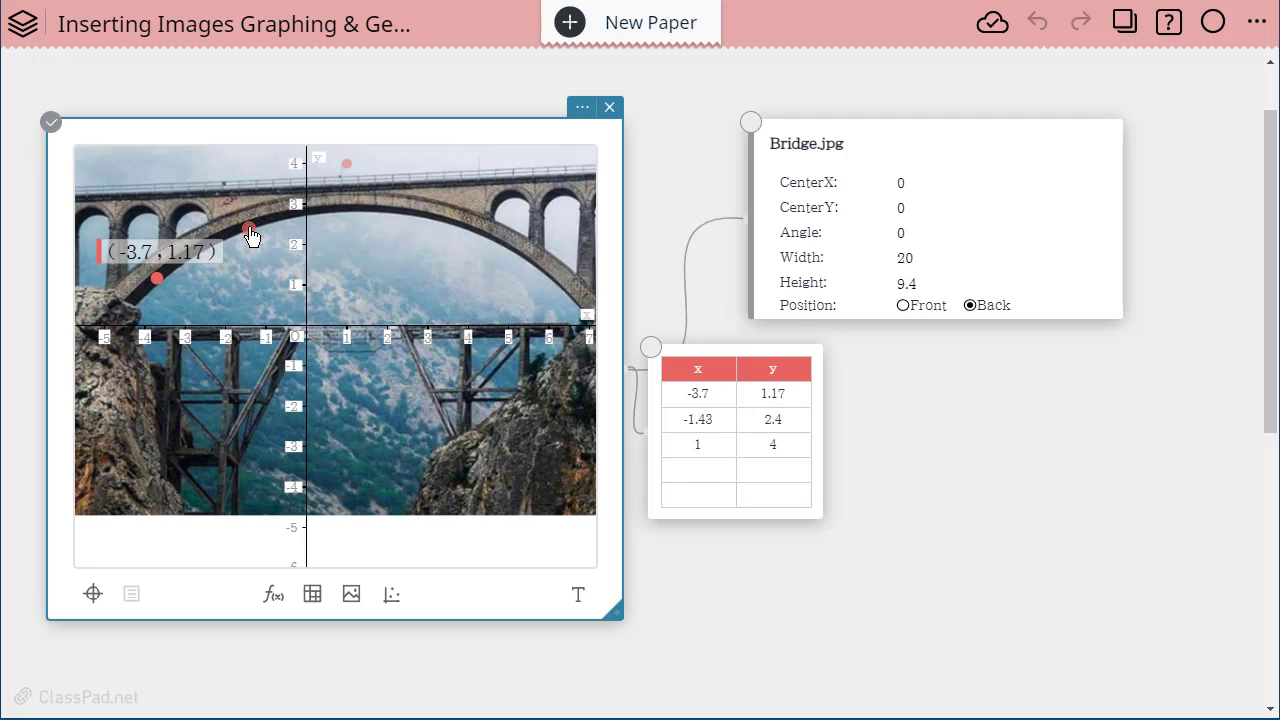
left_click(378, 213)
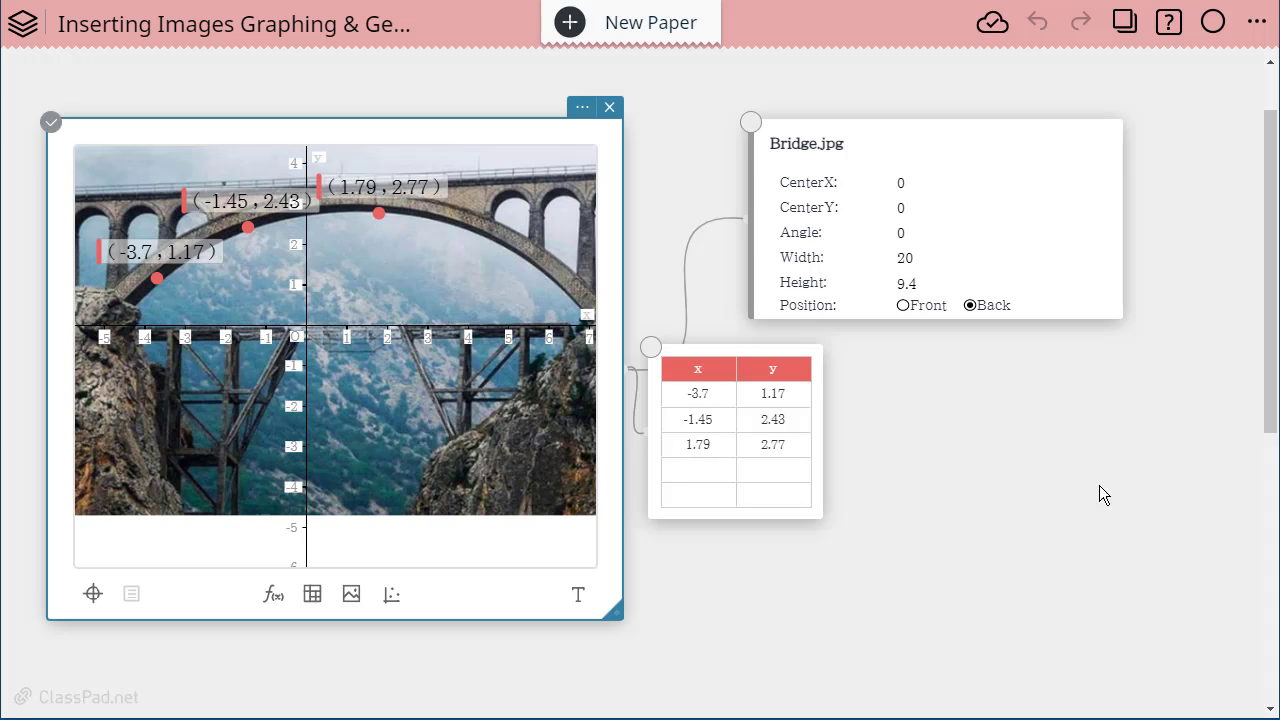
mouse_move(330, 375)
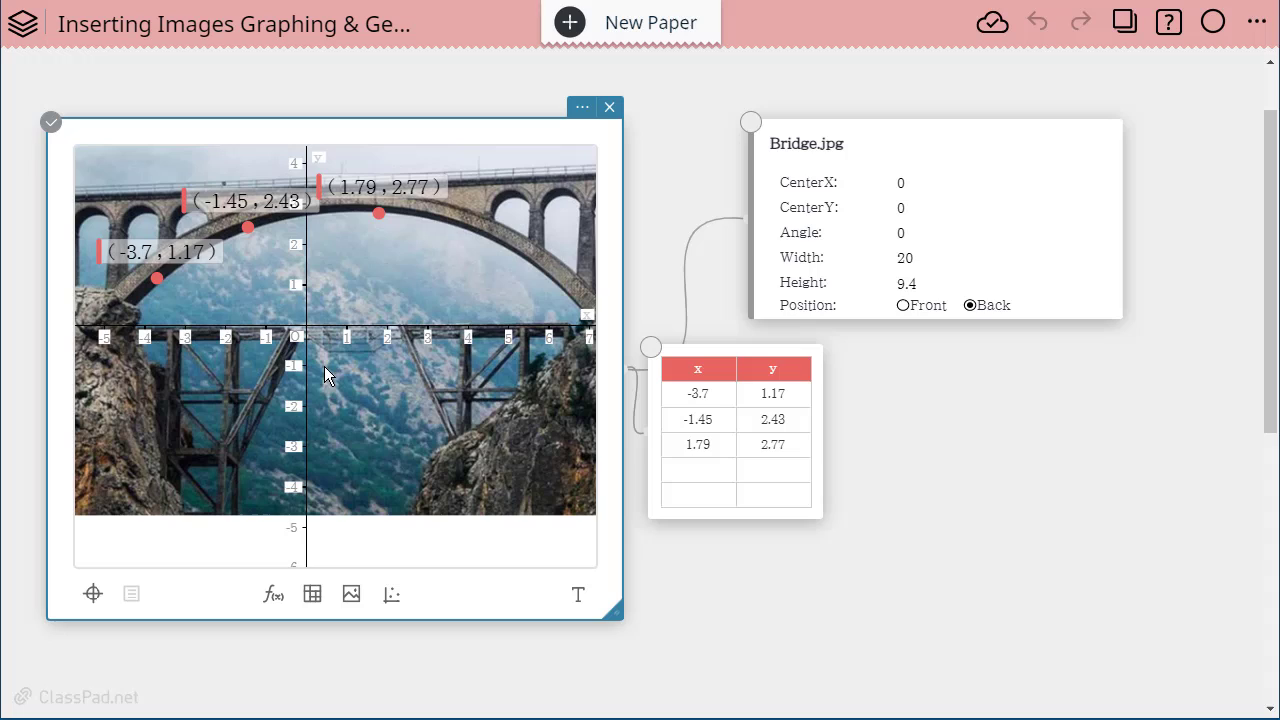
mouse_move(561, 255)
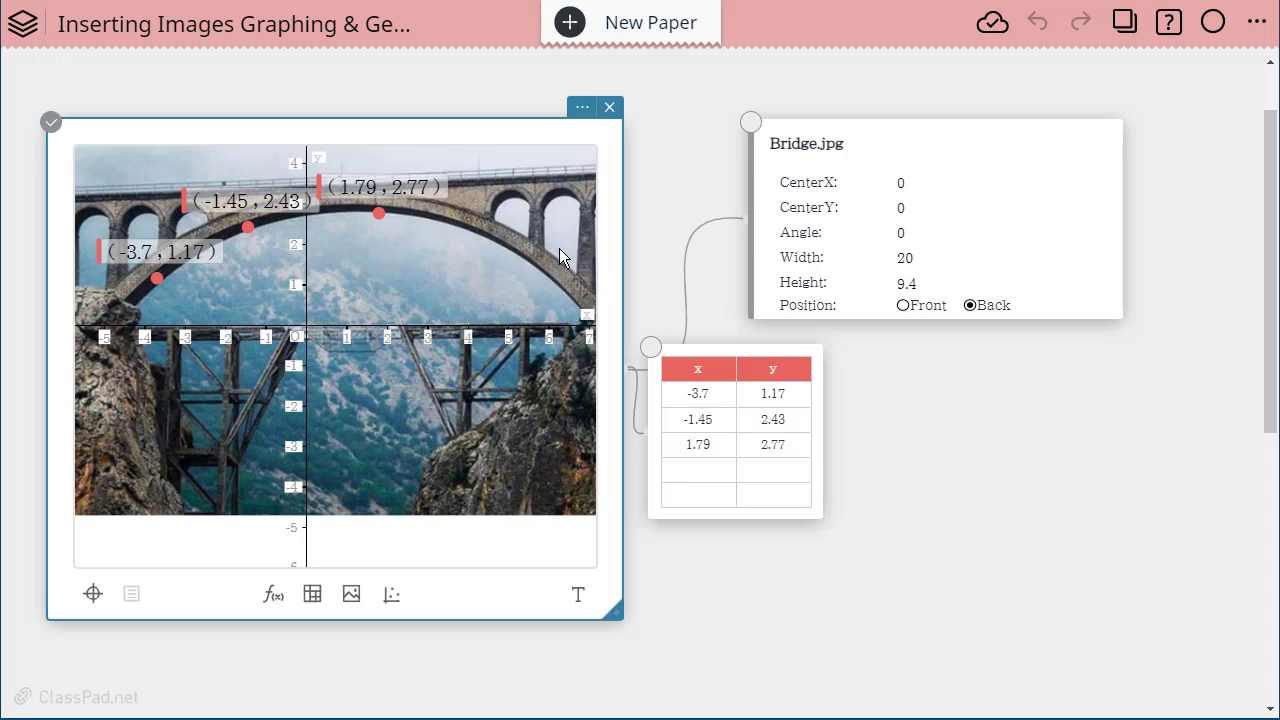
mouse_move(370, 237)
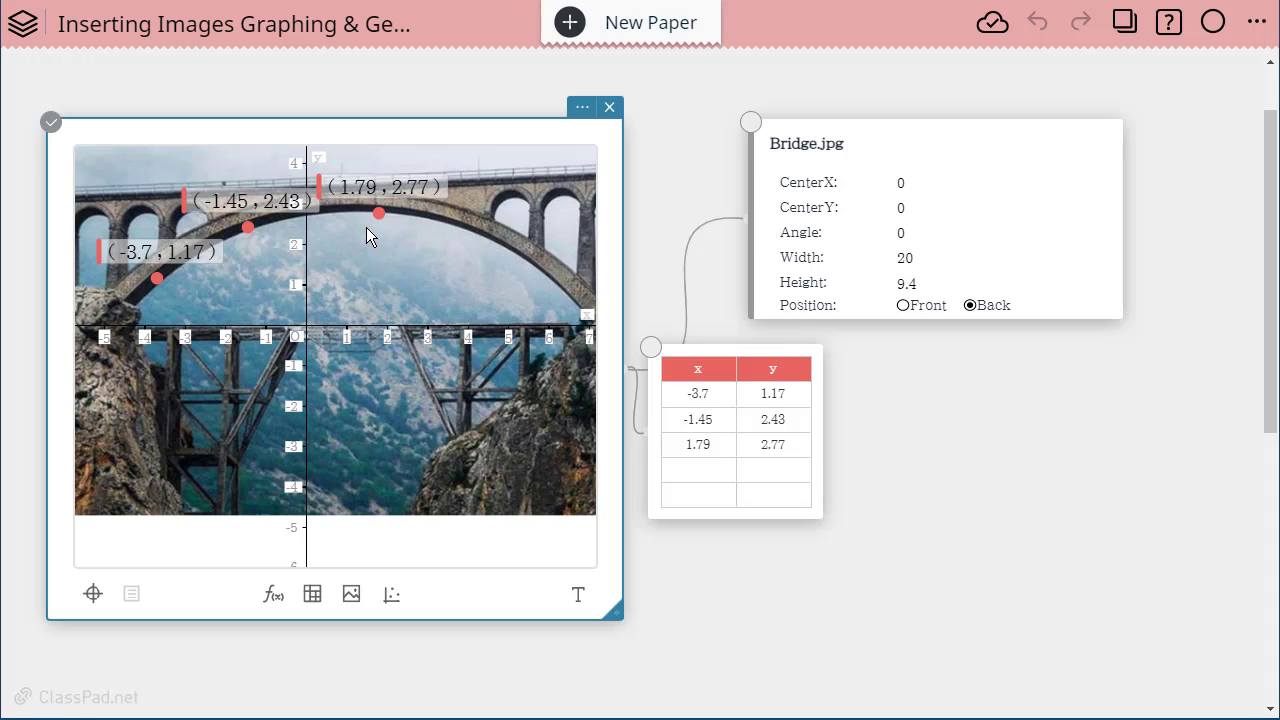
mouse_move(350, 173)
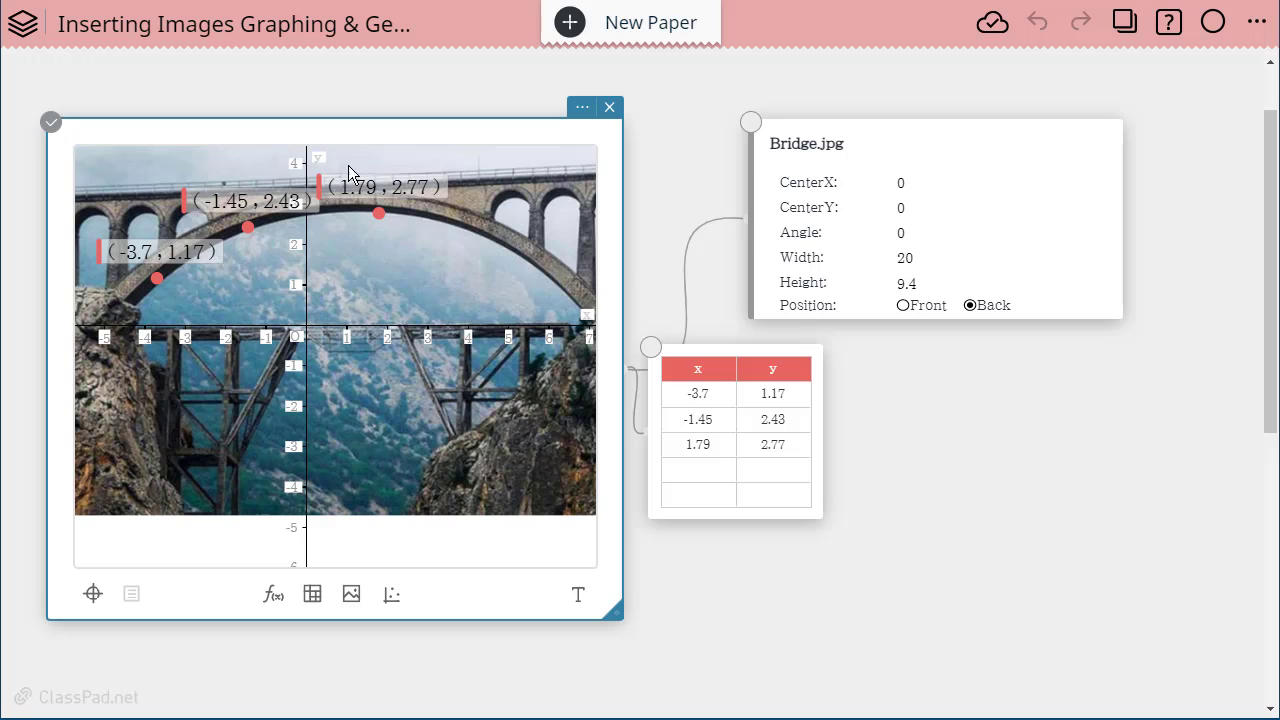
mouse_move(273, 594)
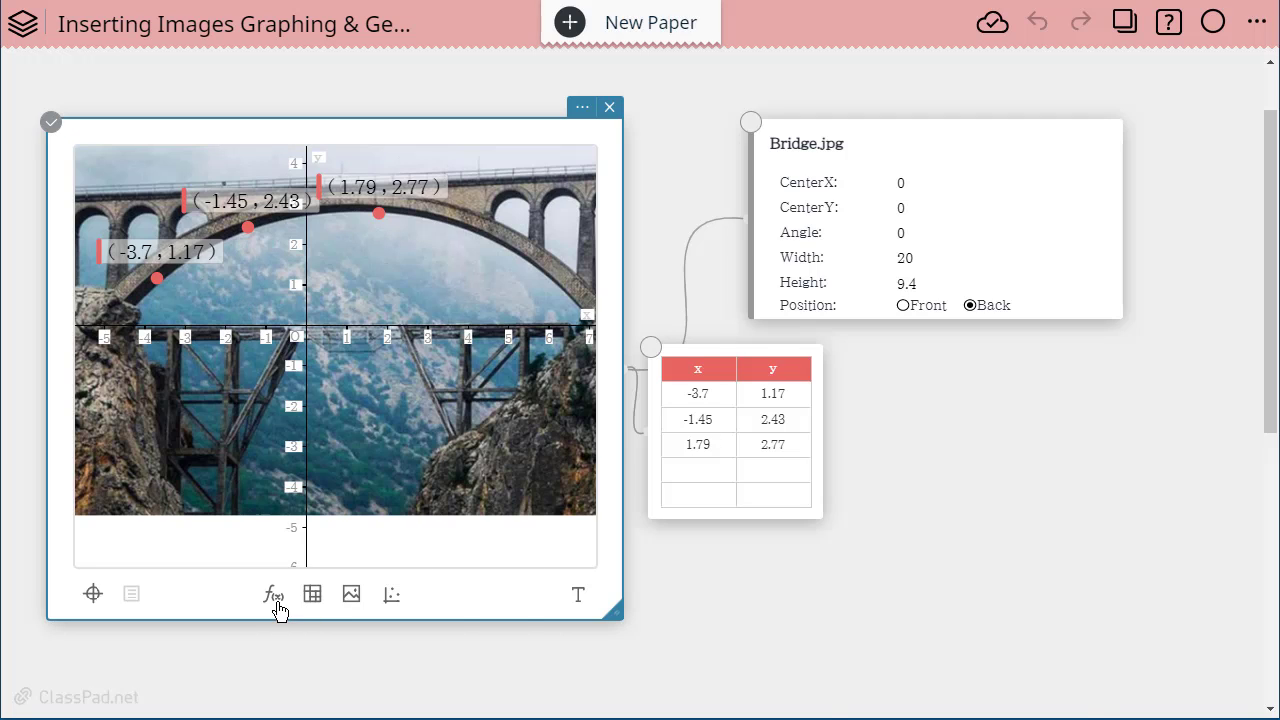
Add a blank f(x) function input sticky beside the data table
left_click(272, 594)
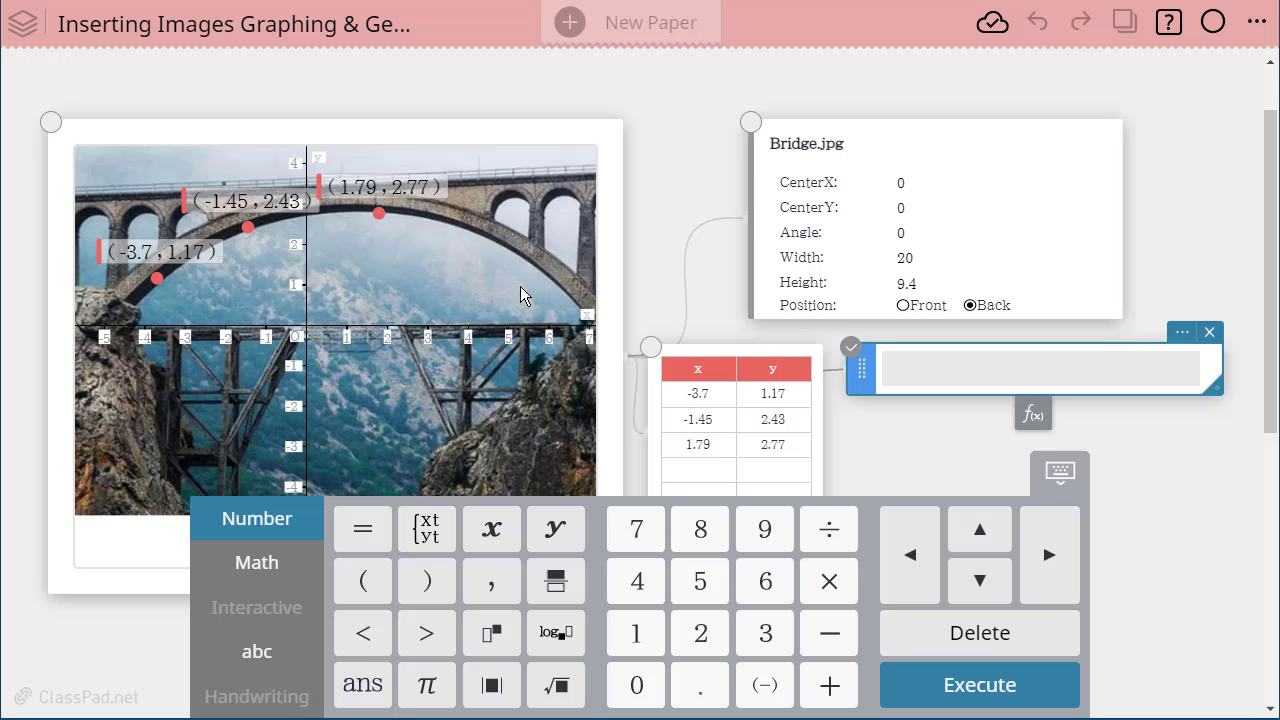
mouse_move(258, 363)
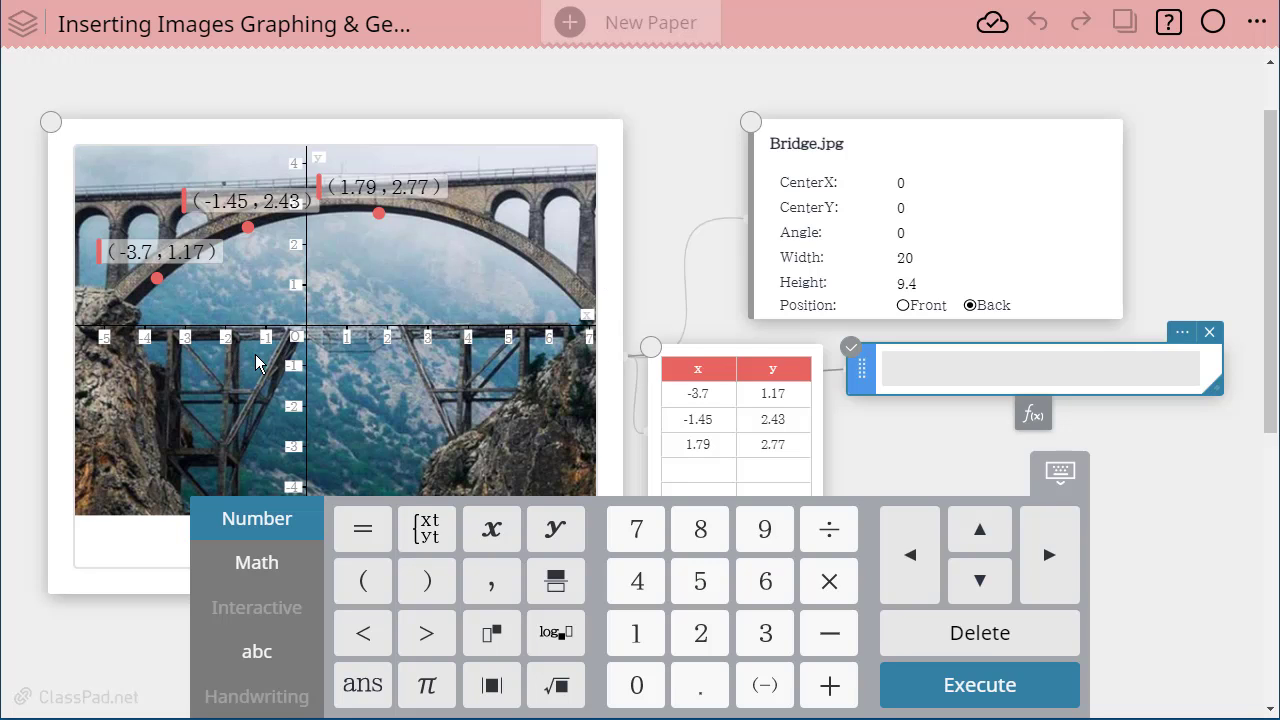
mouse_move(787, 445)
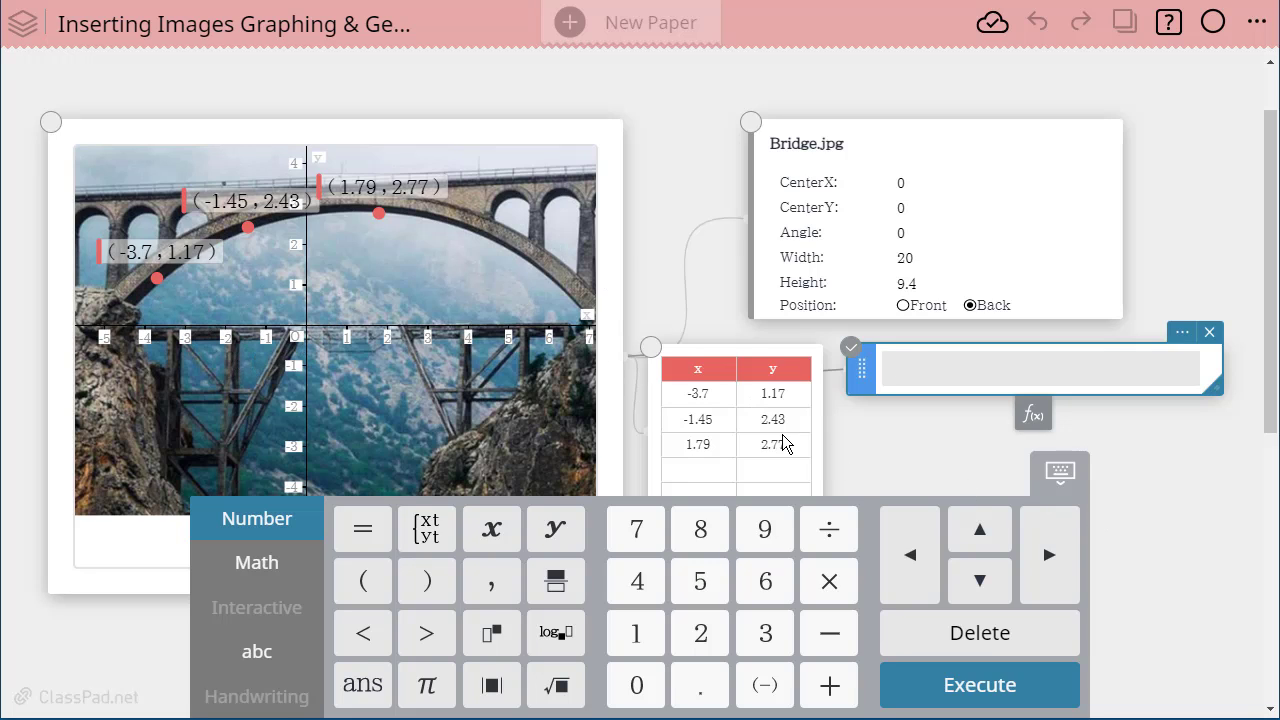
mouse_move(475, 322)
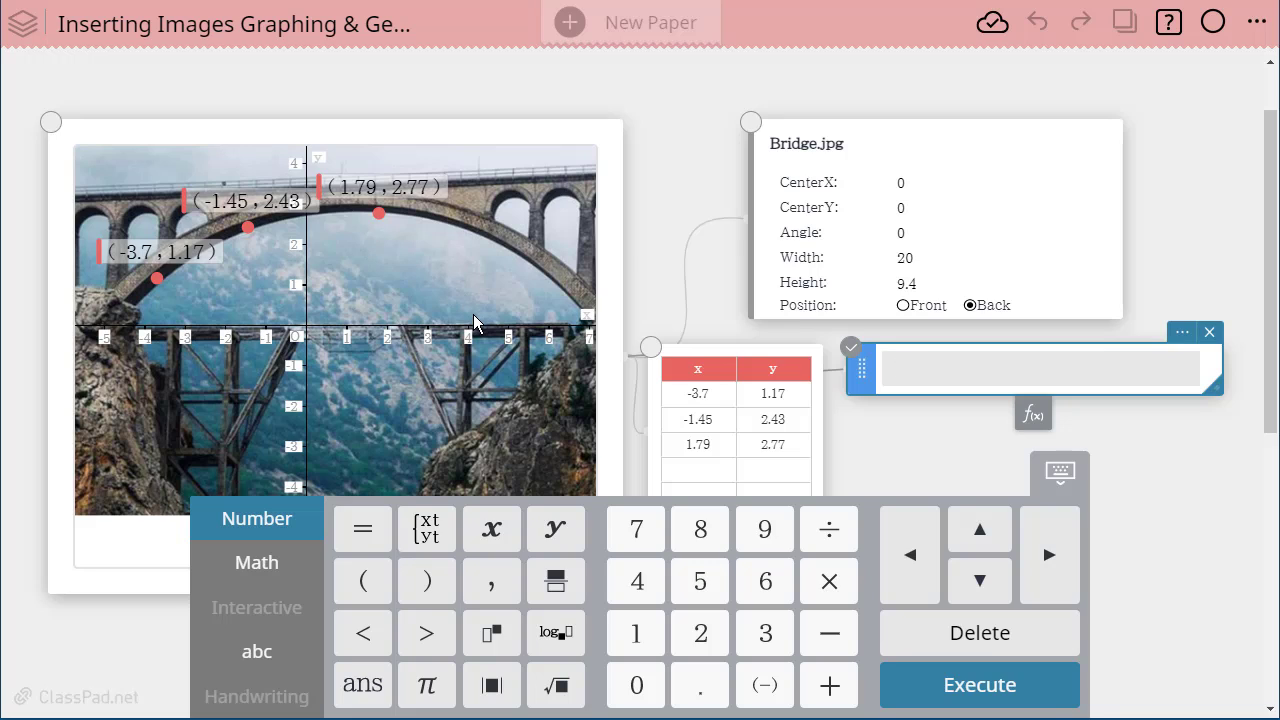
mouse_move(449, 347)
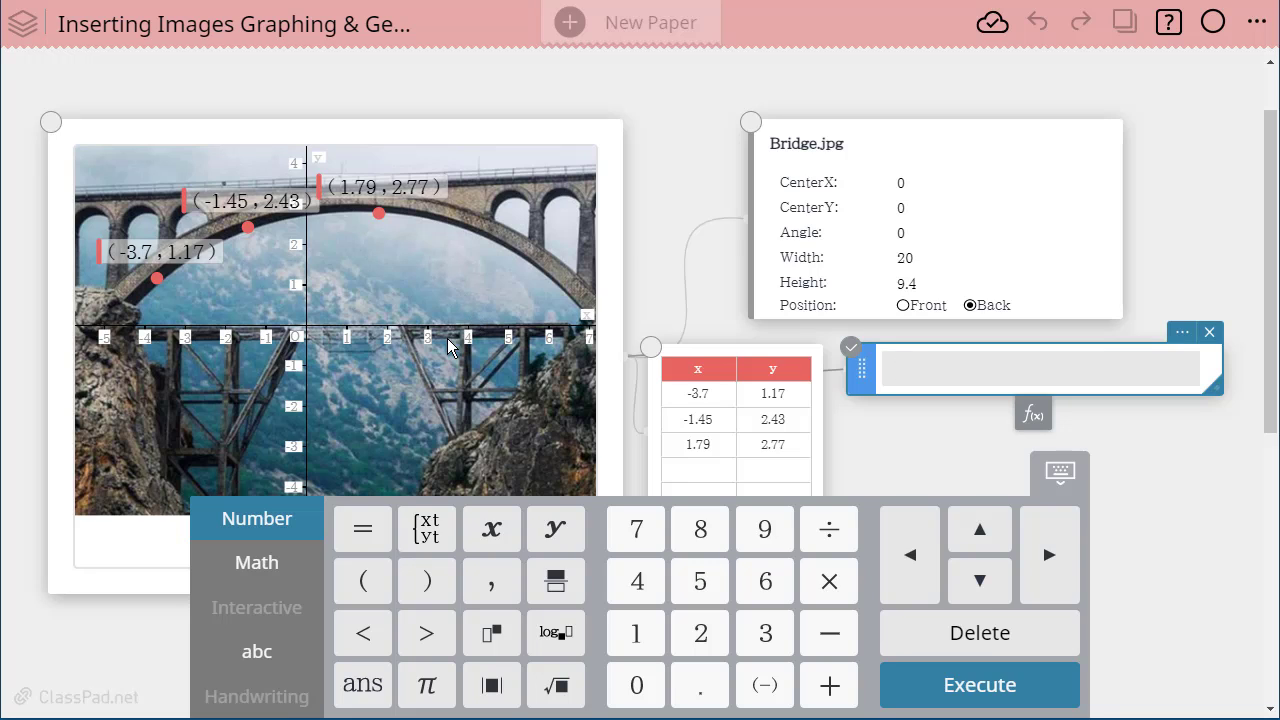
mouse_move(723, 396)
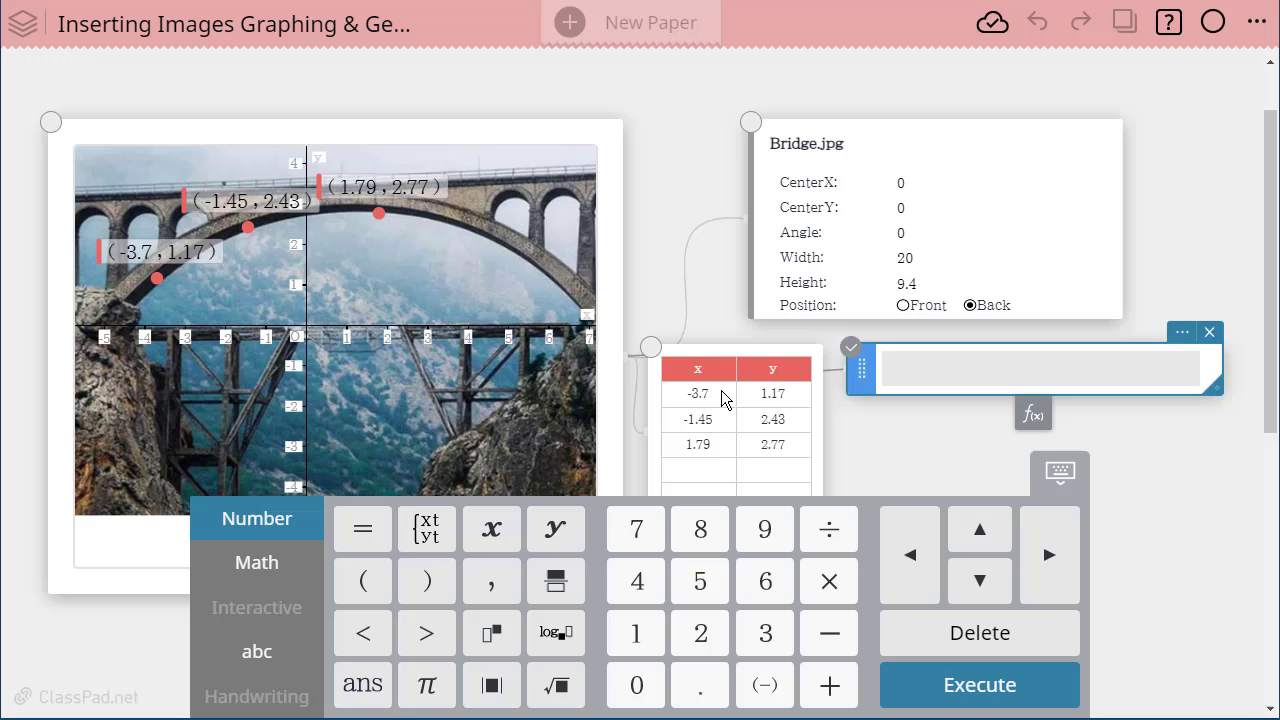
mouse_move(674, 296)
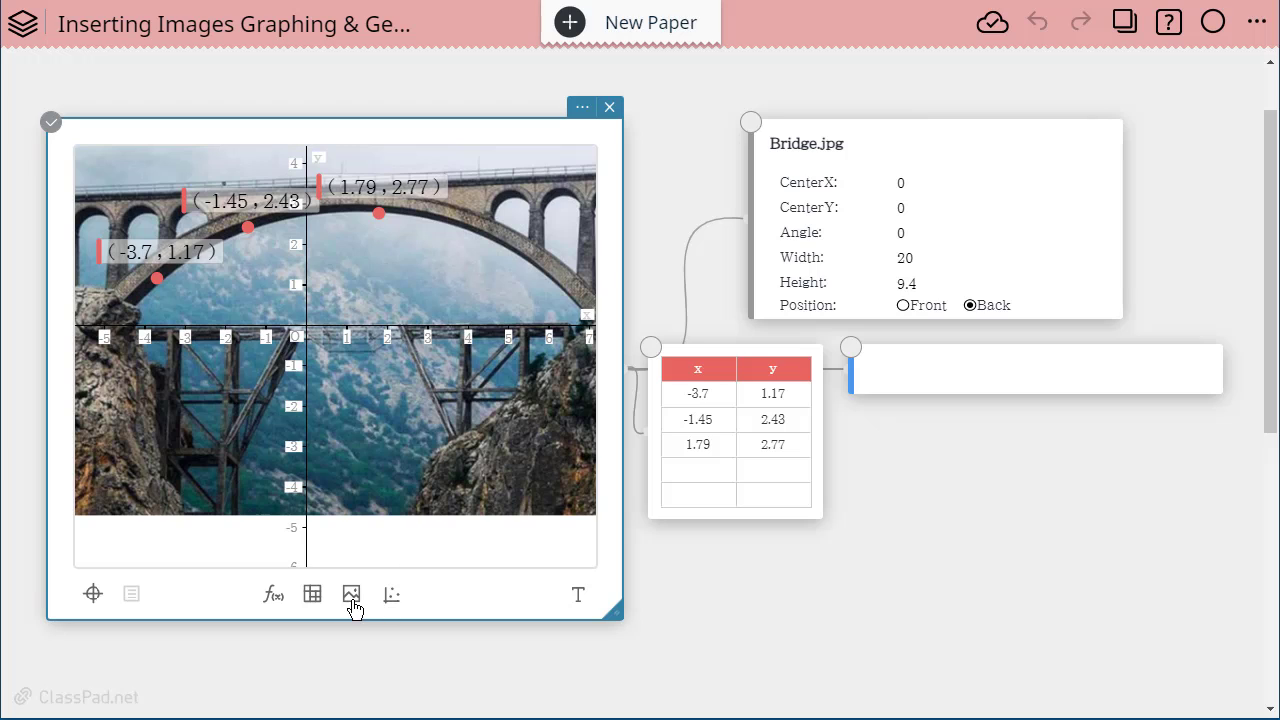
Set the Bridge.jpg rotation angle to 25 degrees in the graph's image settings
left_click(351, 594)
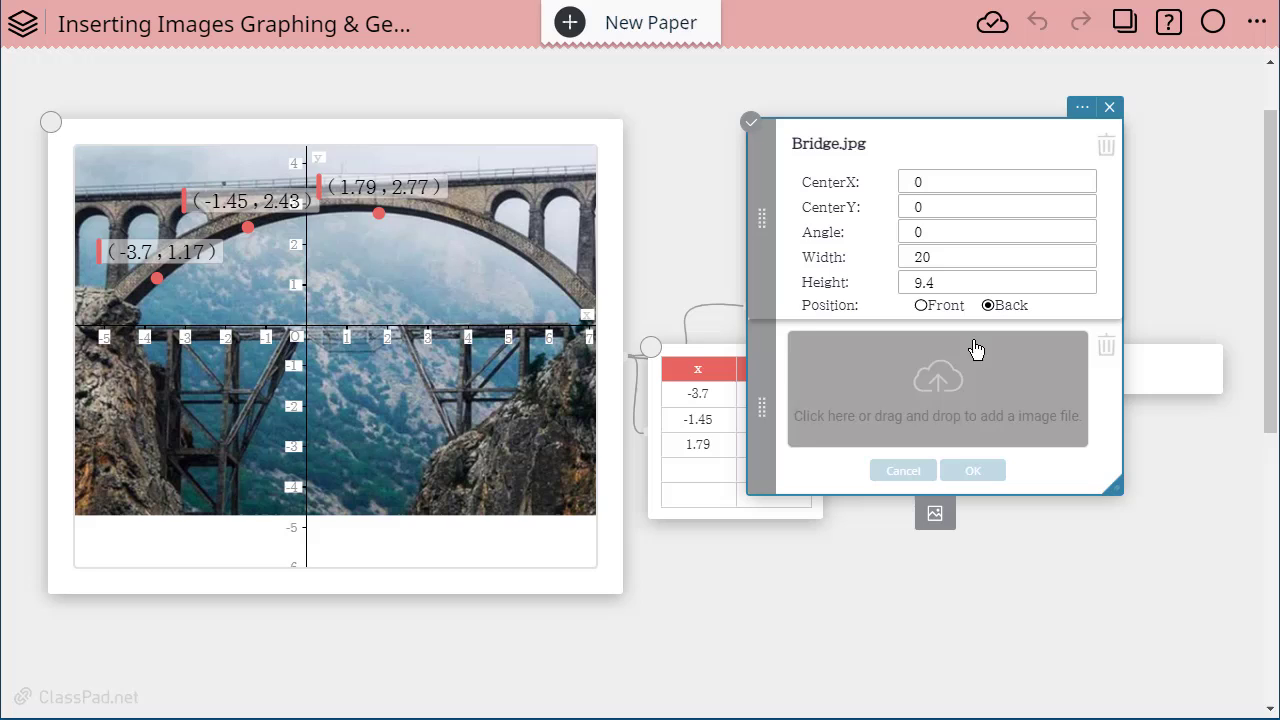
mouse_move(825, 215)
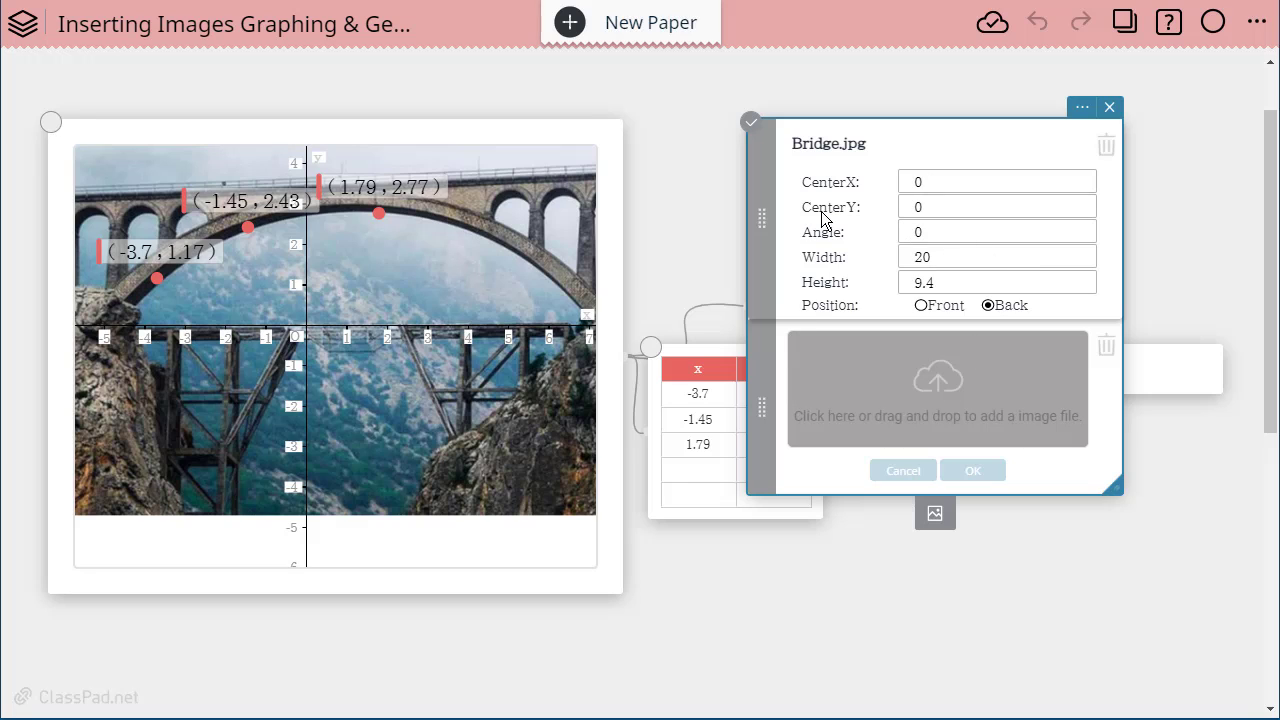
left_click(996, 231)
type("25")
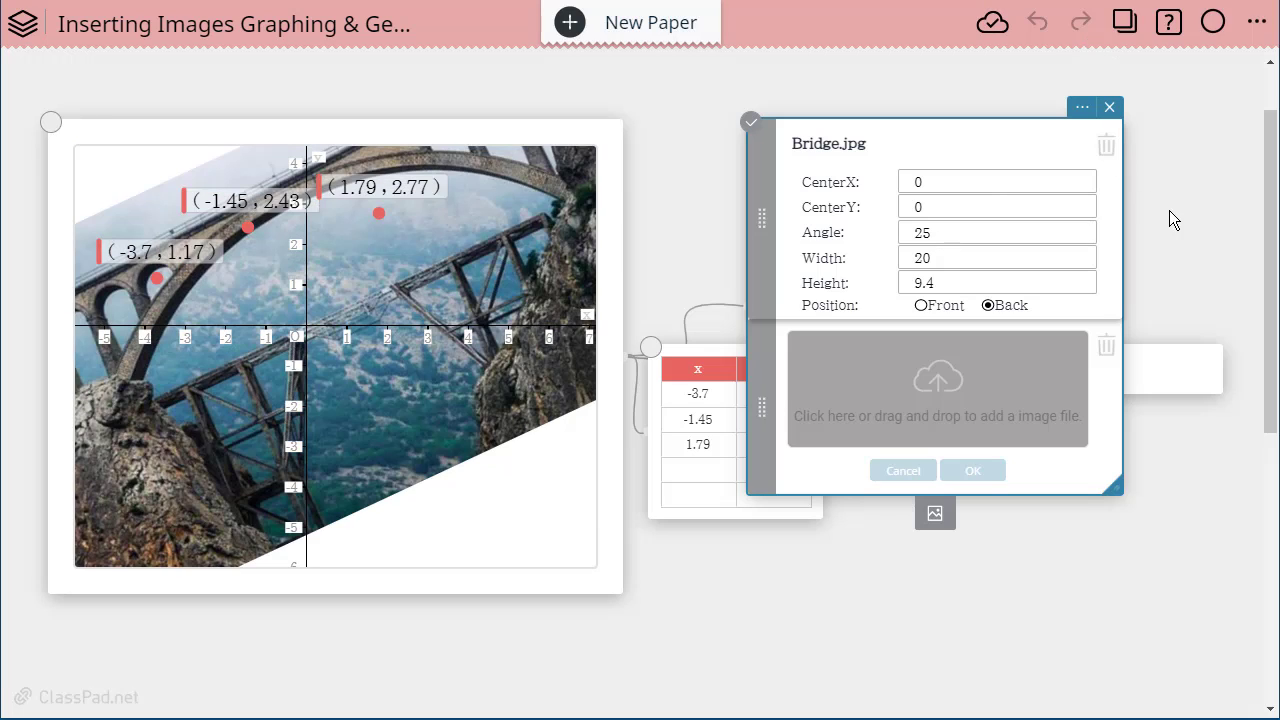
mouse_move(997, 269)
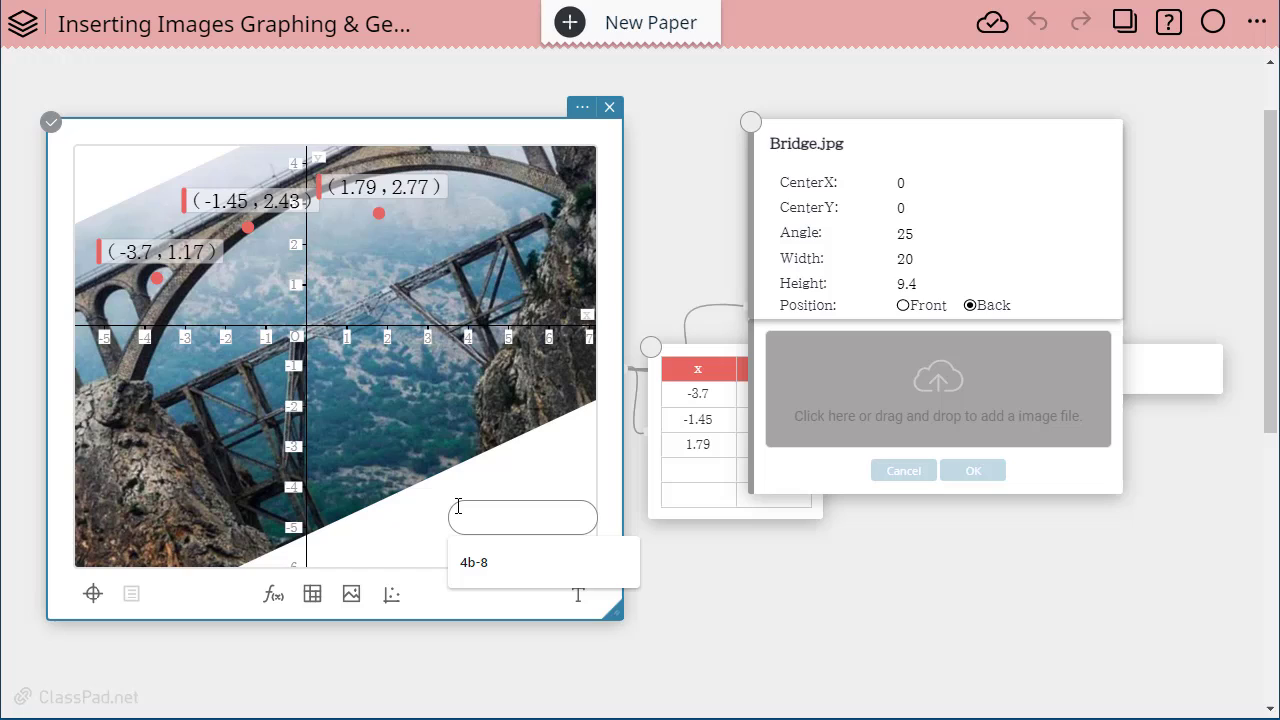
Type the label 'Real world bridge' and drag it toward the graph's lower right
type("R")
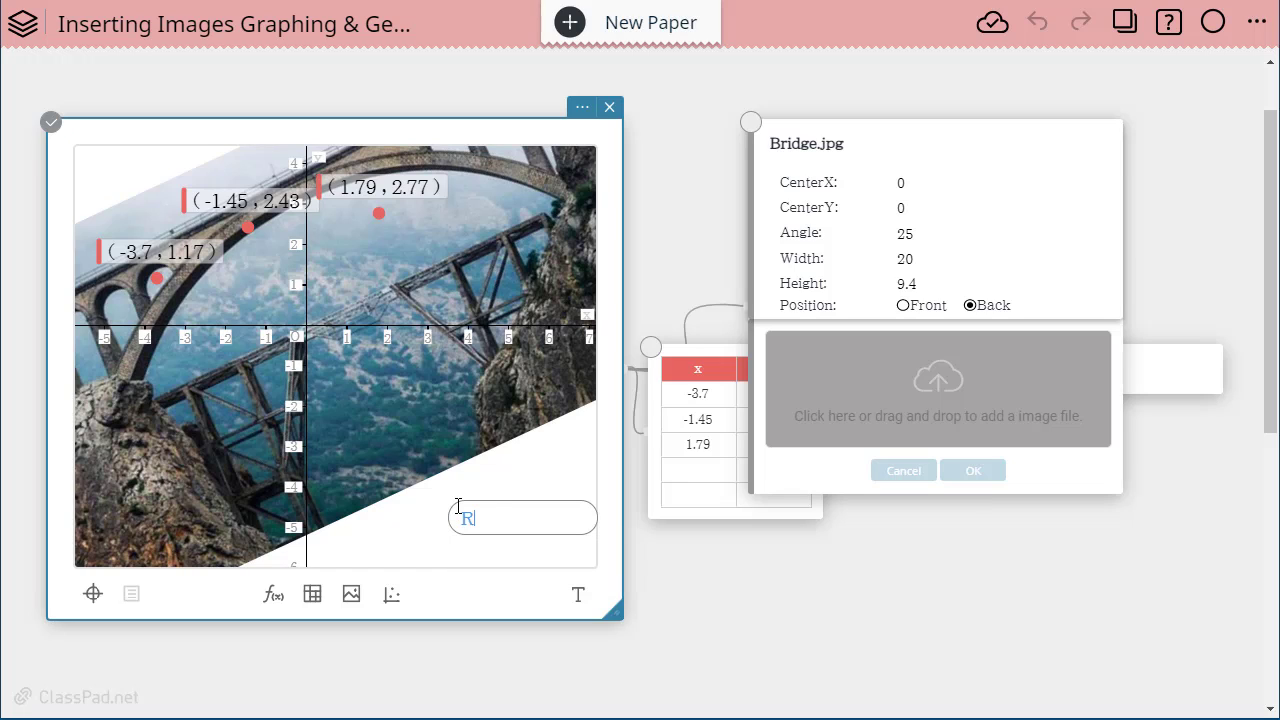
type("eal world bridge")
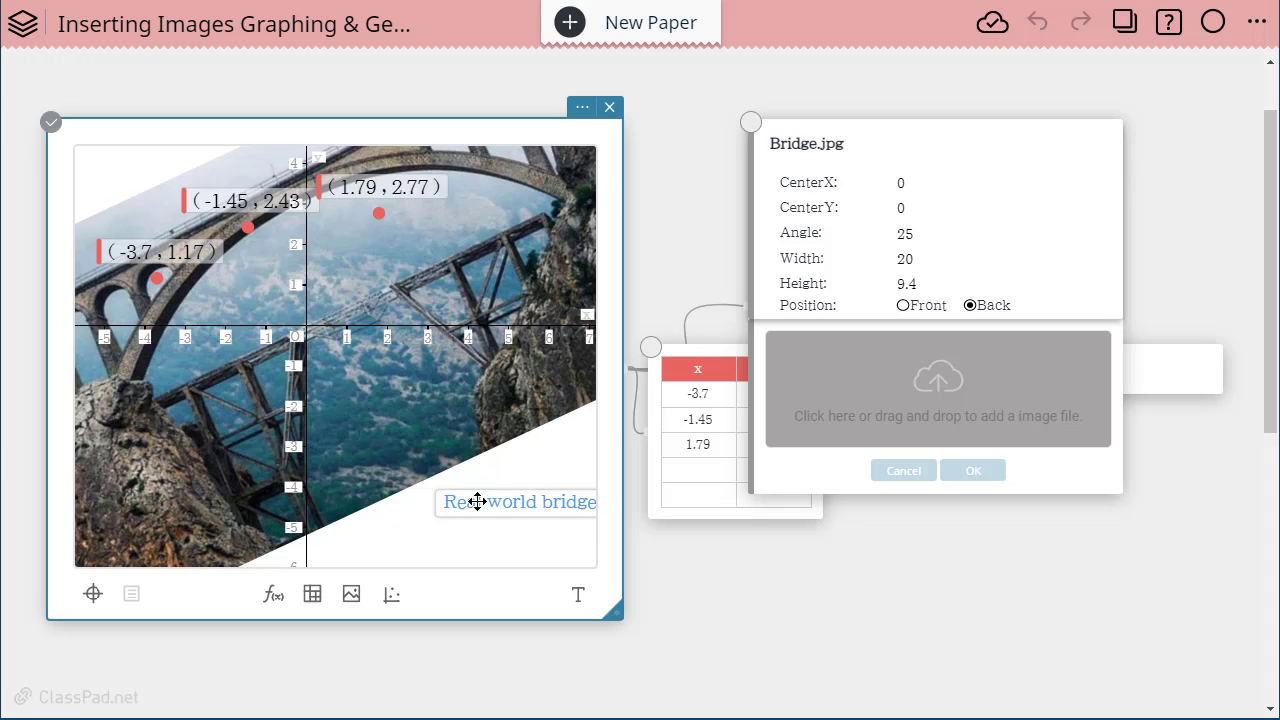
left_click_drag(478, 502, 430, 515)
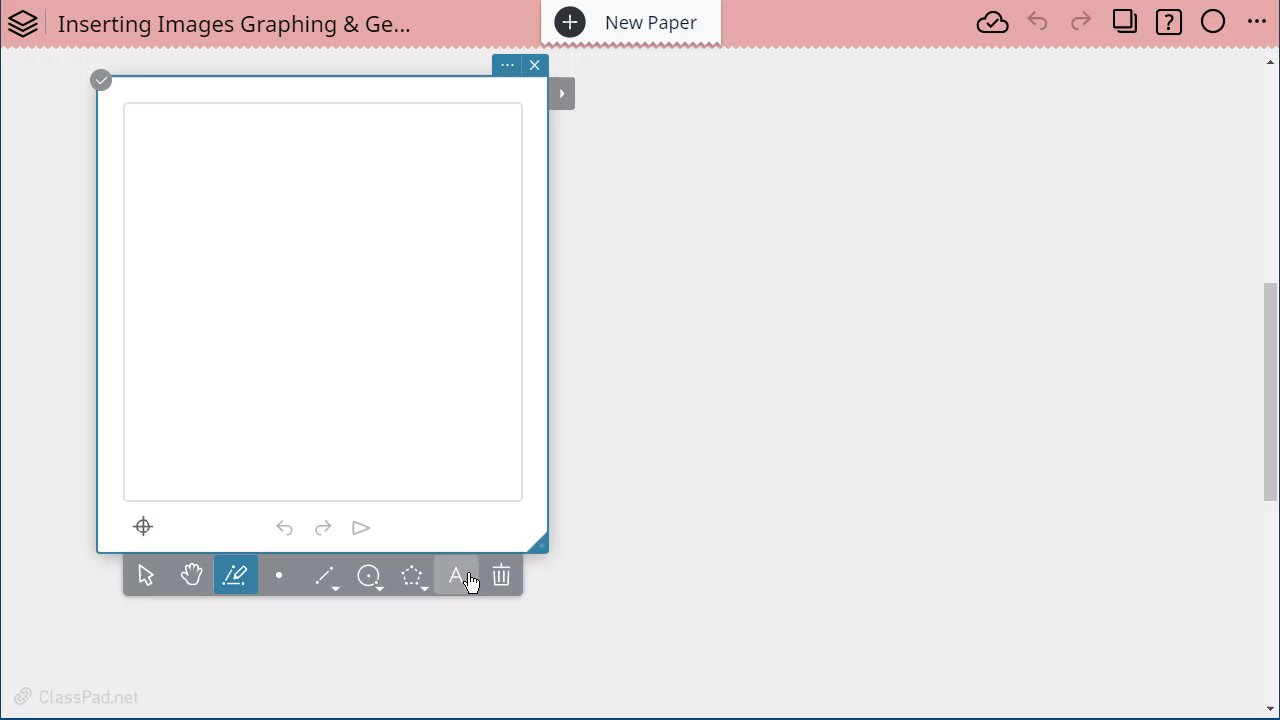
Add the text label 'Archeology' near the top of the geometry sticky
left_click(456, 575)
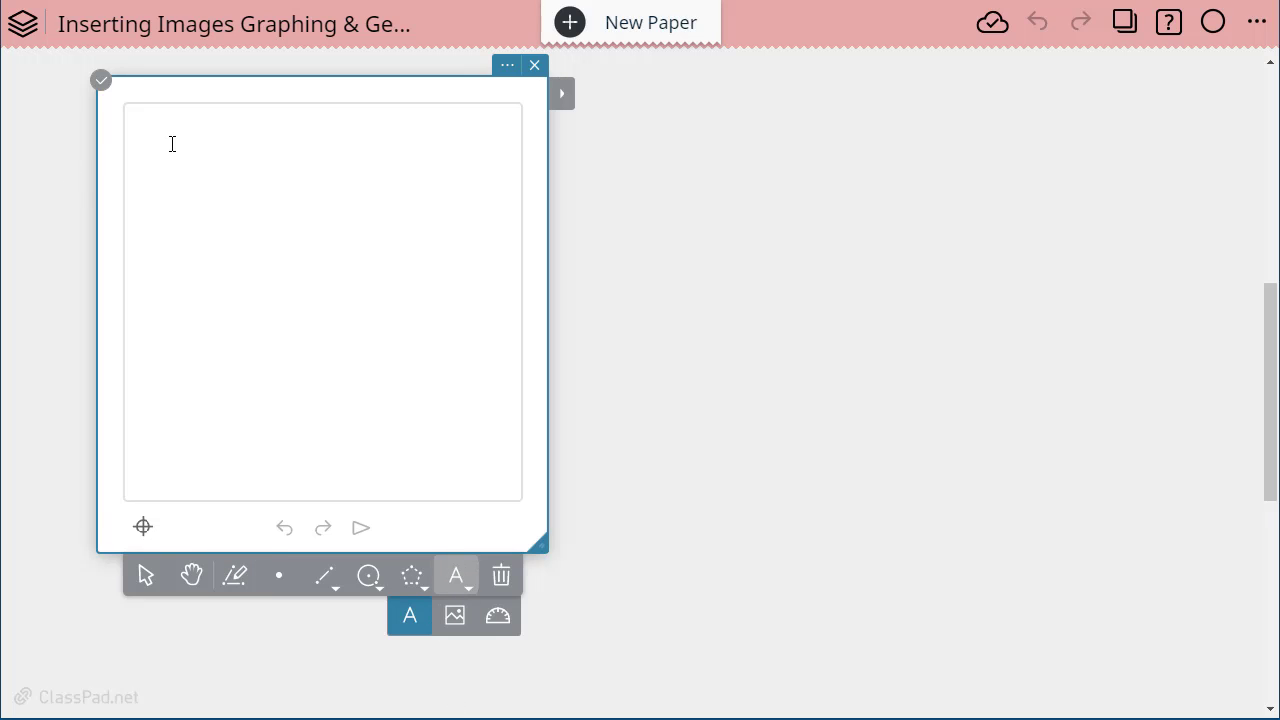
type("Al")
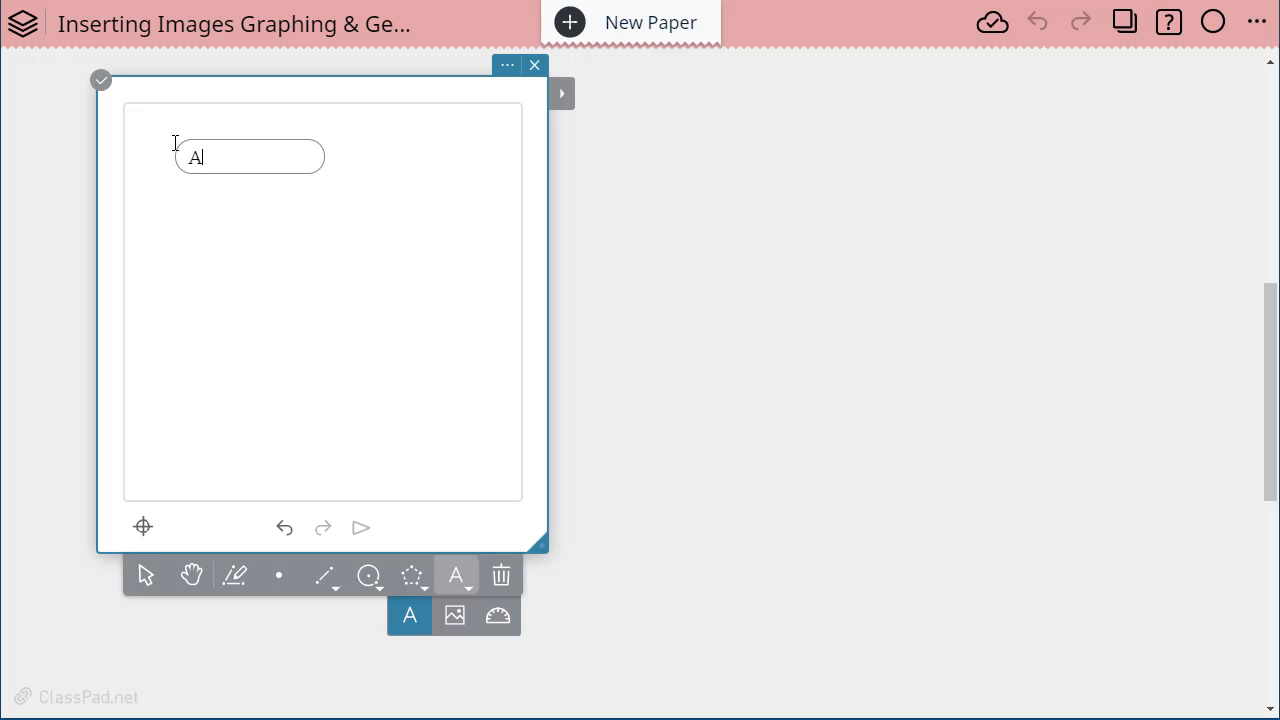
type("rcheology")
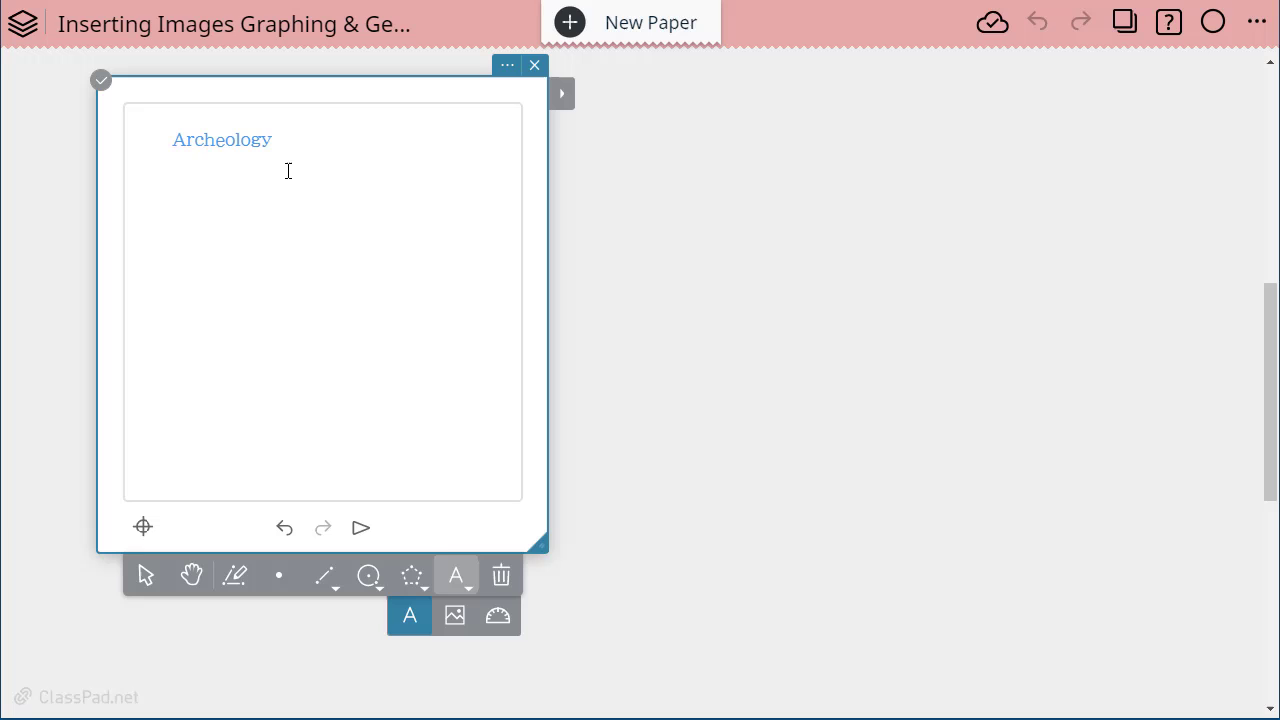
mouse_move(454, 616)
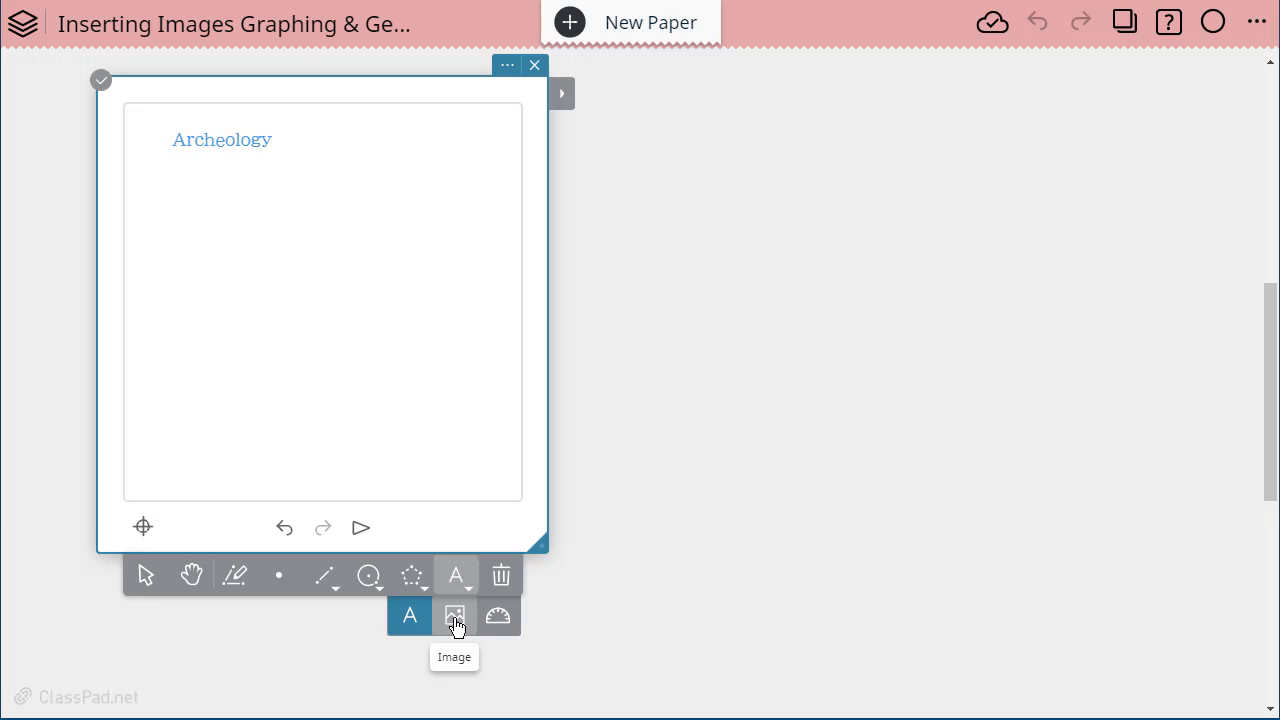
Insert Plate Artifact.jpg below the title, centred at the origin with width 10
left_click(454, 615)
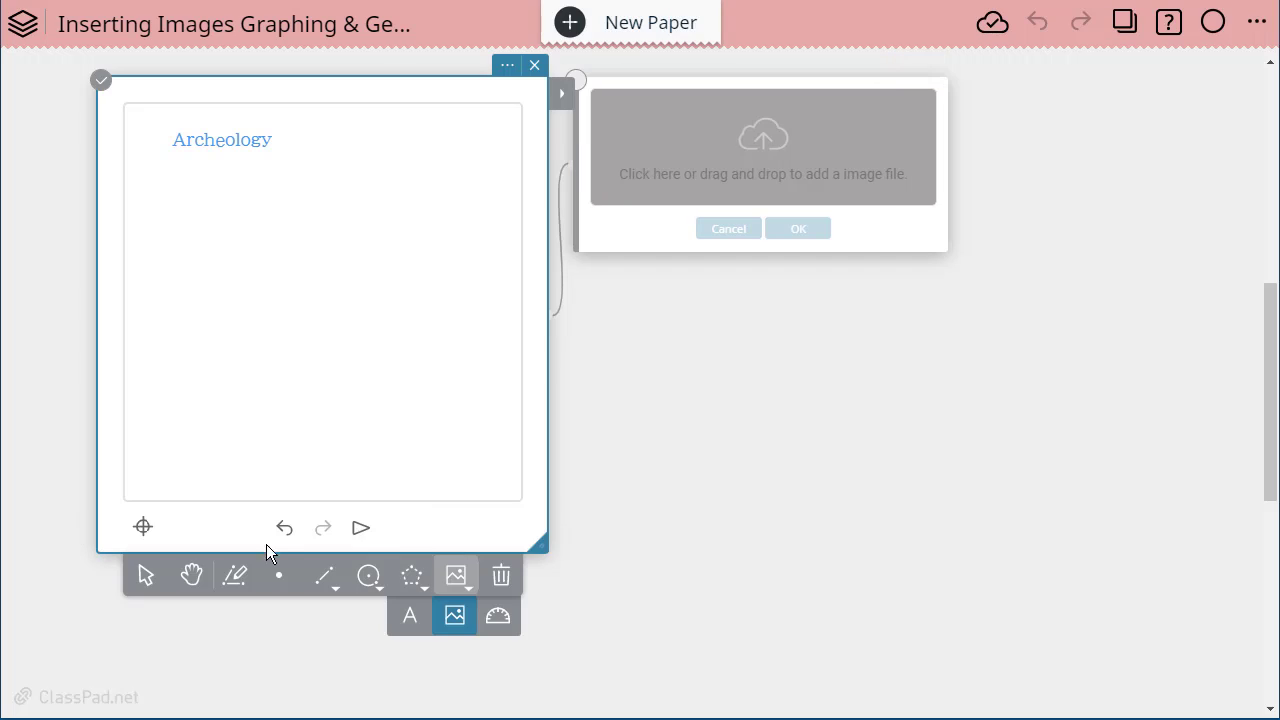
mouse_move(455, 575)
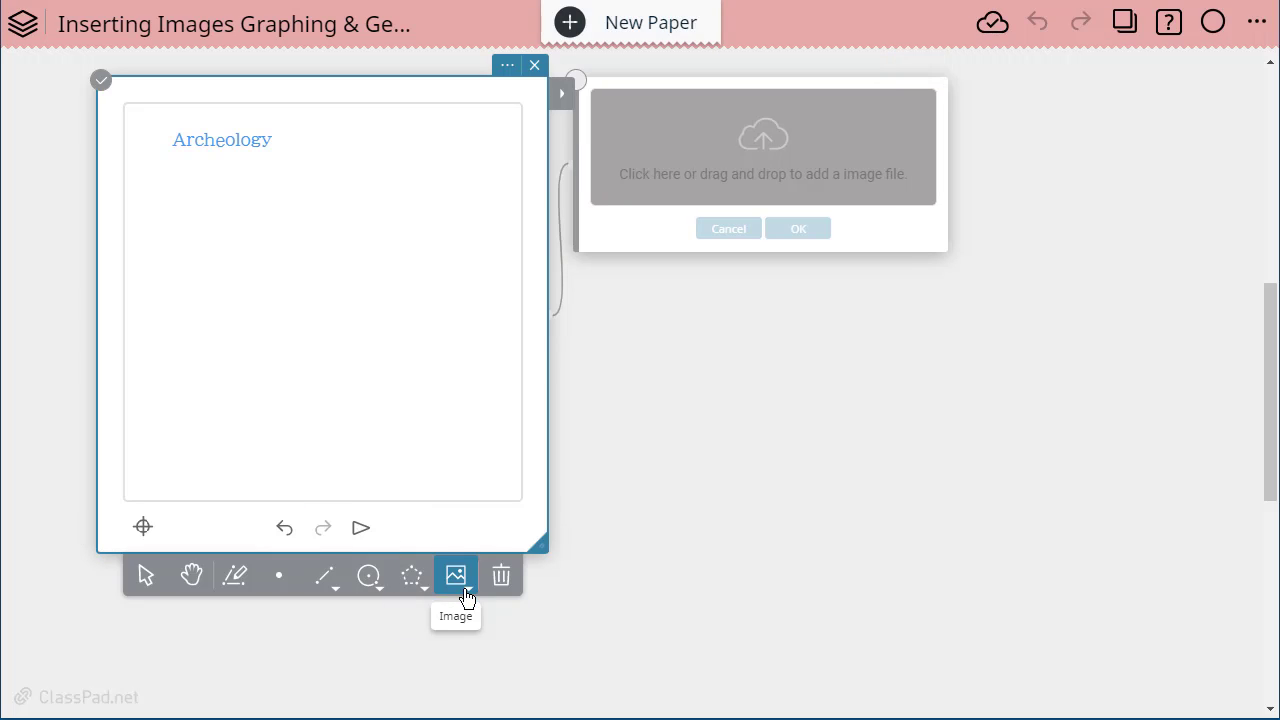
left_click(455, 575)
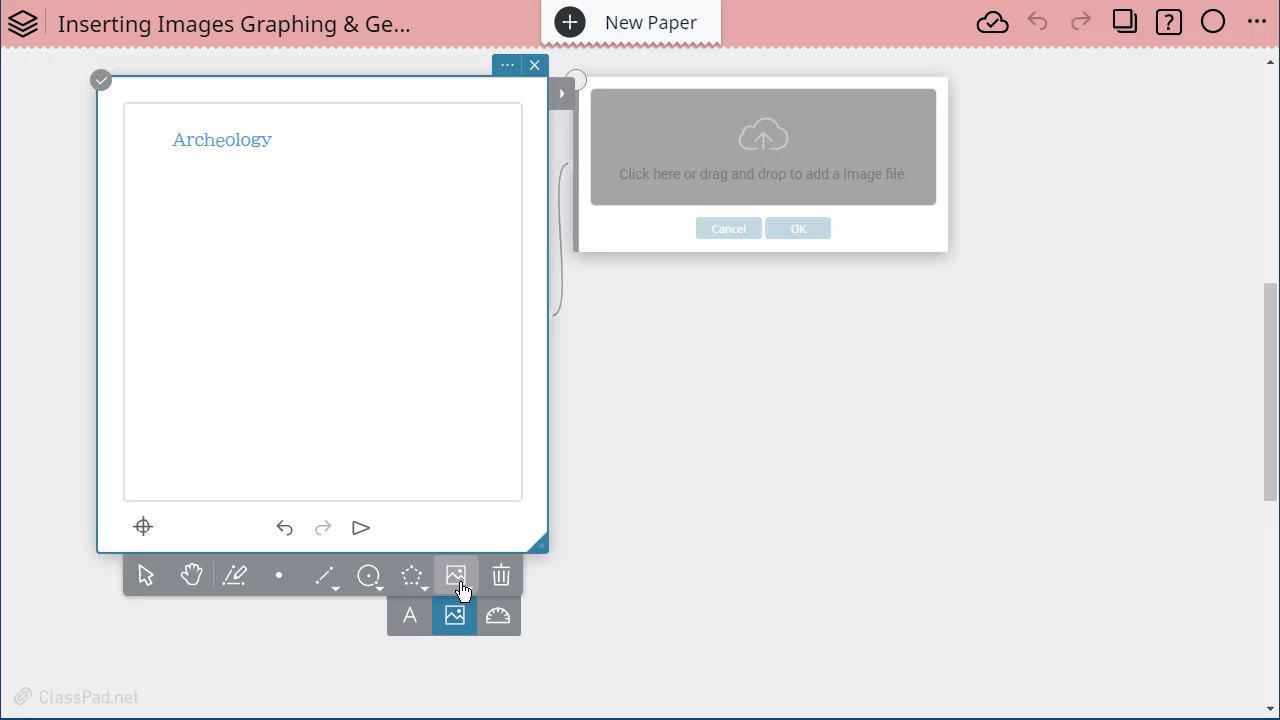
mouse_move(405, 620)
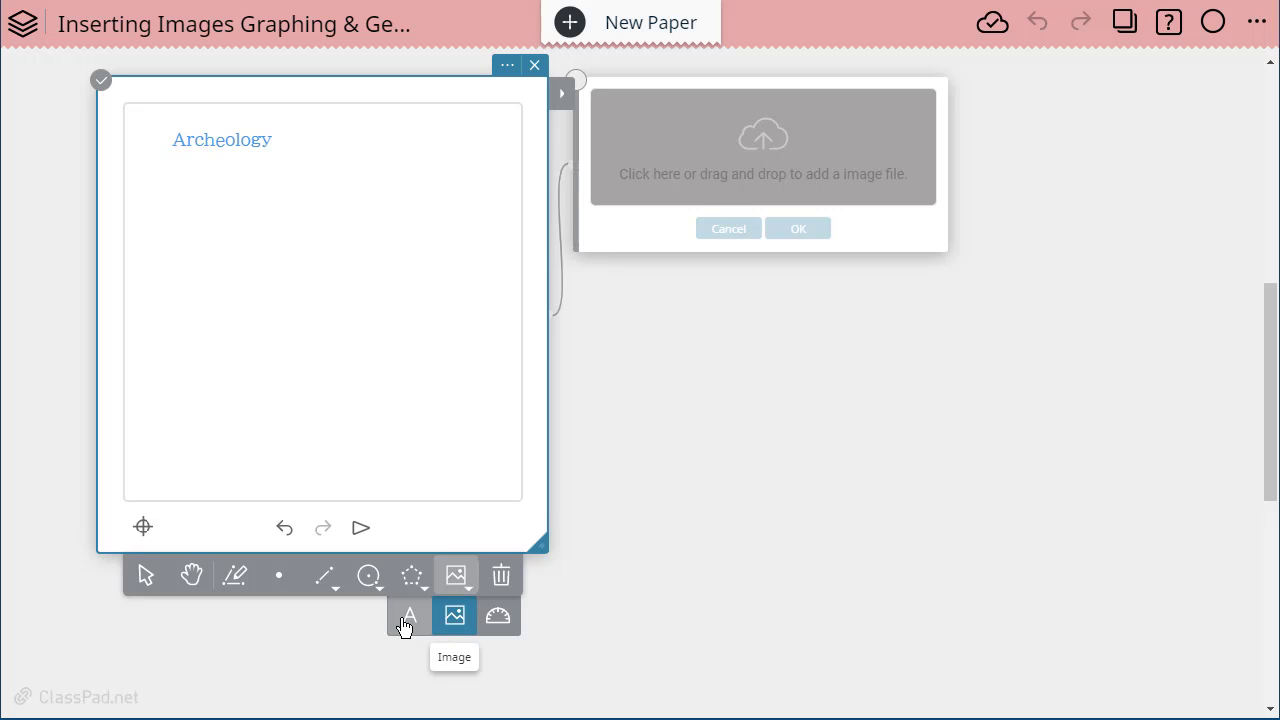
mouse_move(500, 629)
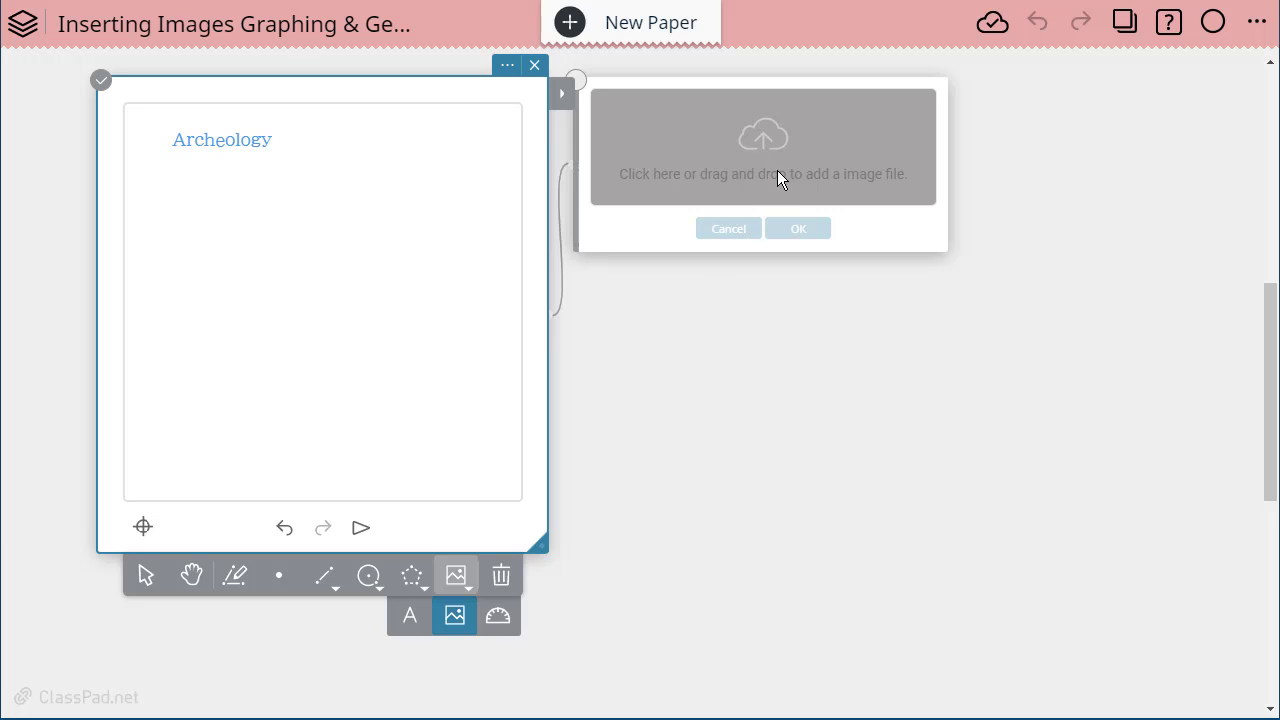
left_click(763, 148)
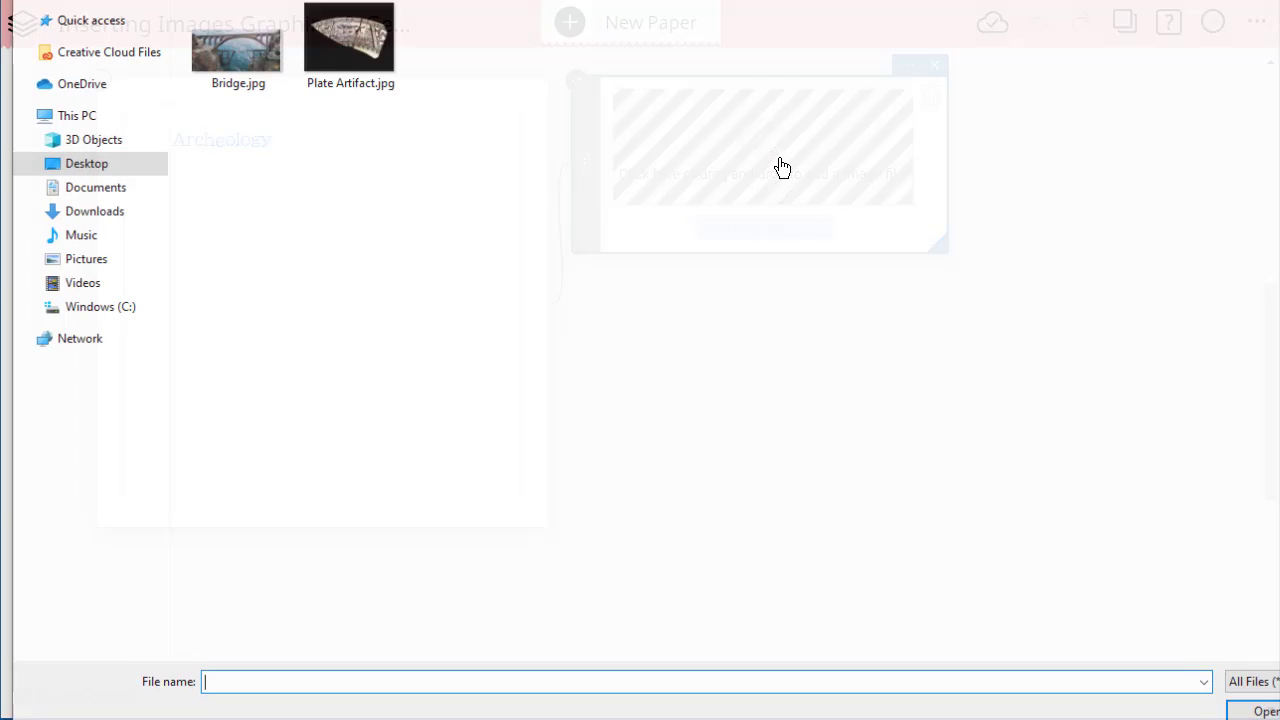
left_click(348, 42)
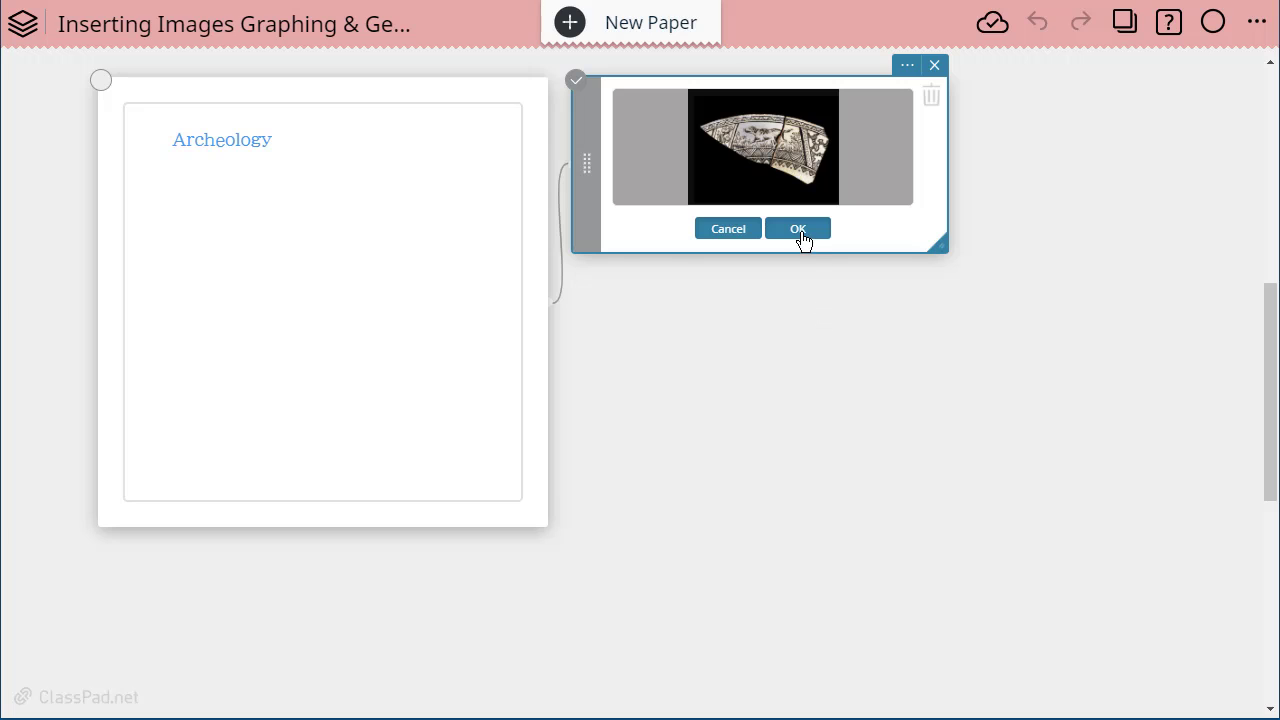
left_click(798, 228)
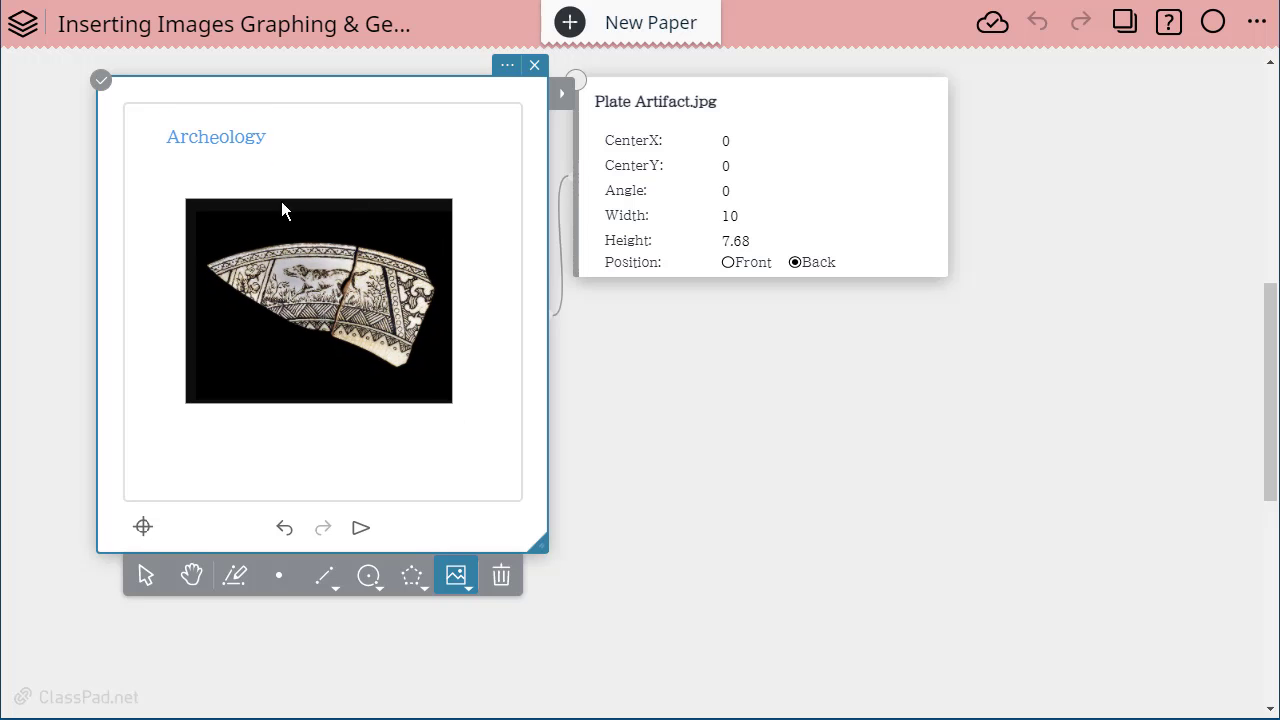
mouse_move(207, 248)
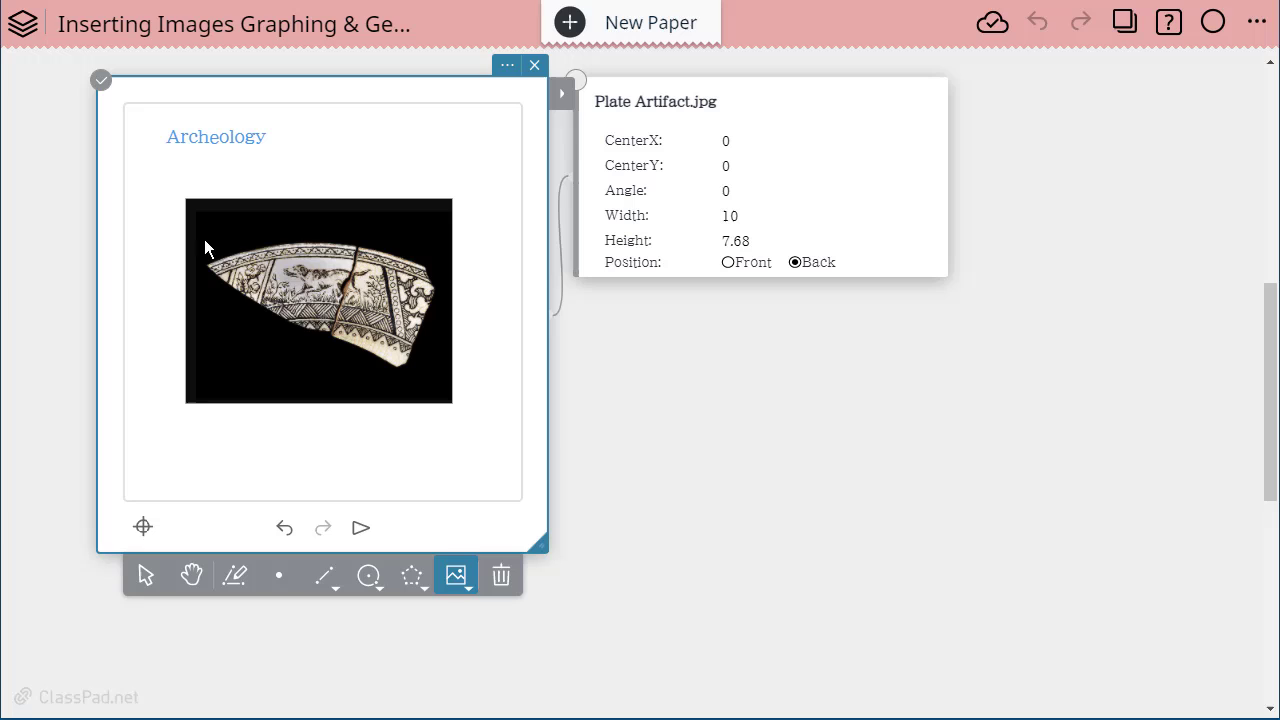
mouse_move(426, 182)
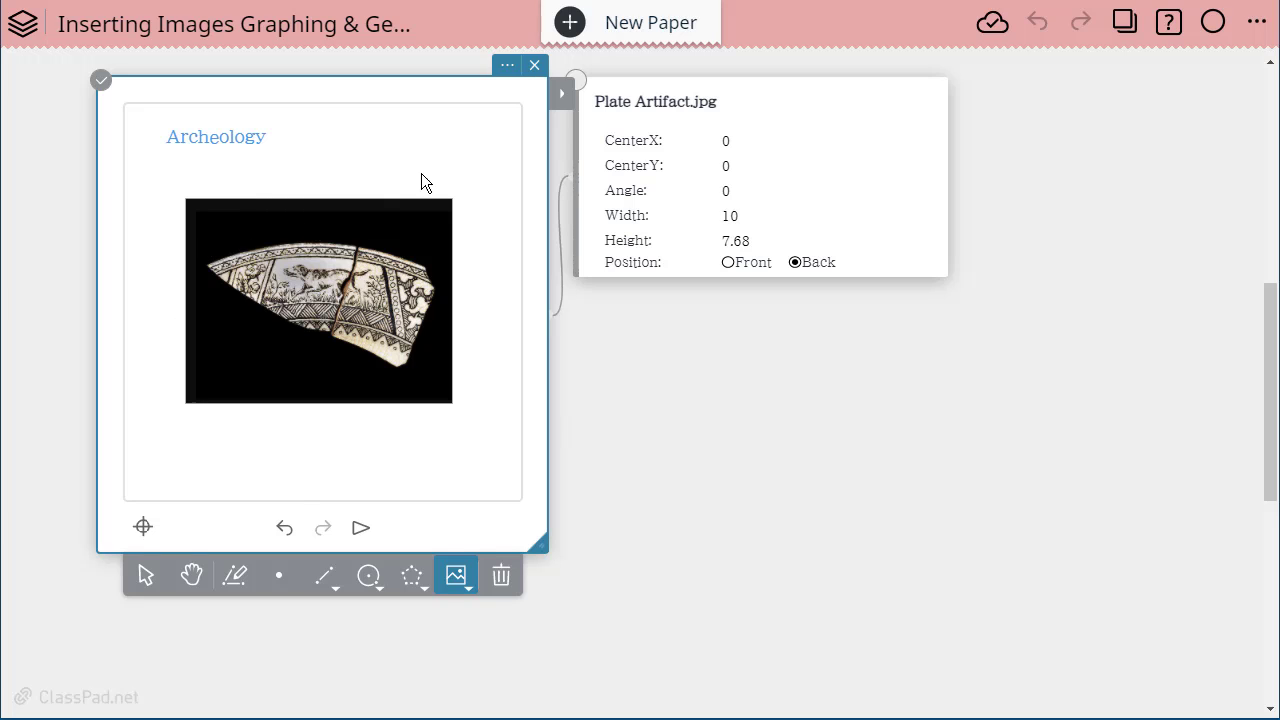
mouse_move(556, 573)
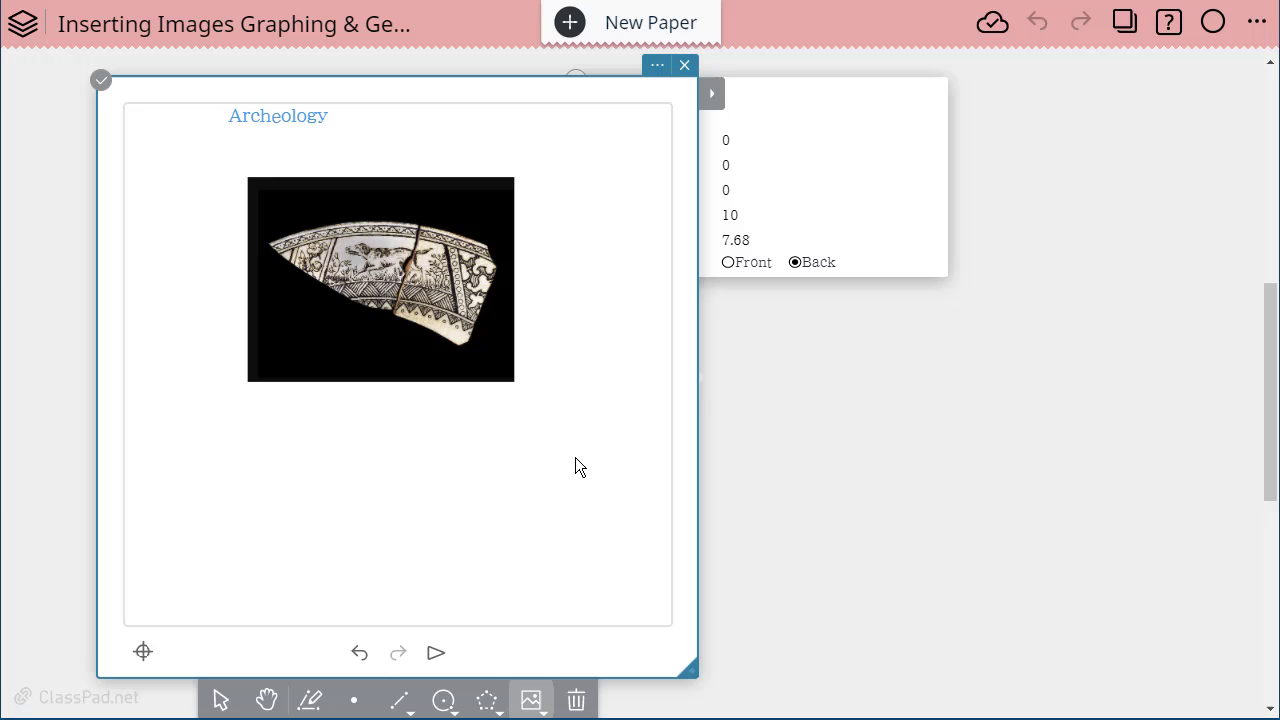
mouse_move(513, 323)
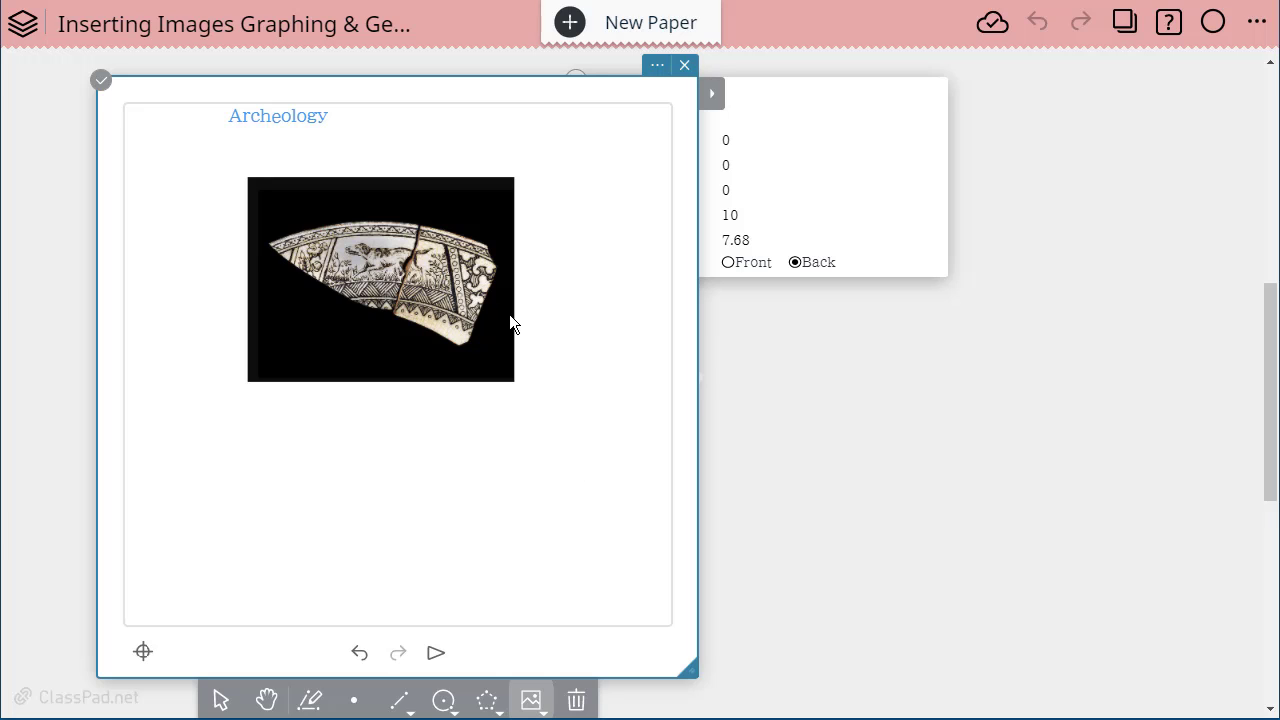
mouse_move(440, 272)
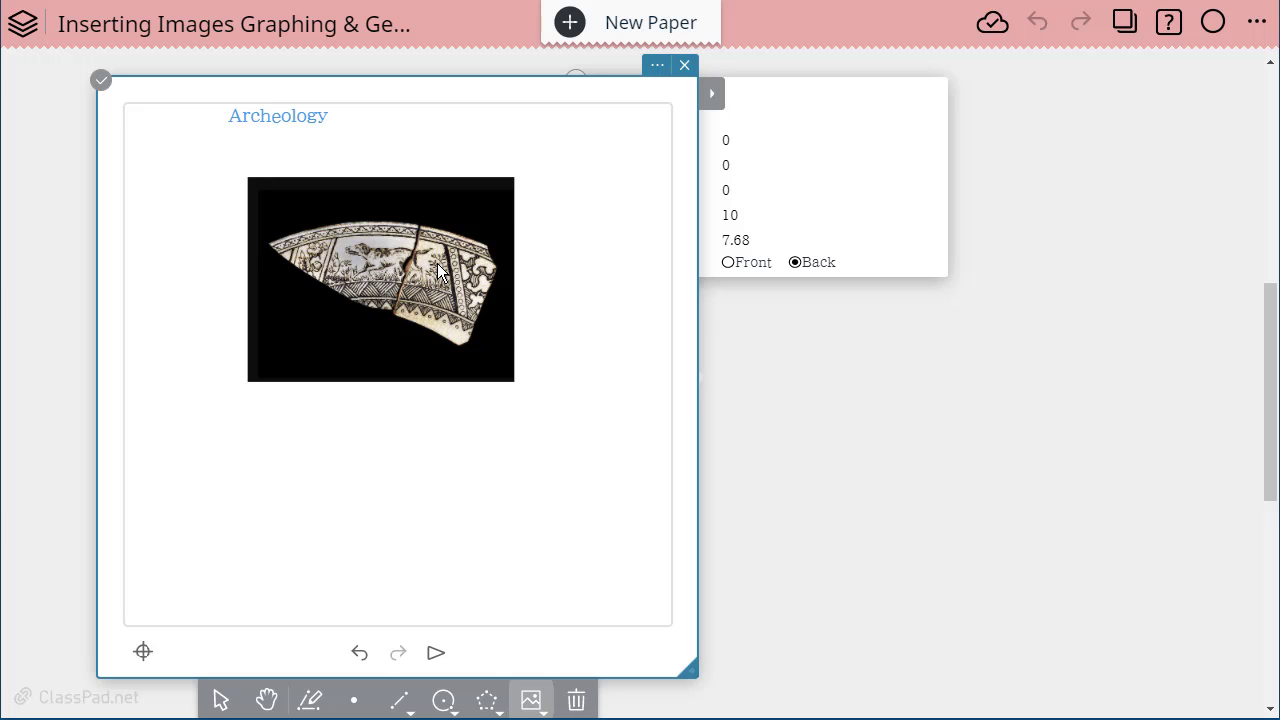
mouse_move(438, 303)
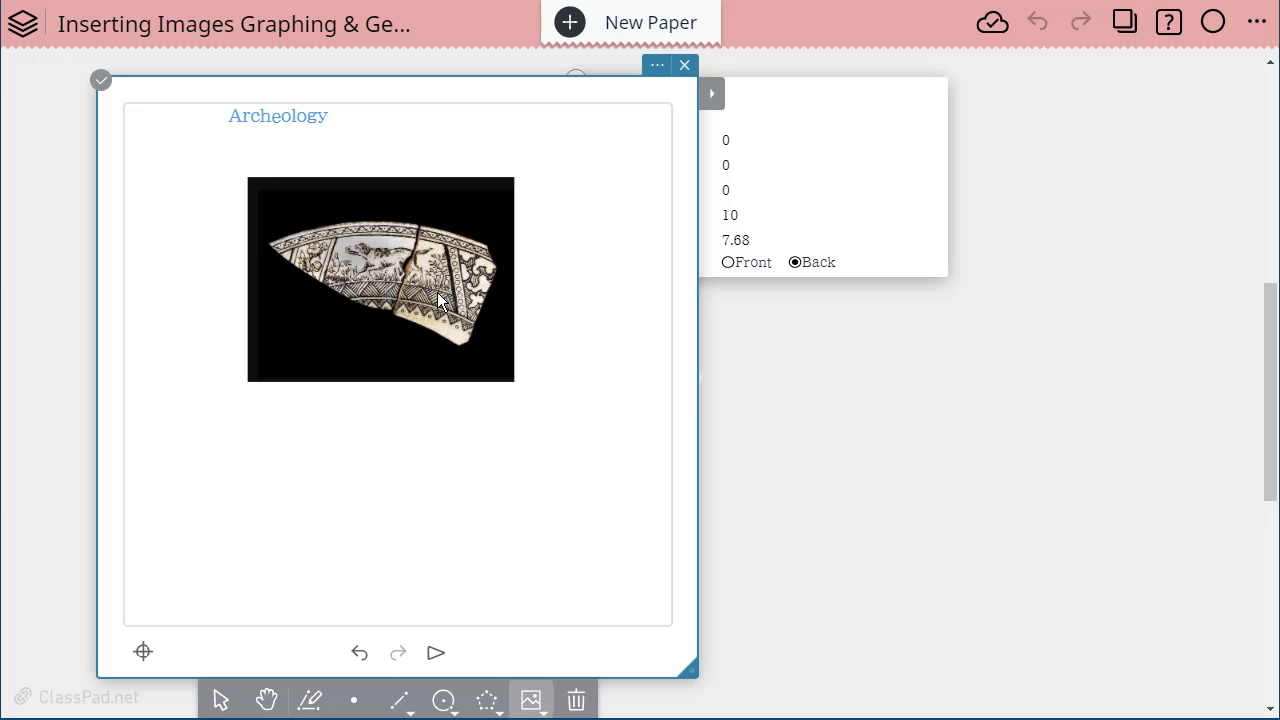
mouse_move(440, 278)
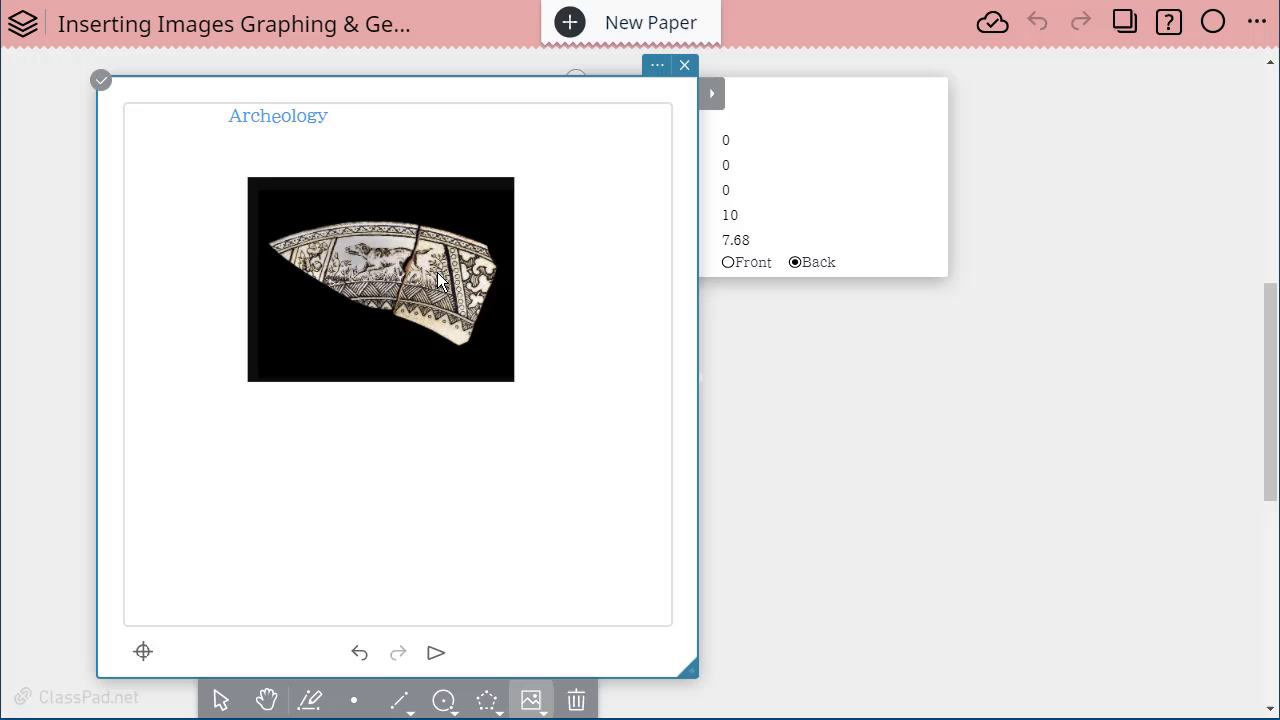
mouse_move(456, 317)
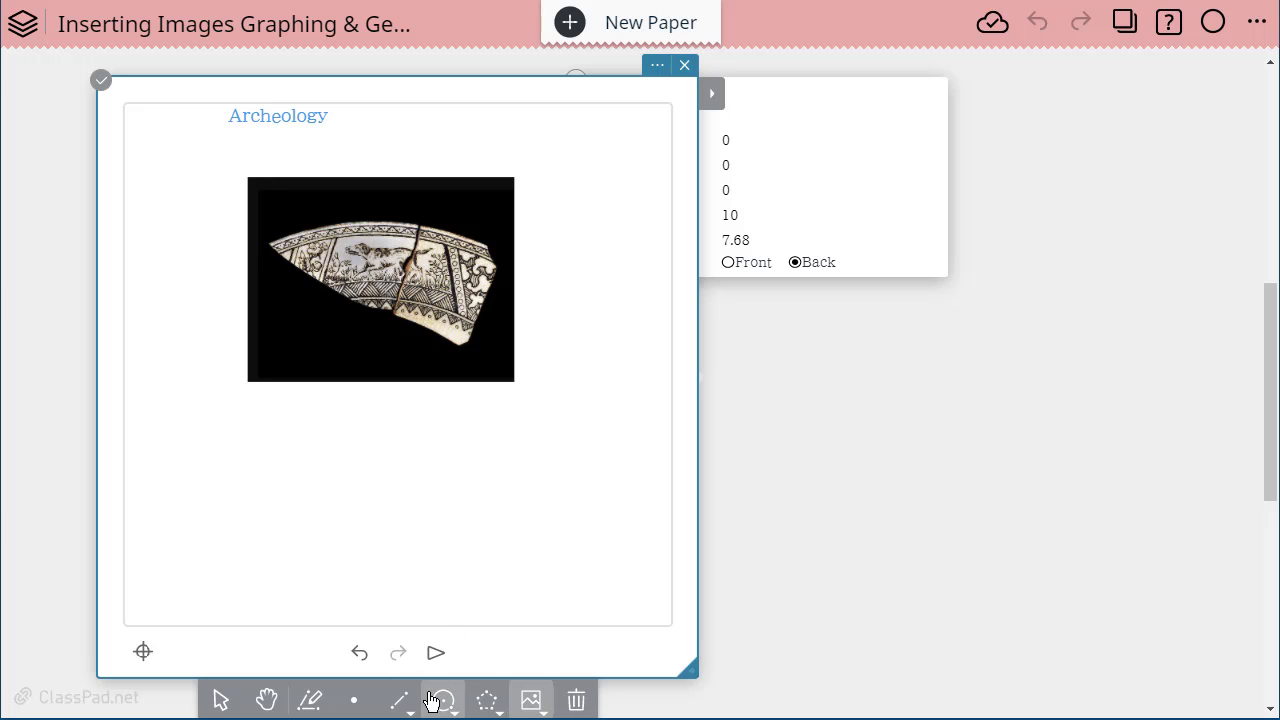
Draw line-segment chords between points on the plate fragment's upper rim
left_click(398, 699)
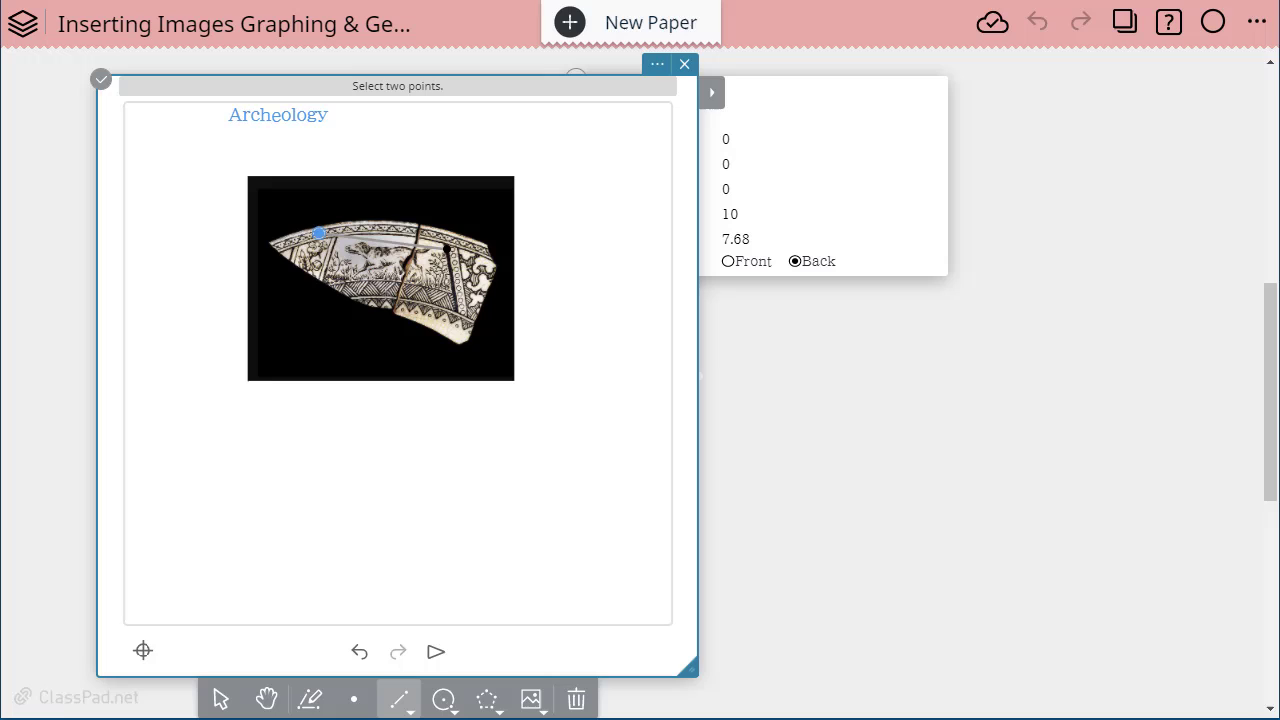
left_click(413, 230)
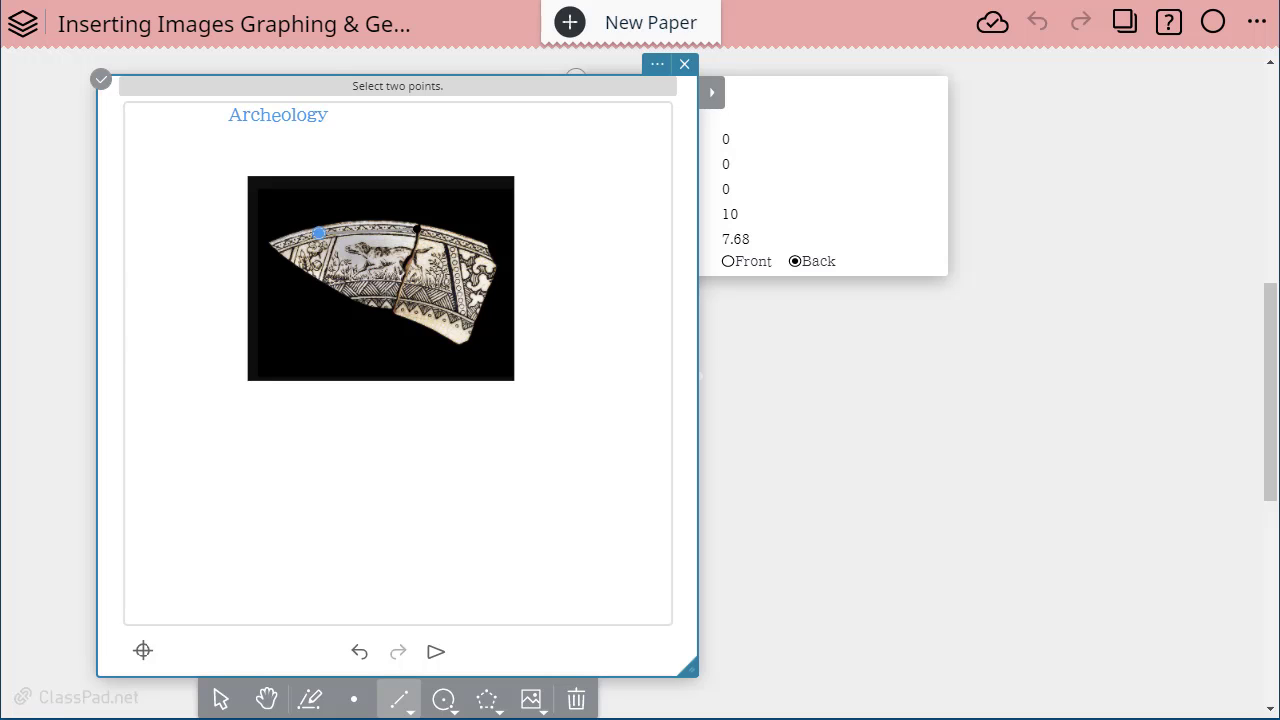
left_click(417, 233)
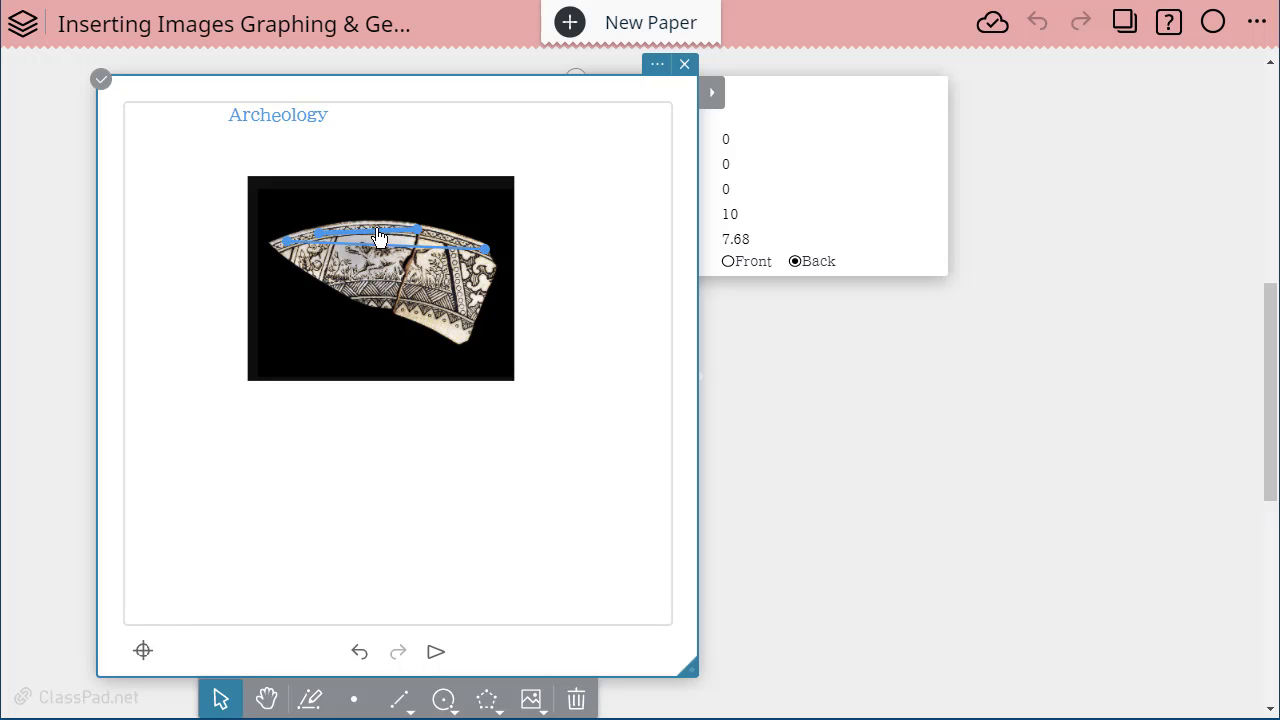
Construct perpendicular bisectors of both rim chords, meeting at point E below the plate
left_click(711, 92)
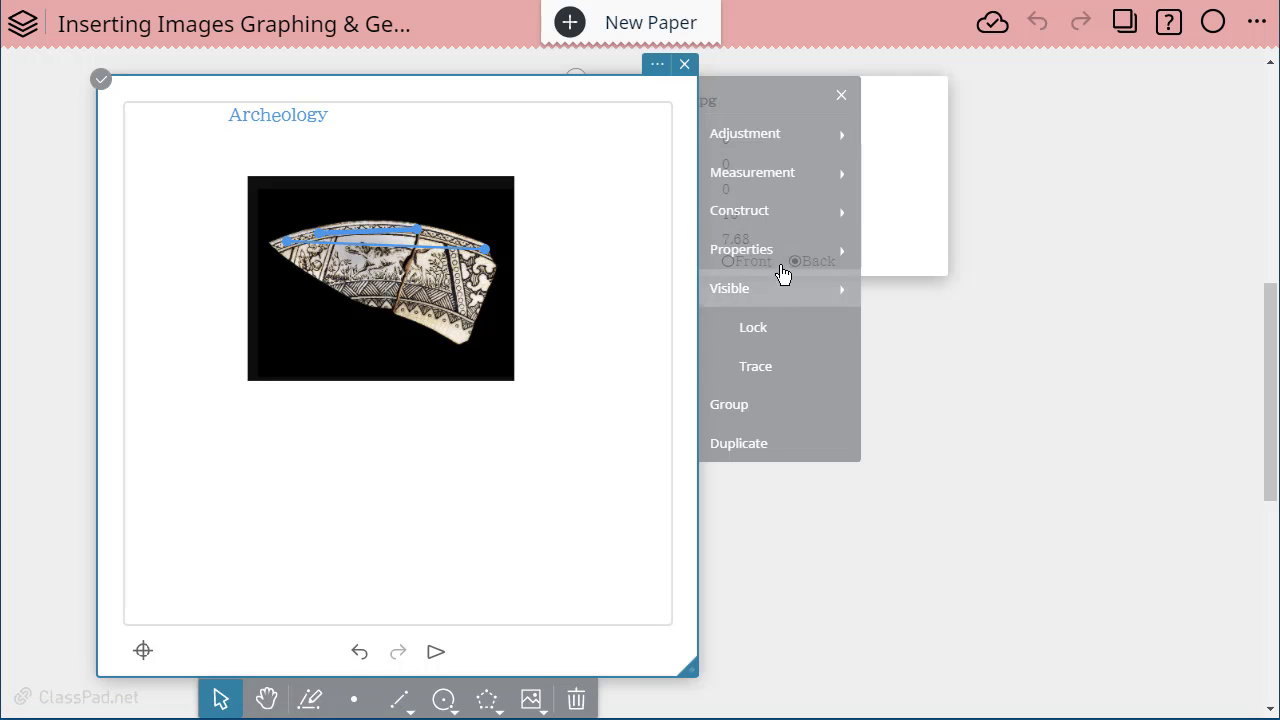
left_click(740, 210)
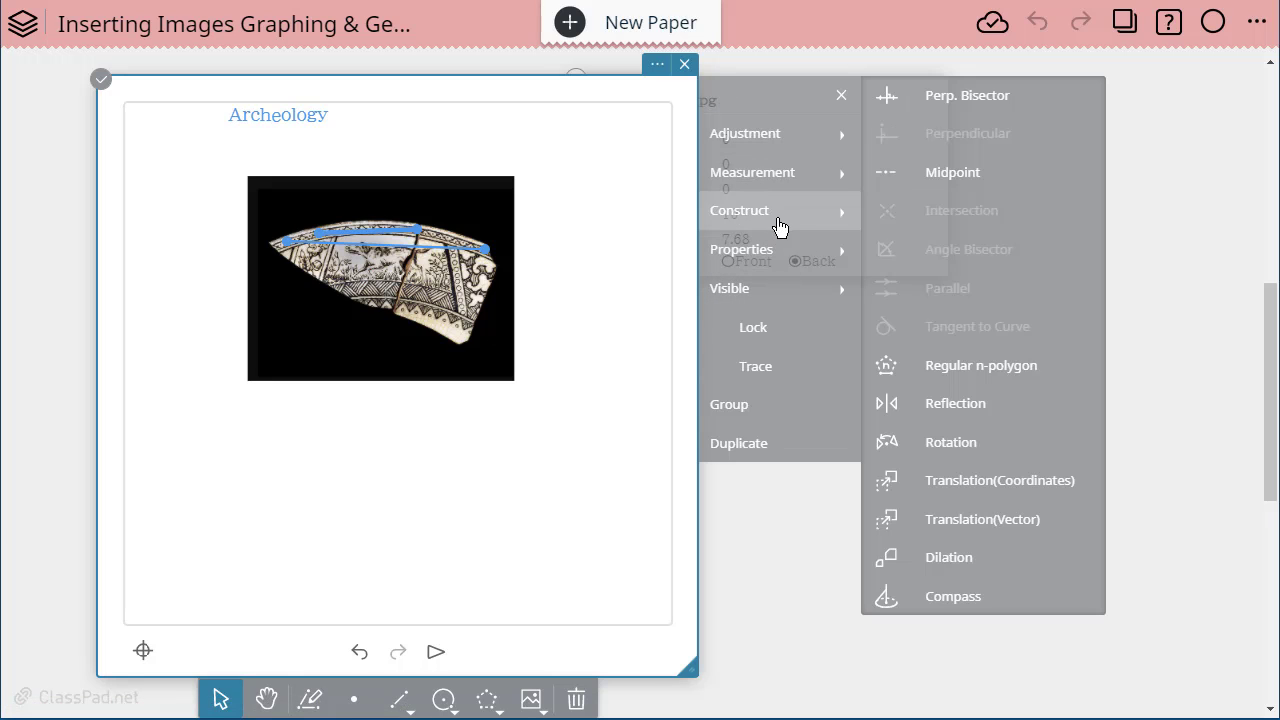
mouse_move(985, 110)
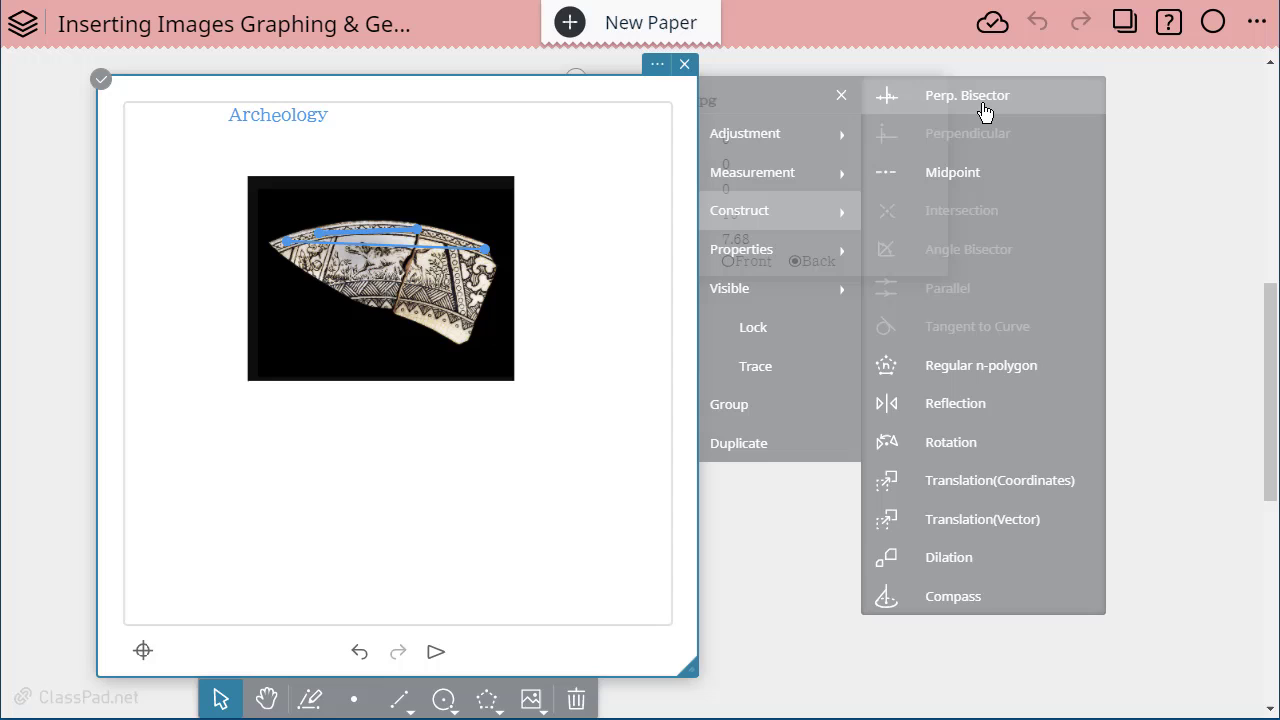
left_click(967, 95)
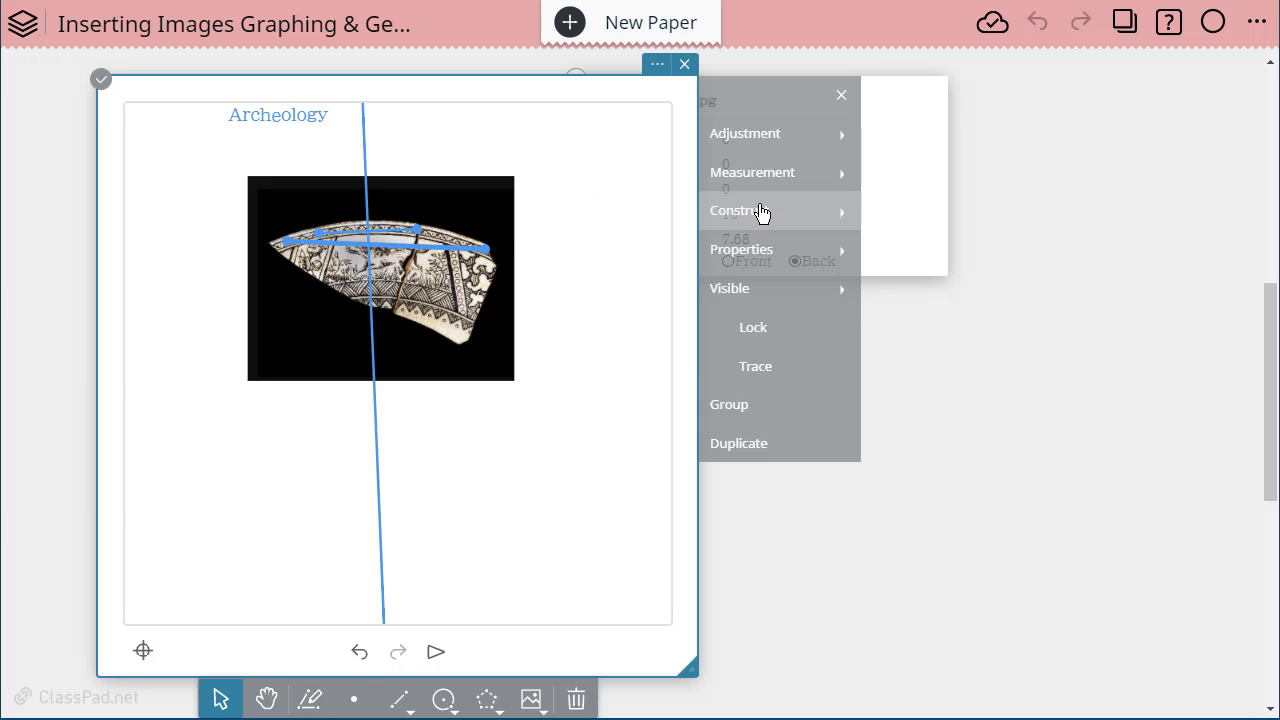
left_click(760, 210)
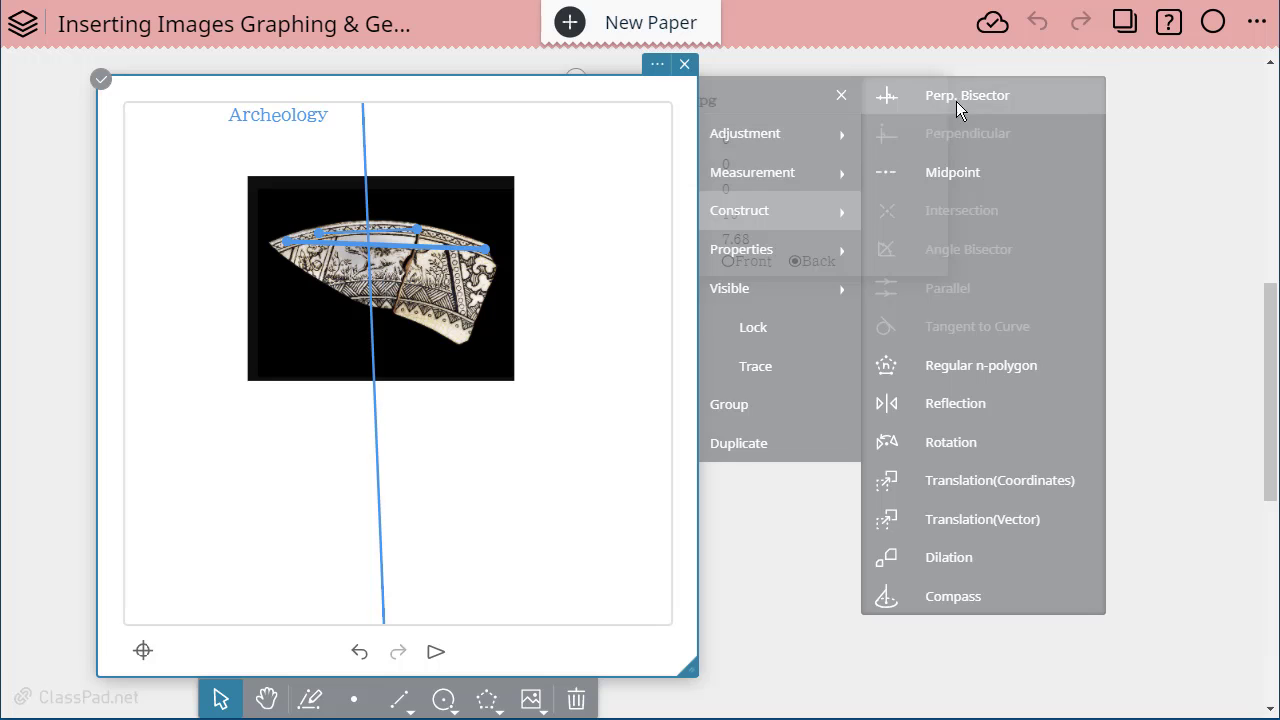
left_click(967, 95)
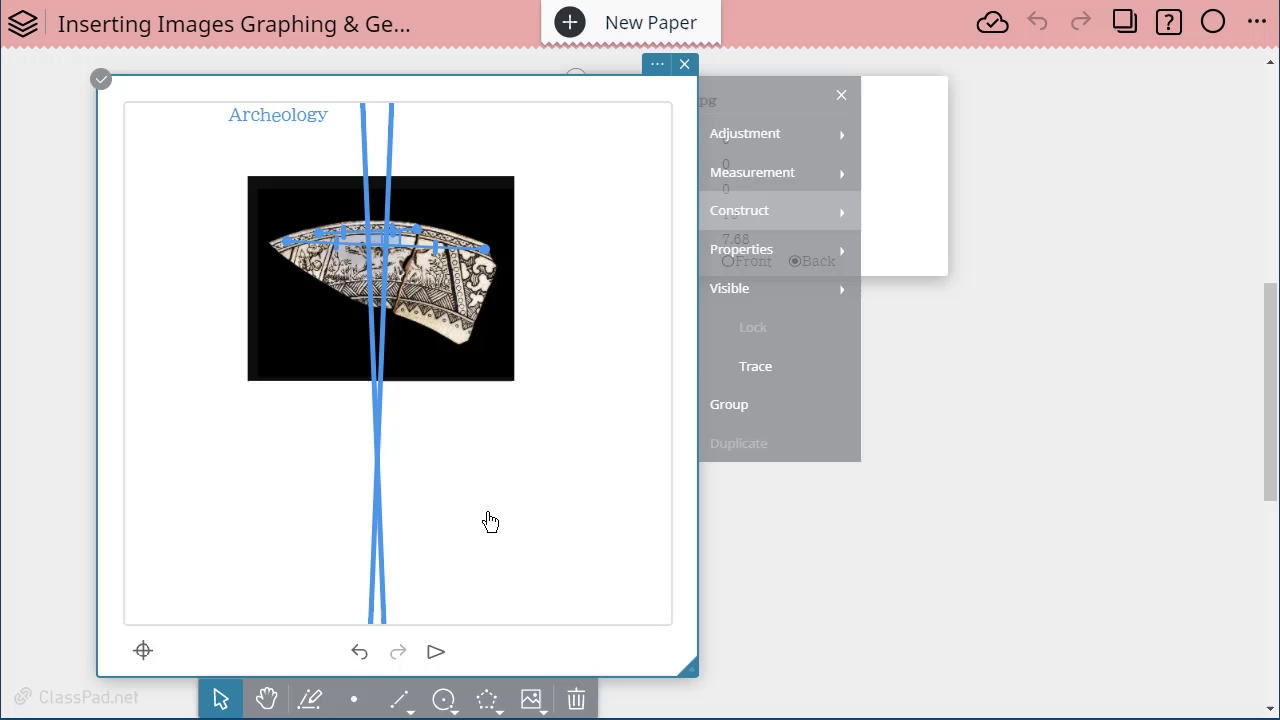
mouse_move(765, 210)
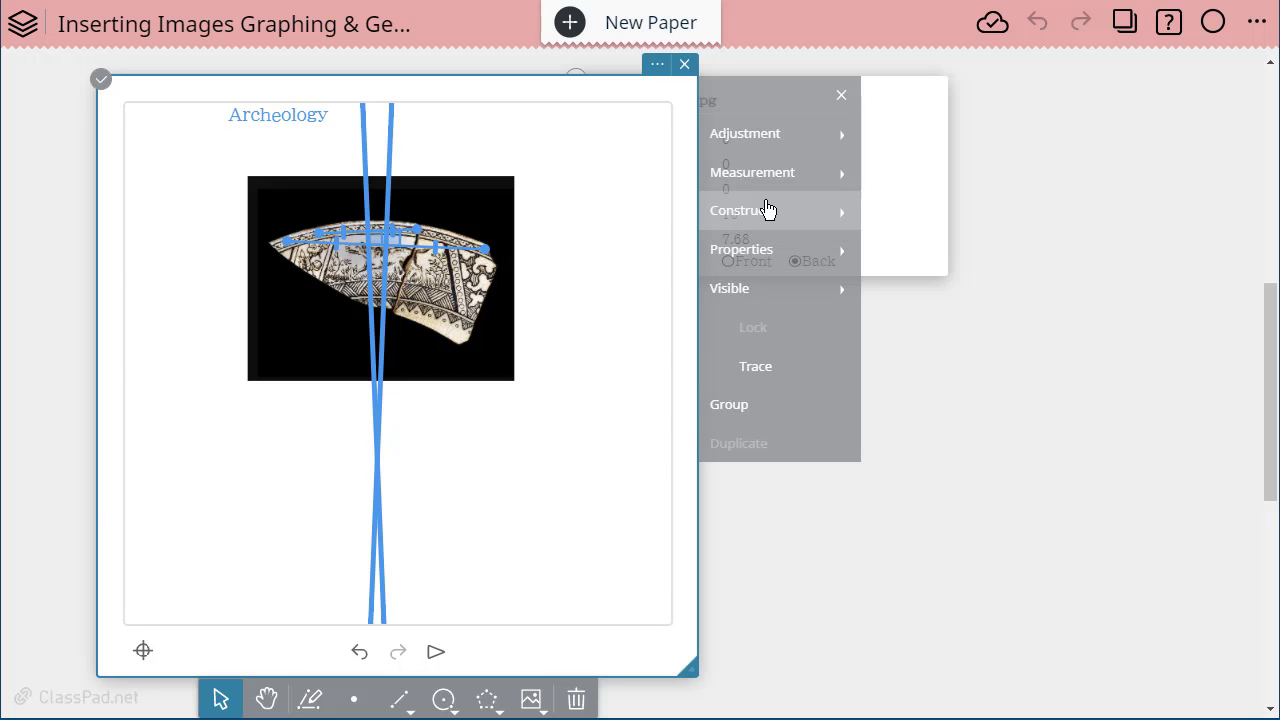
left_click(740, 210)
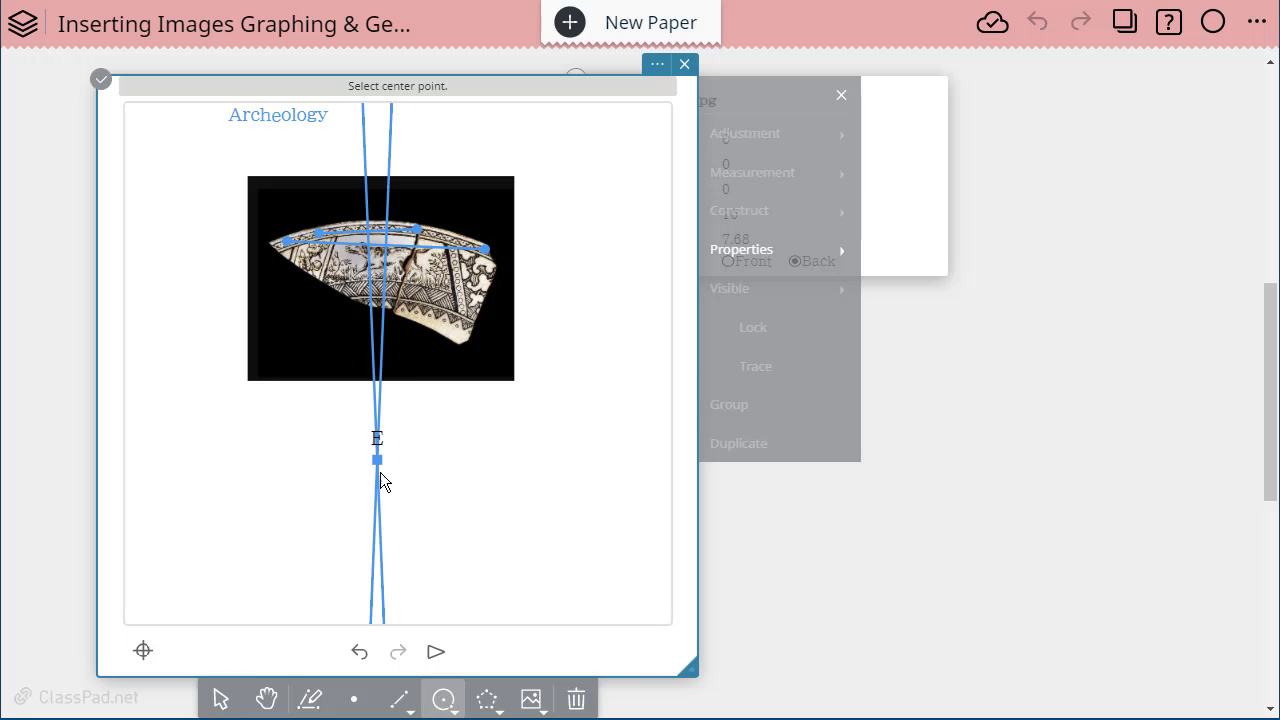
Draw a circle centred at E passing through a point on the plate's rim
left_click(376, 459)
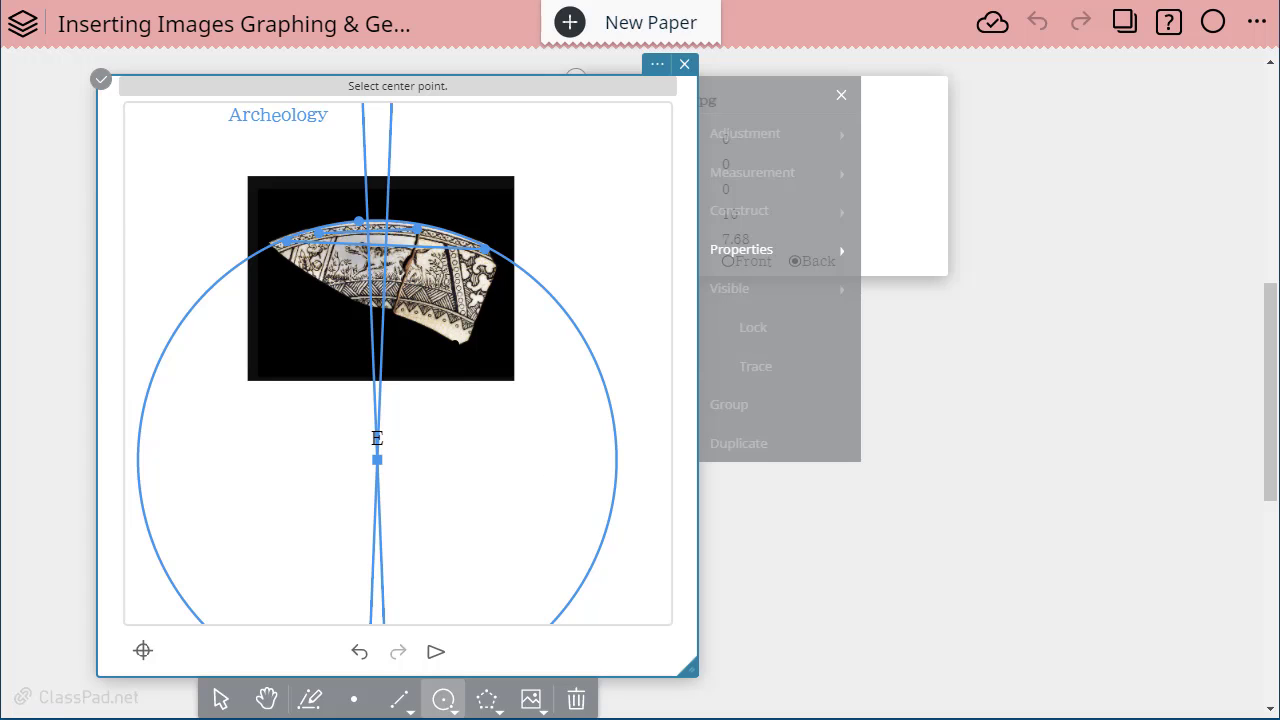
left_click(498, 449)
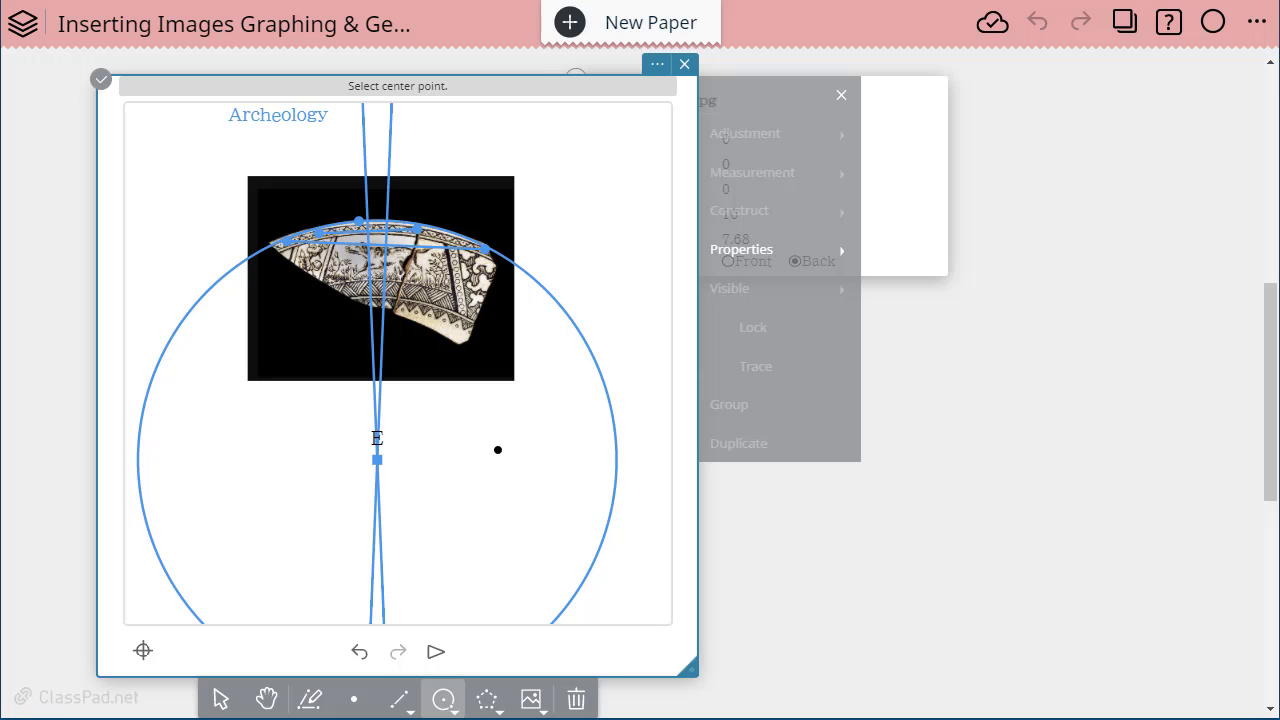